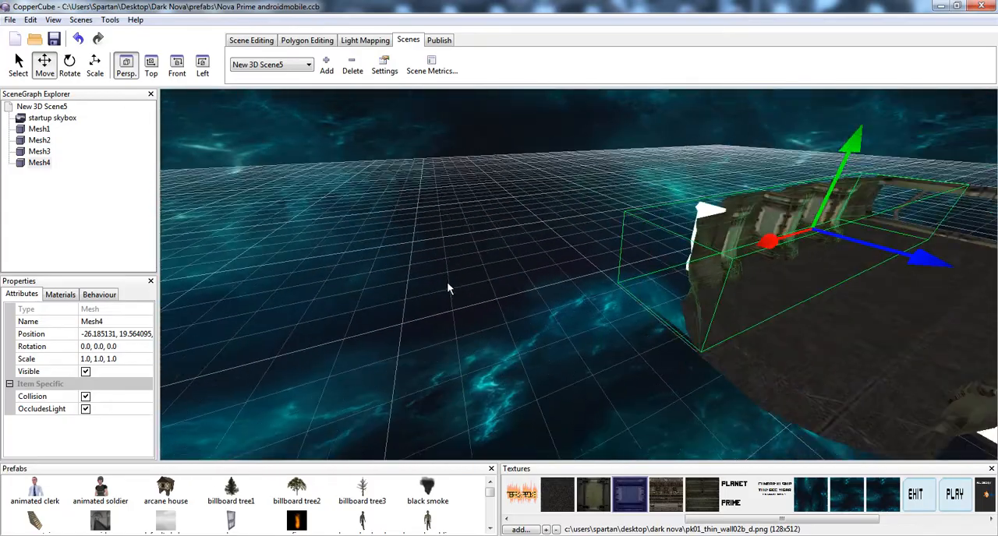
# - Orbit the Blender view around the corridor pieces toward the angled corrugated wall panel
pyautogui.moveTo(449, 288); pyautogui.dragTo(483, 312)
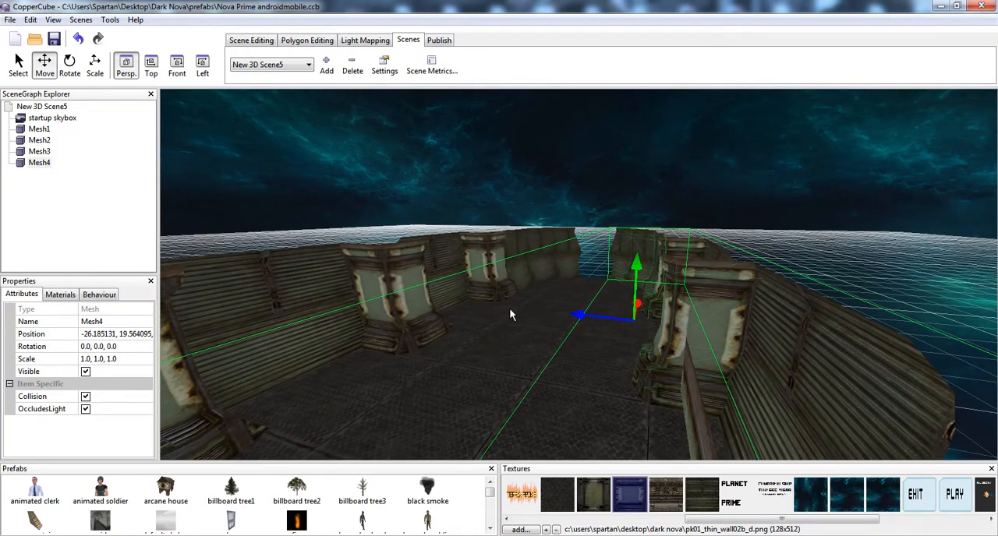
pyautogui.moveTo(399, 518)
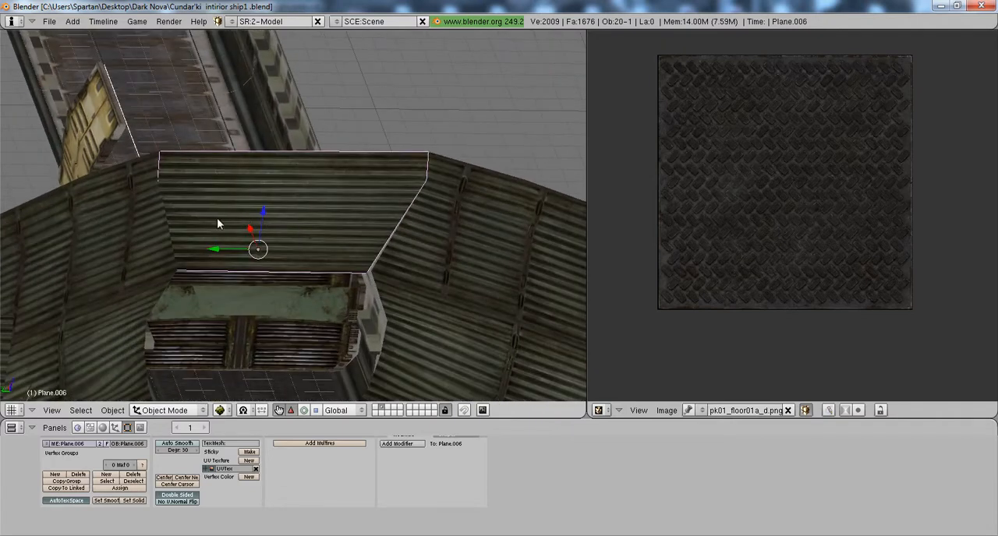
pyautogui.moveTo(257, 230)
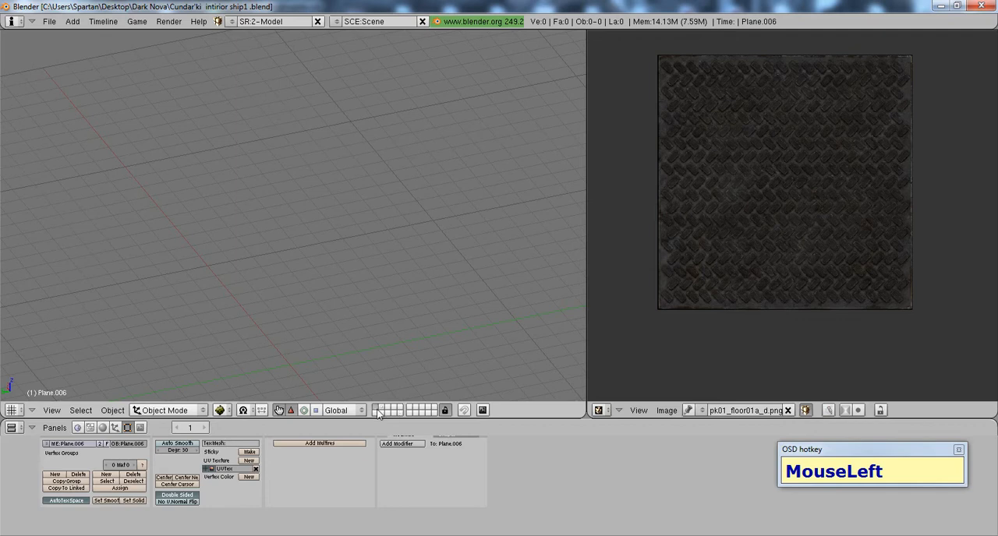
pyautogui.moveTo(361, 411)
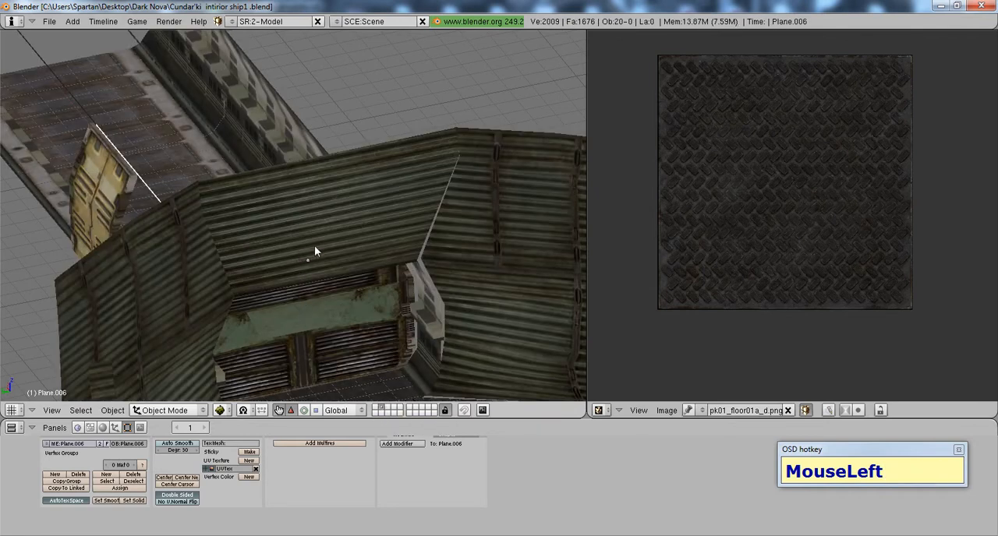
pyautogui.moveTo(398, 223)
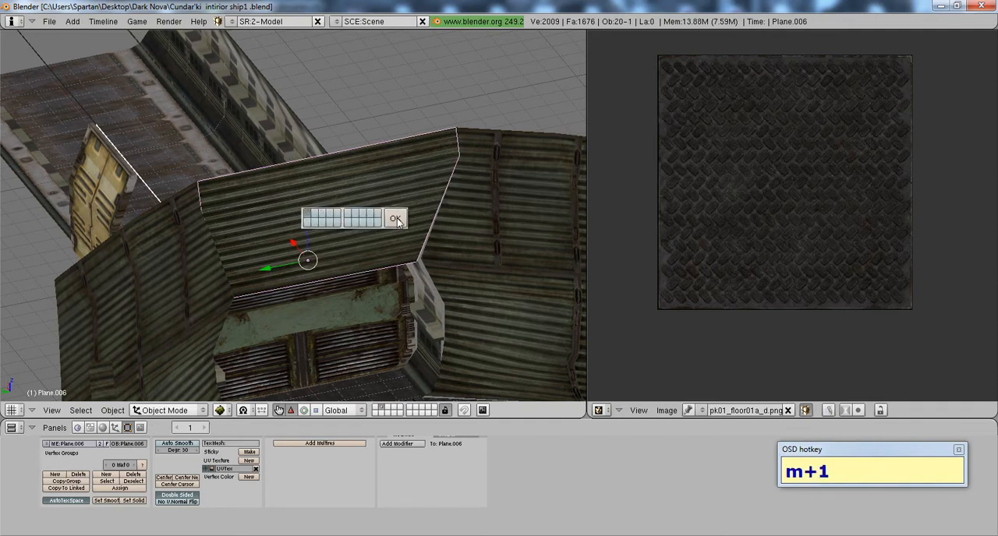
# - Confirm the panel's layer move, view it head-on, and start the File export
pyautogui.click(395, 218)
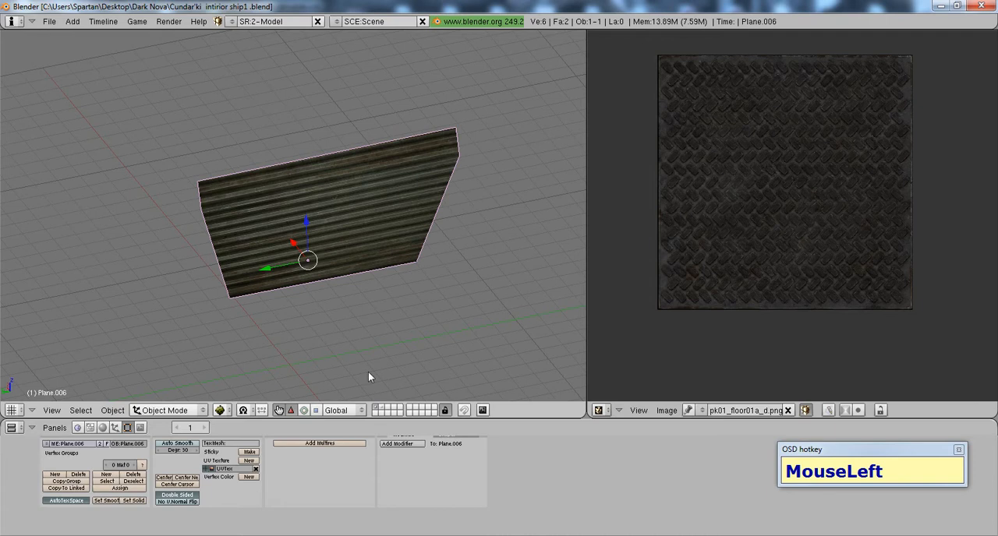
pyautogui.moveTo(370, 377); pyautogui.dragTo(92, 390)
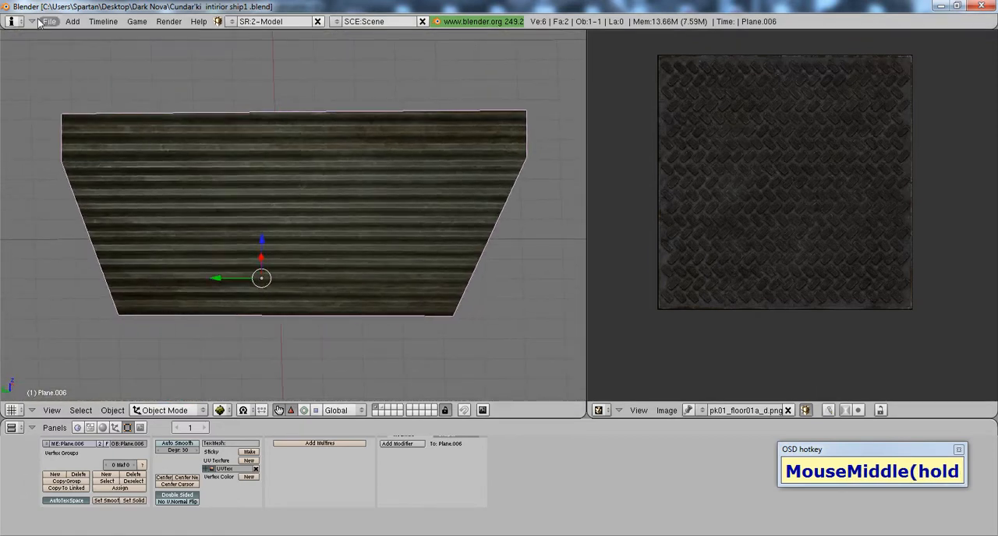
pyautogui.click(48, 21)
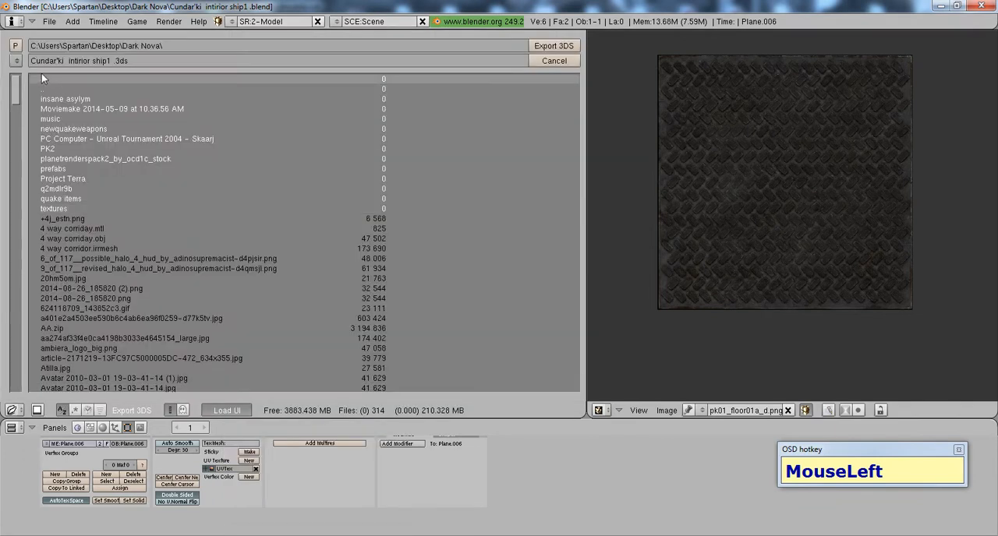
# - Rename the export file to Cundar'ki intirior doorwall and export it as 3DS
pyautogui.click(77, 61)
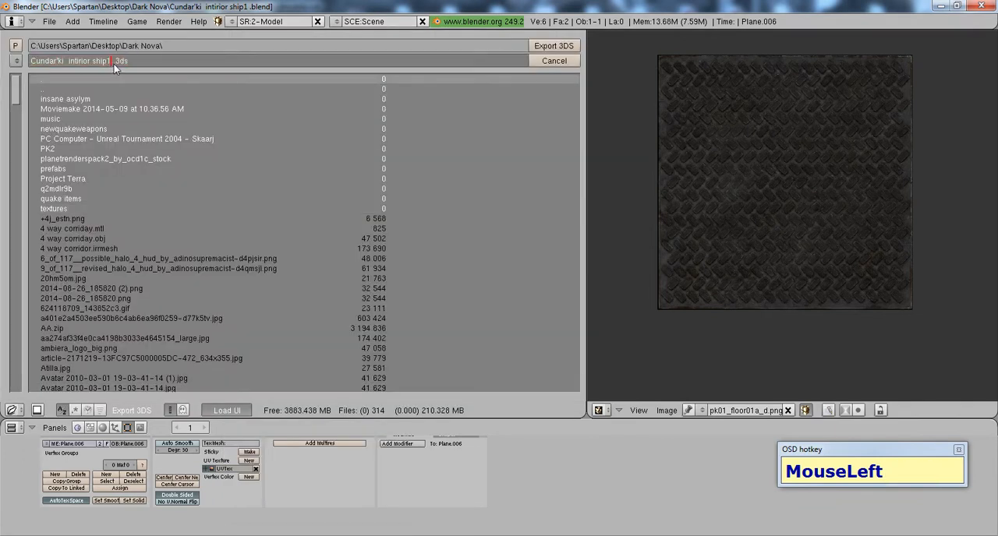
pyautogui.press('Backspace')
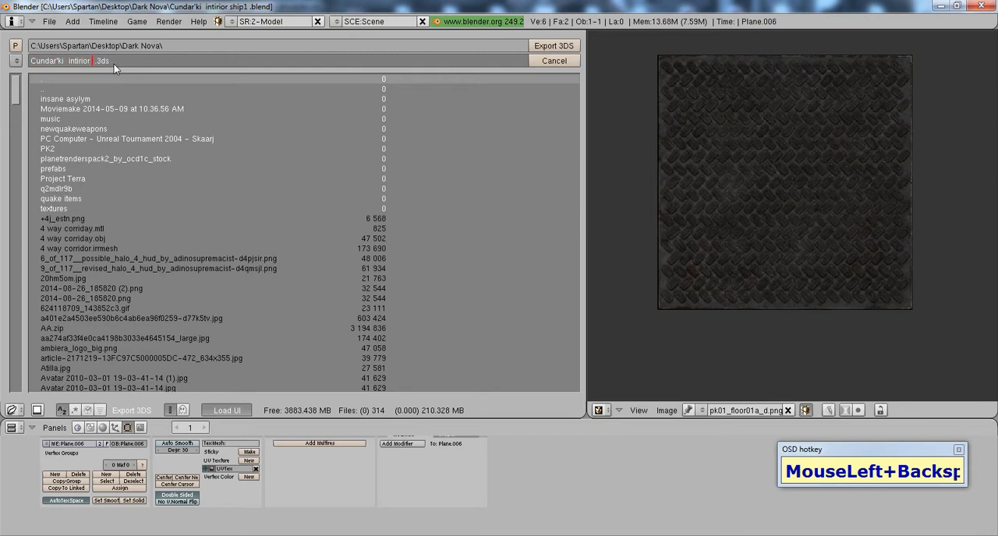
pyautogui.write('doorwall')
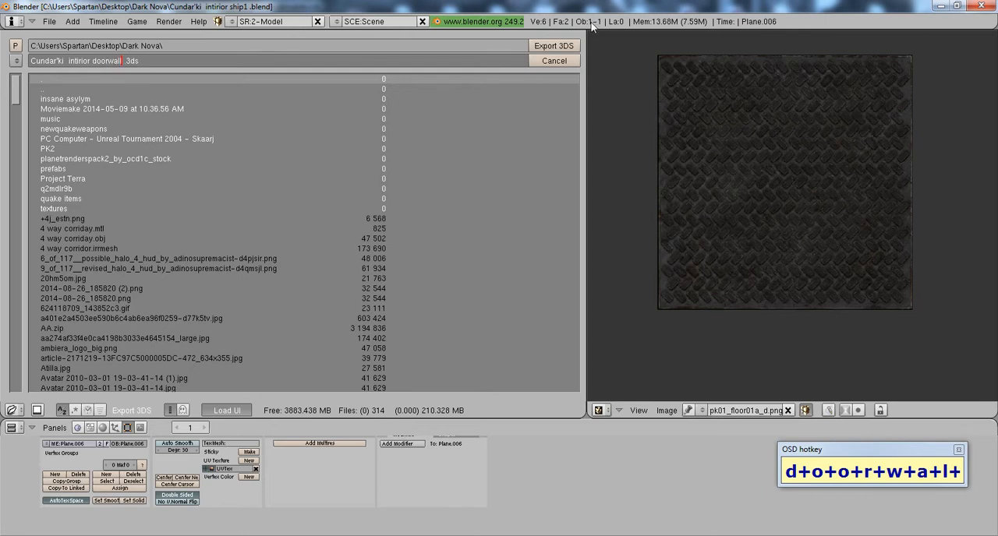
pyautogui.click(554, 60)
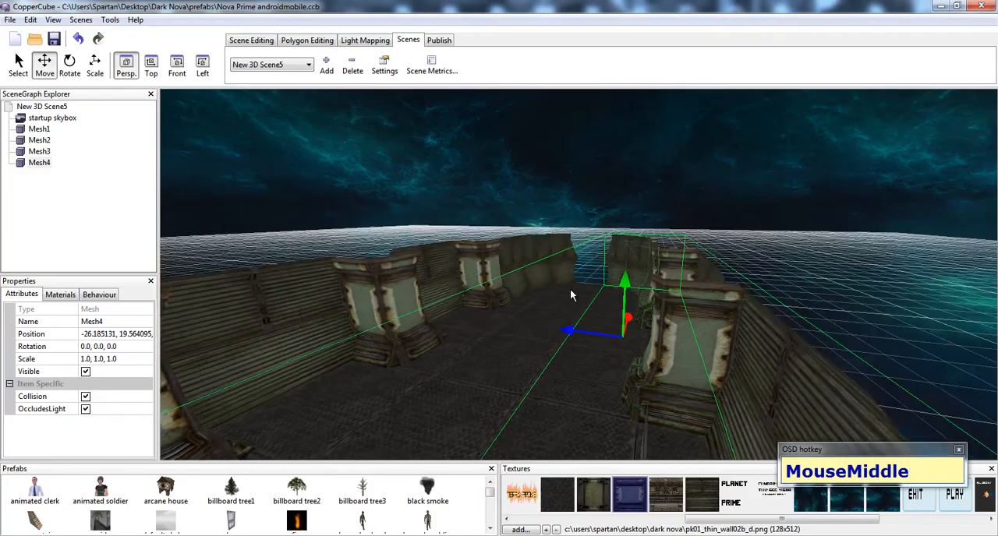
# - Zoom and orbit inside the corridor, then bring up the viewport's insert-object menu
pyautogui.scroll(3)
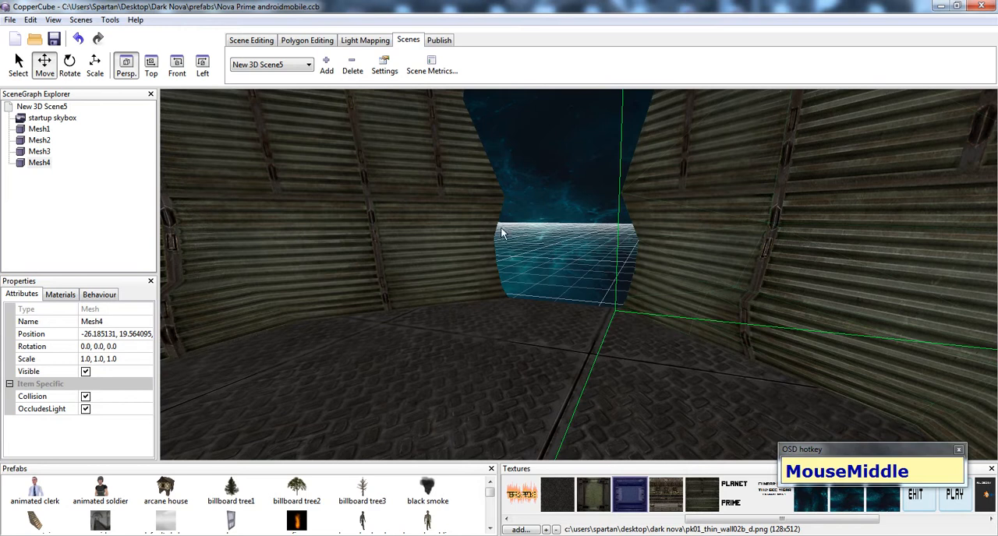
pyautogui.moveTo(503, 234); pyautogui.dragTo(587, 270)
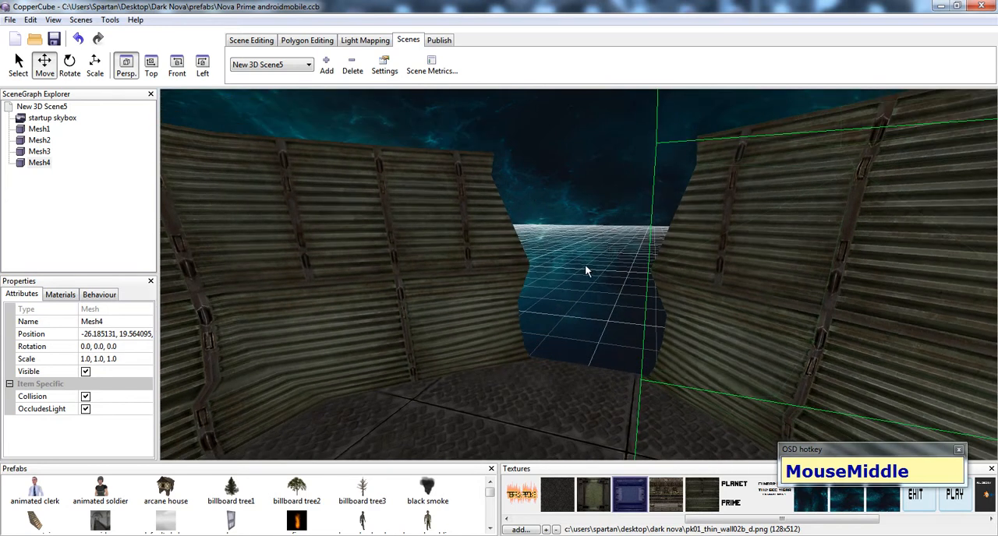
pyautogui.moveTo(536, 511)
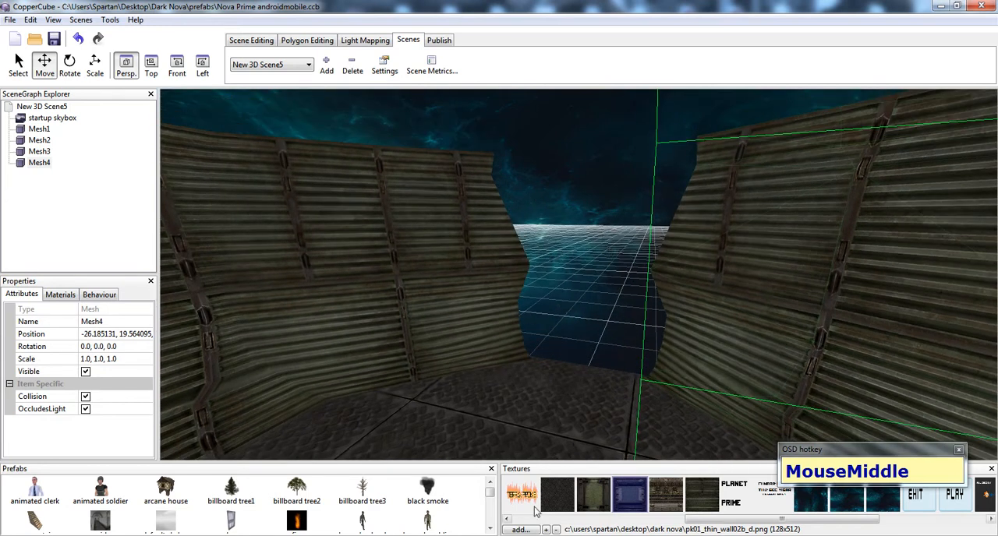
pyautogui.rightClick(593, 361)
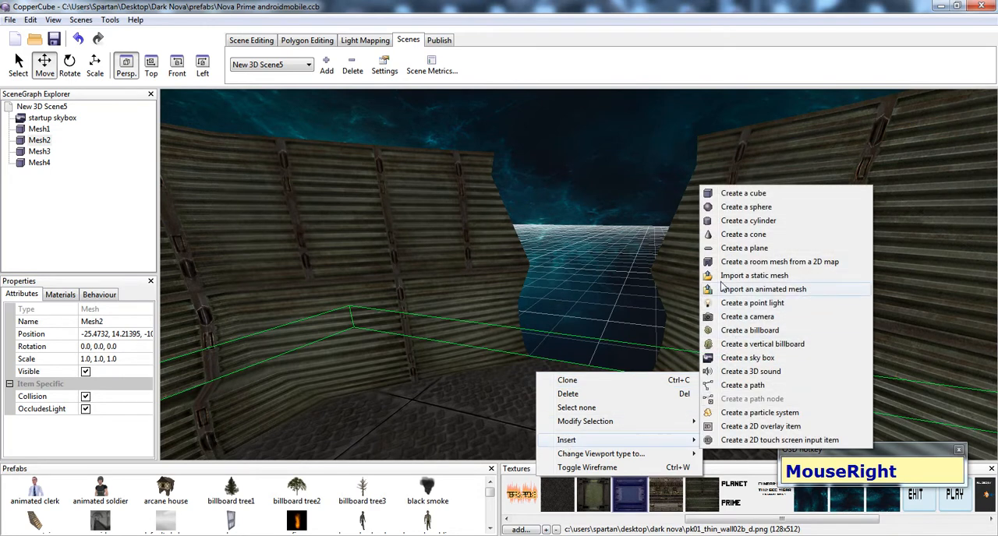
# - Import Cundar'ki intirior doorwall.3ds into the scene as a static mesh
pyautogui.click(754, 275)
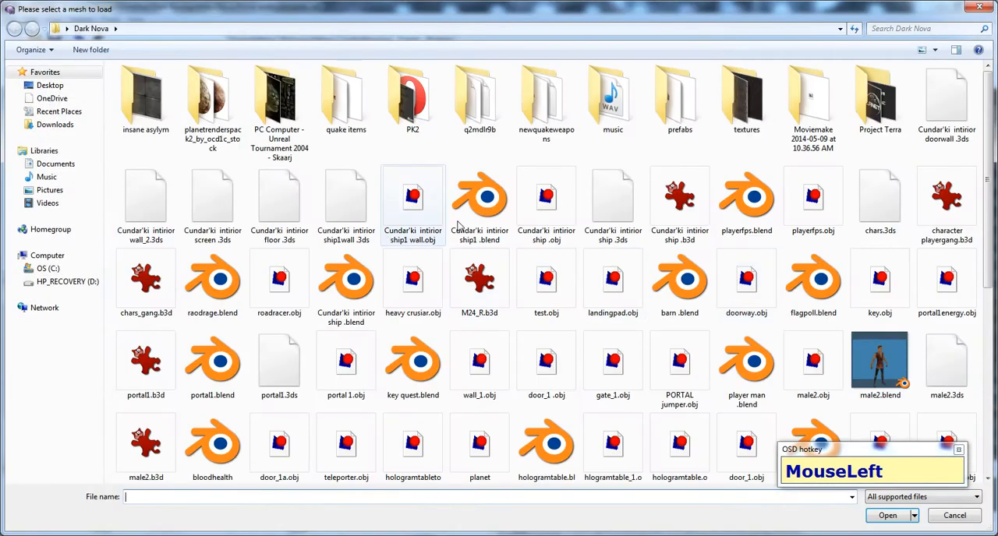
pyautogui.click(480, 196)
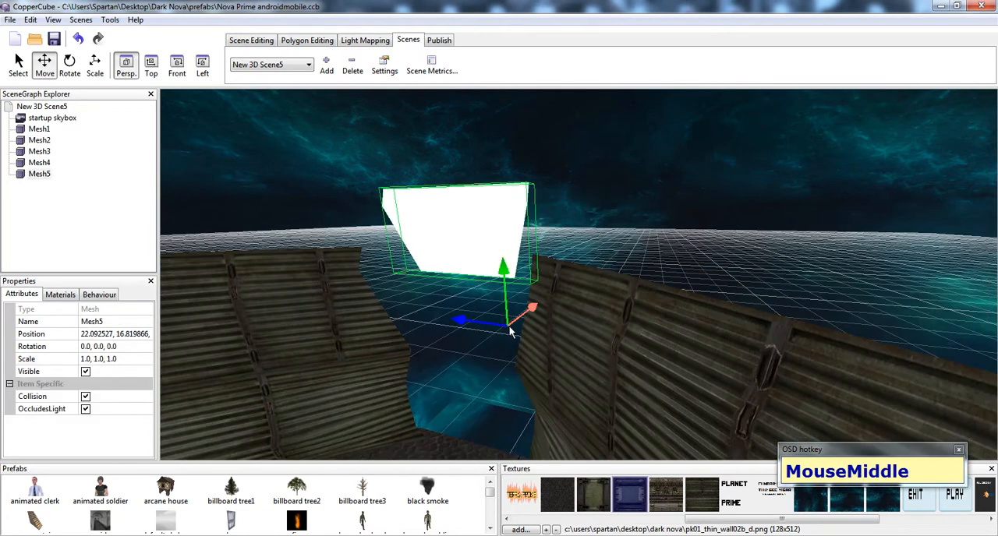
# - Raise Mesh5 with its green arrow and apply the pk01_vent_wall03_d texture
pyautogui.moveTo(507, 328); pyautogui.dragTo(503, 234)
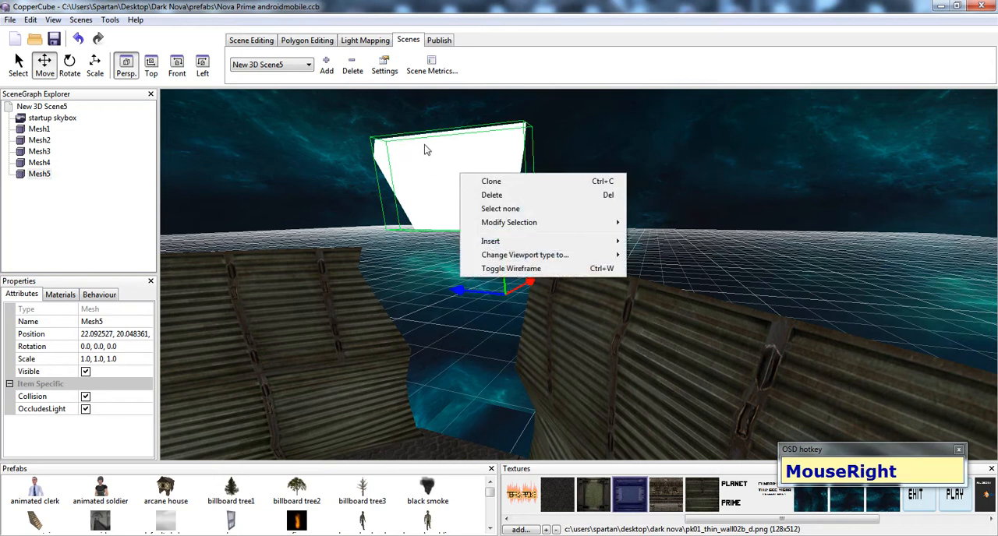
pyautogui.moveTo(509, 222)
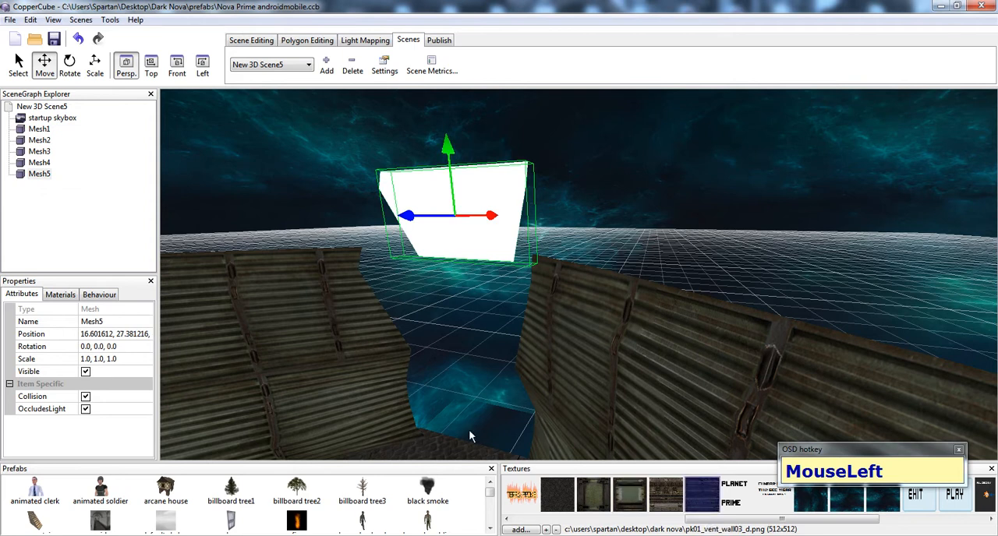
pyautogui.click(60, 295)
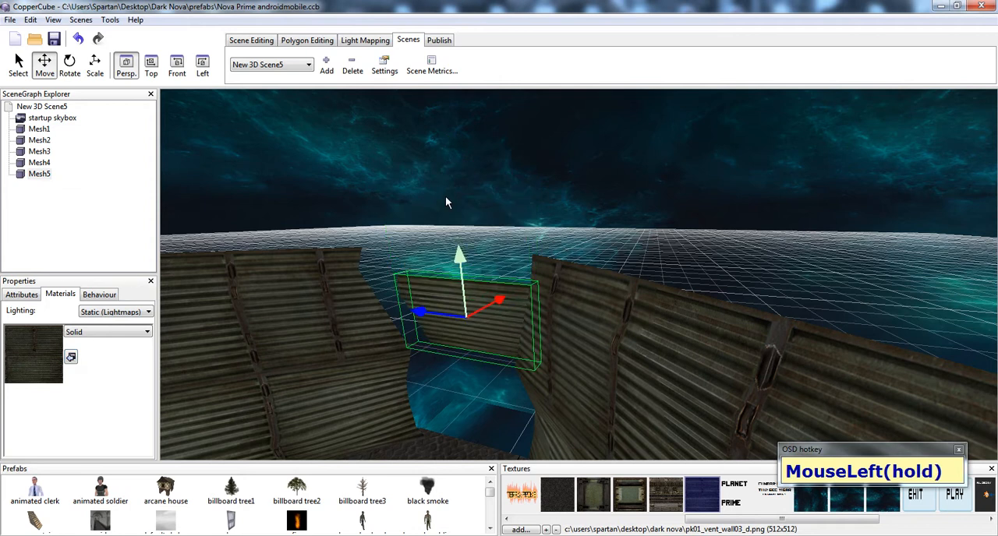
# - Slide Mesh5 left and back between the corridor walls, checking it edge-on
pyautogui.moveTo(447, 203); pyautogui.dragTo(417, 295)
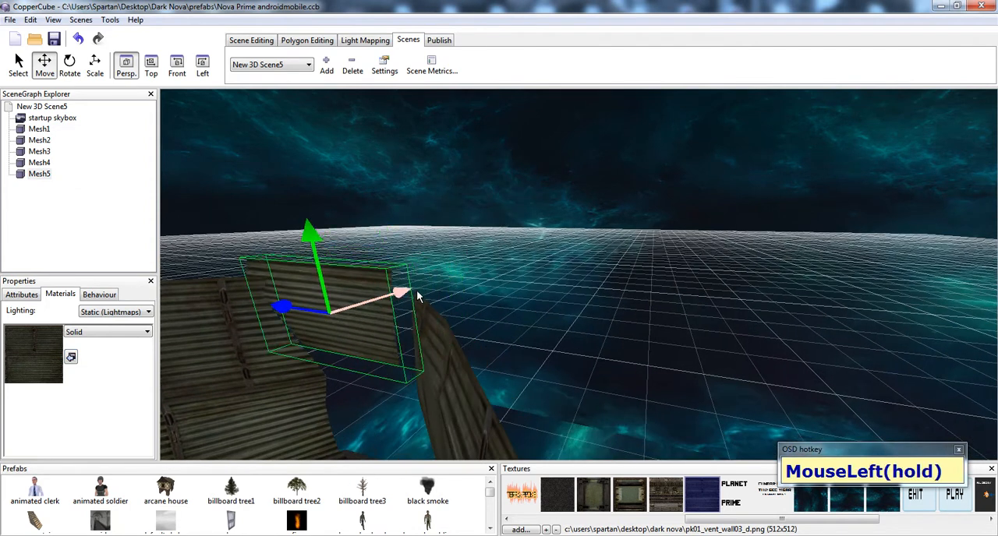
pyautogui.moveTo(402, 294); pyautogui.dragTo(358, 304)
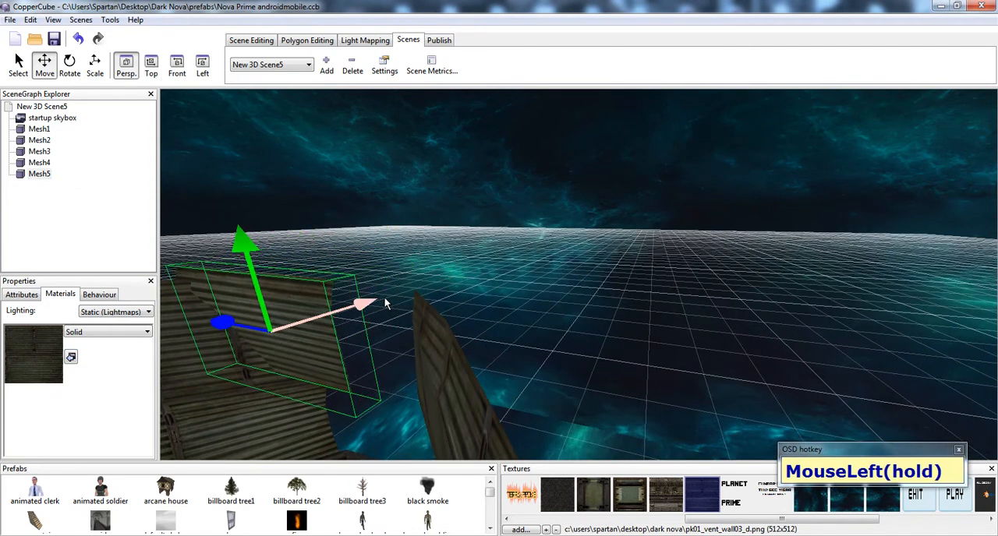
pyautogui.moveTo(358, 304); pyautogui.dragTo(398, 297)
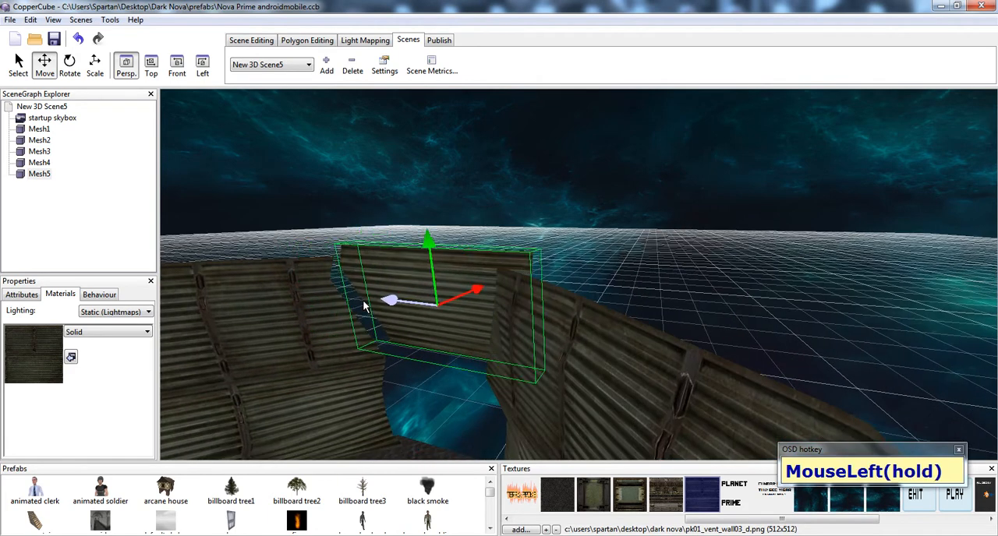
pyautogui.moveTo(367, 304); pyautogui.dragTo(491, 347)
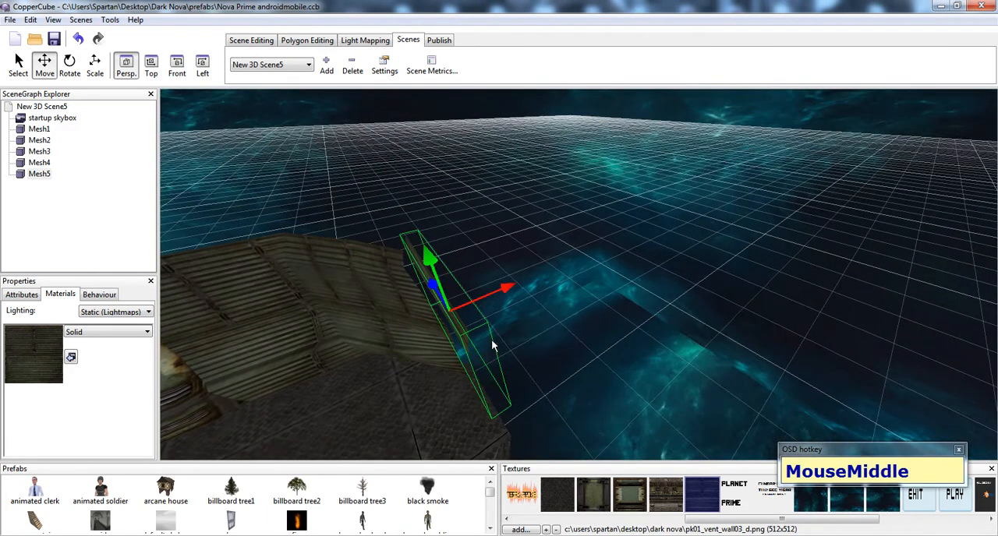
pyautogui.moveTo(491, 347); pyautogui.dragTo(560, 312)
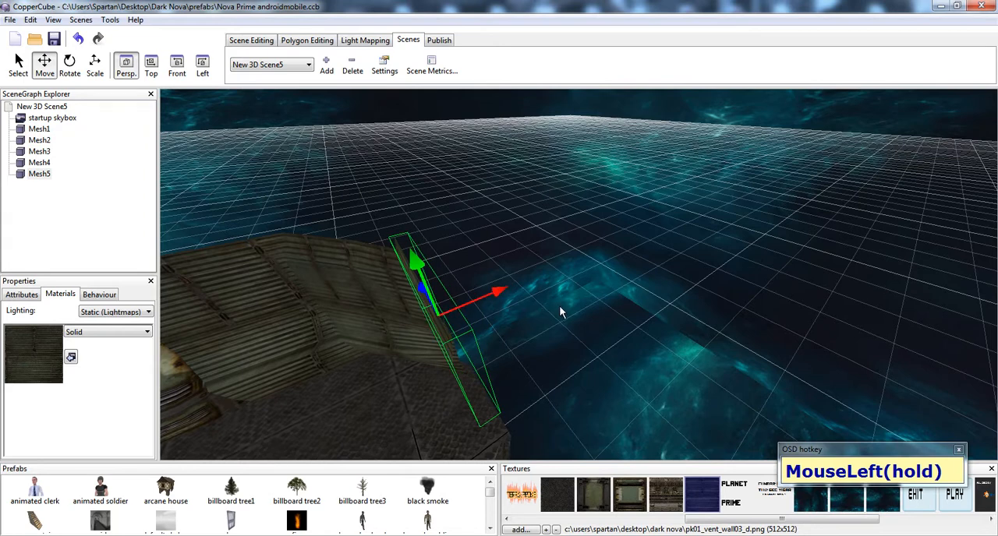
pyautogui.moveTo(561, 312); pyautogui.dragTo(600, 294)
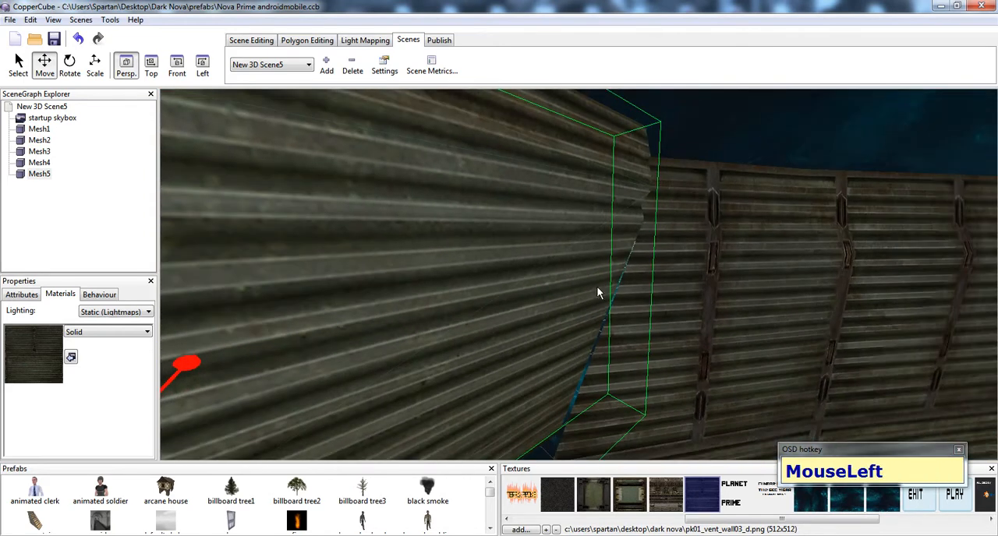
pyautogui.moveTo(600, 293); pyautogui.dragTo(432, 132)
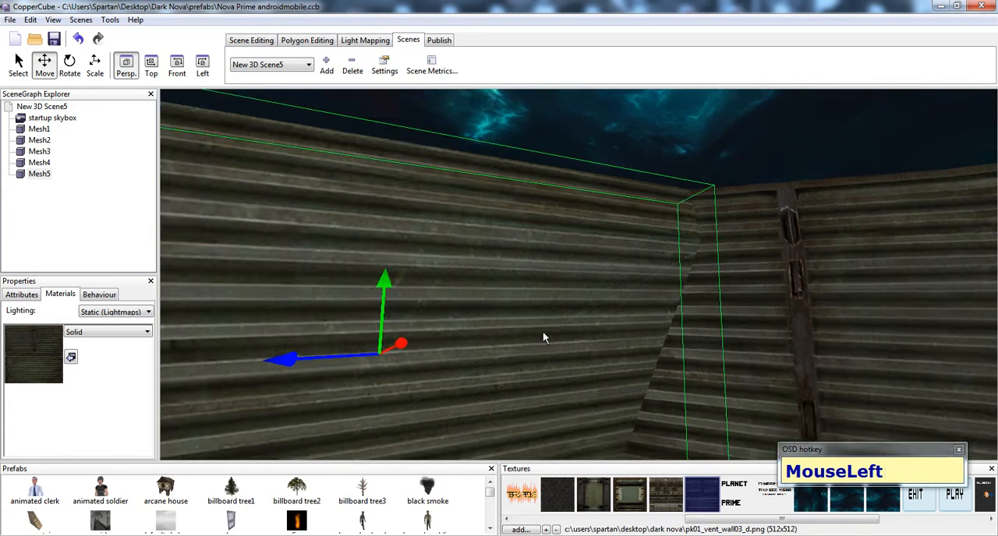
# - Fine-tune Mesh5's position and height until it meets the neighbouring wall
pyautogui.moveTo(544, 338); pyautogui.dragTo(676, 330)
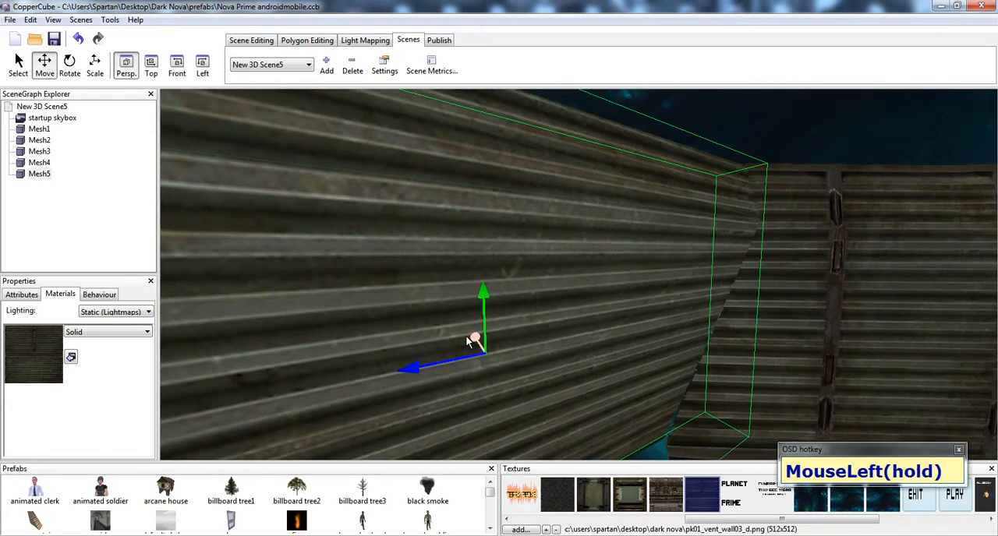
pyautogui.moveTo(472, 343); pyautogui.dragTo(471, 347)
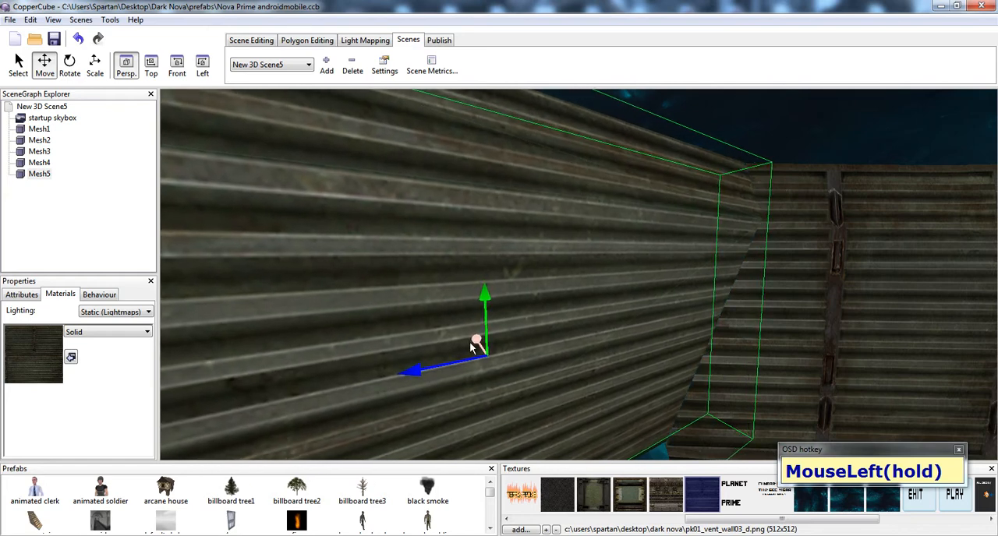
pyautogui.moveTo(472, 347); pyautogui.dragTo(756, 382)
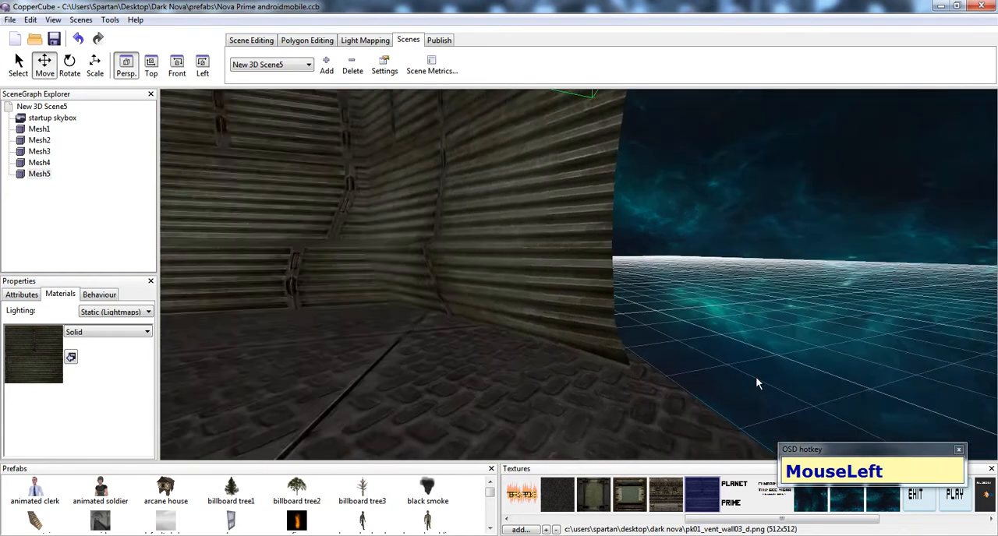
pyautogui.moveTo(756, 382); pyautogui.dragTo(760, 364)
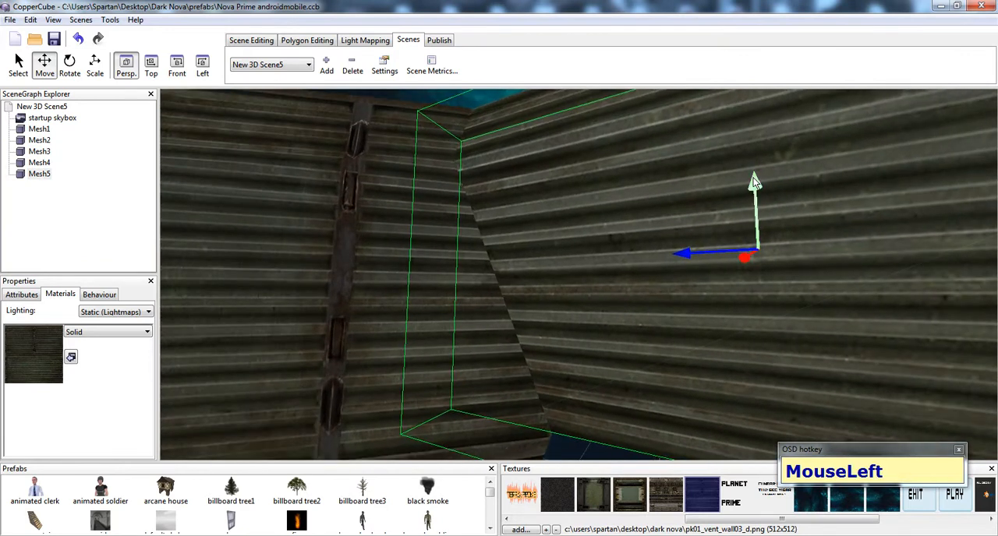
pyautogui.moveTo(753, 183); pyautogui.dragTo(694, 199)
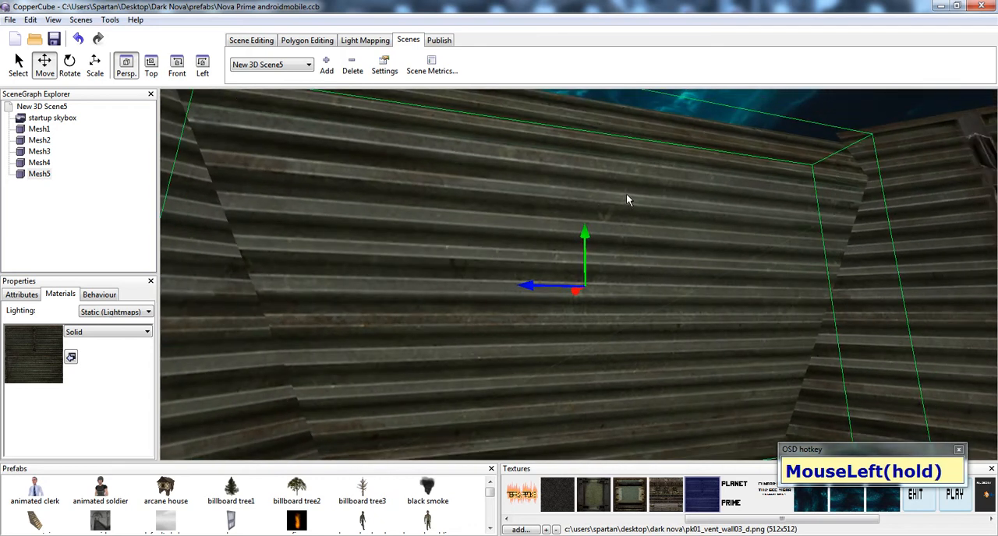
pyautogui.moveTo(627, 200); pyautogui.dragTo(609, 237)
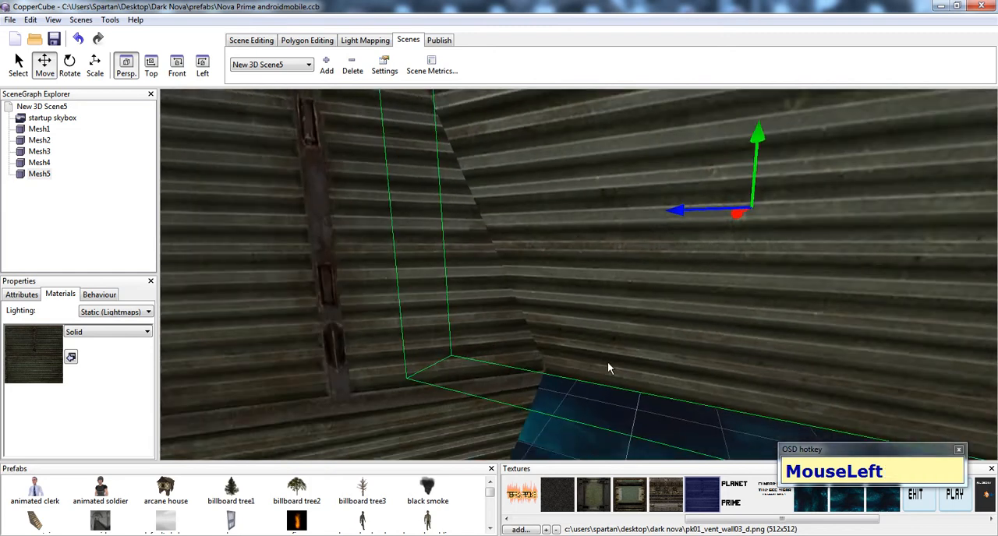
pyautogui.moveTo(608, 368); pyautogui.dragTo(630, 345)
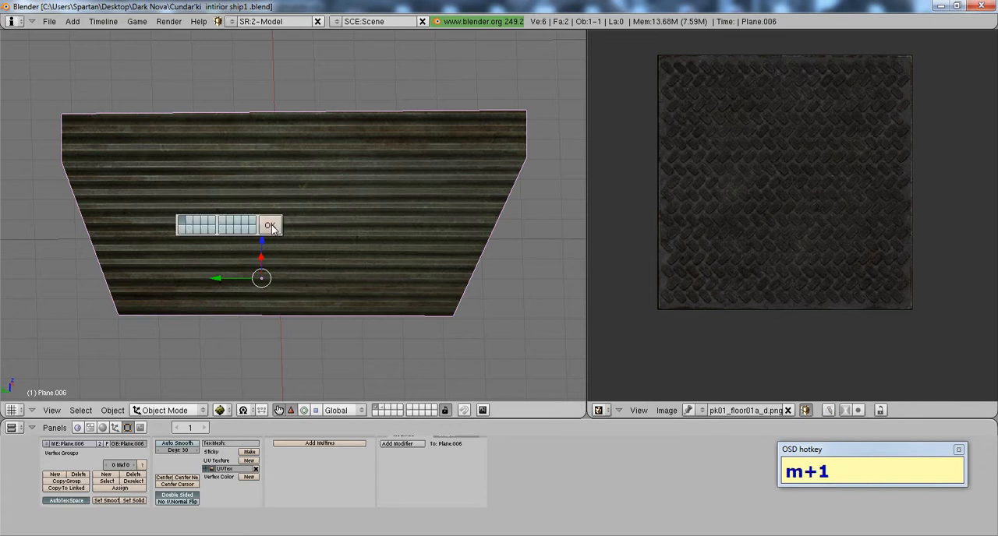
# - Send the wall plane and door frame Cube.002 to separate layers
pyautogui.click(270, 226)
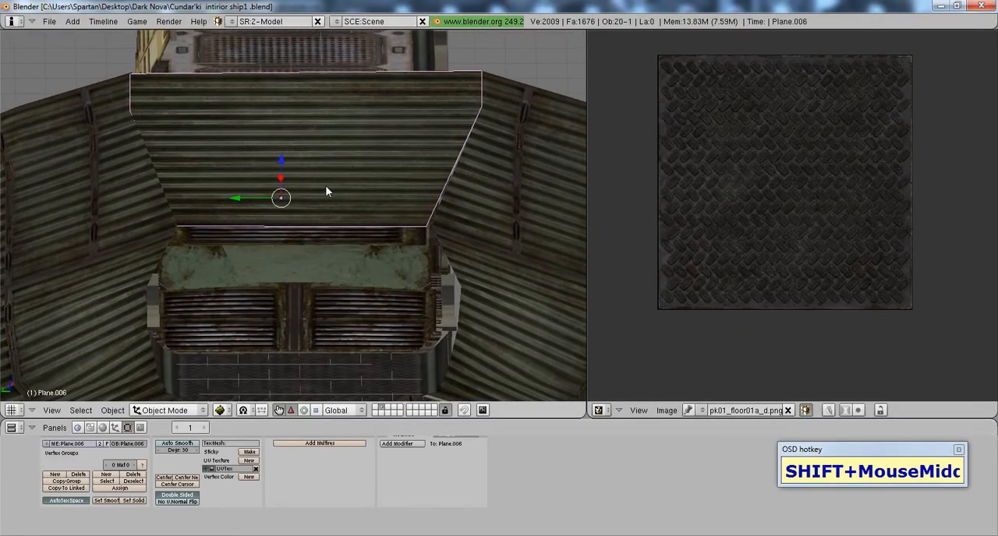
pyautogui.moveTo(328, 192); pyautogui.dragTo(462, 248)
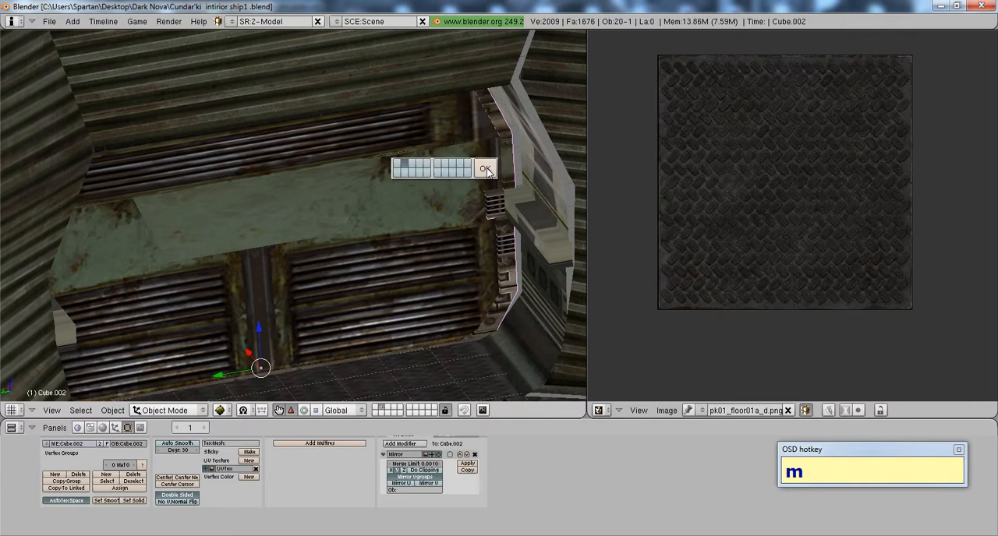
pyautogui.click(485, 169)
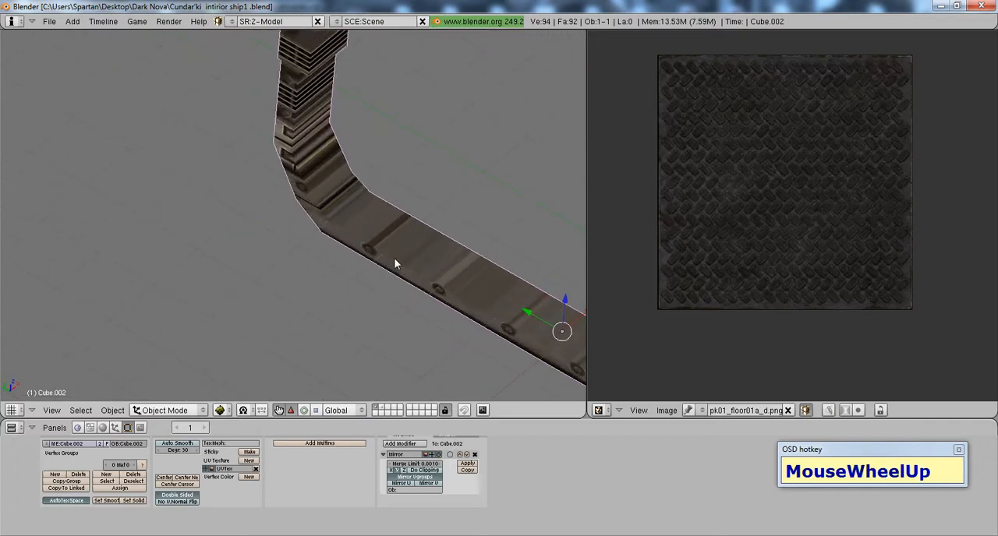
pyautogui.moveTo(394, 263); pyautogui.dragTo(305, 279)
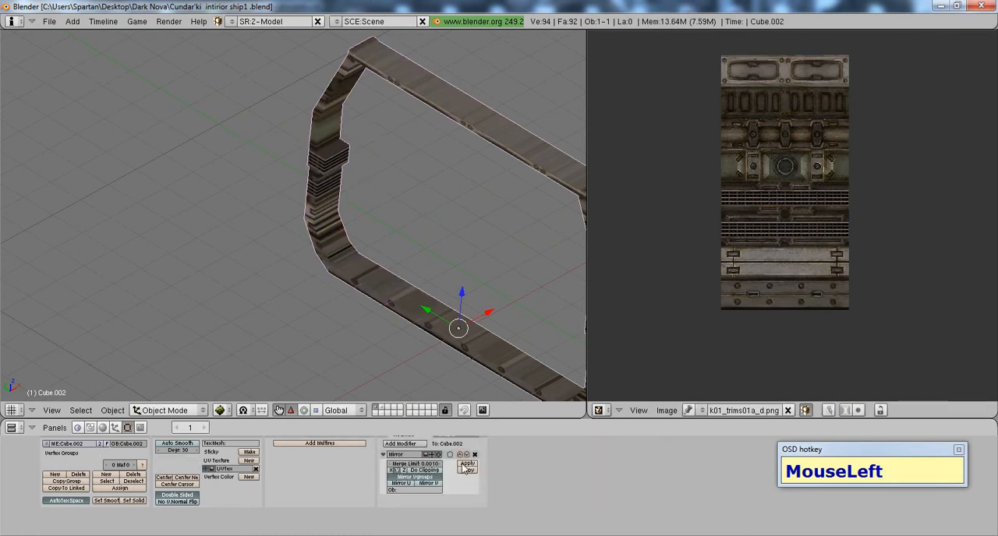
# - Dismiss the multi-user modifier error, undo, and inspect the isolated door frame
pyautogui.press('Tab')
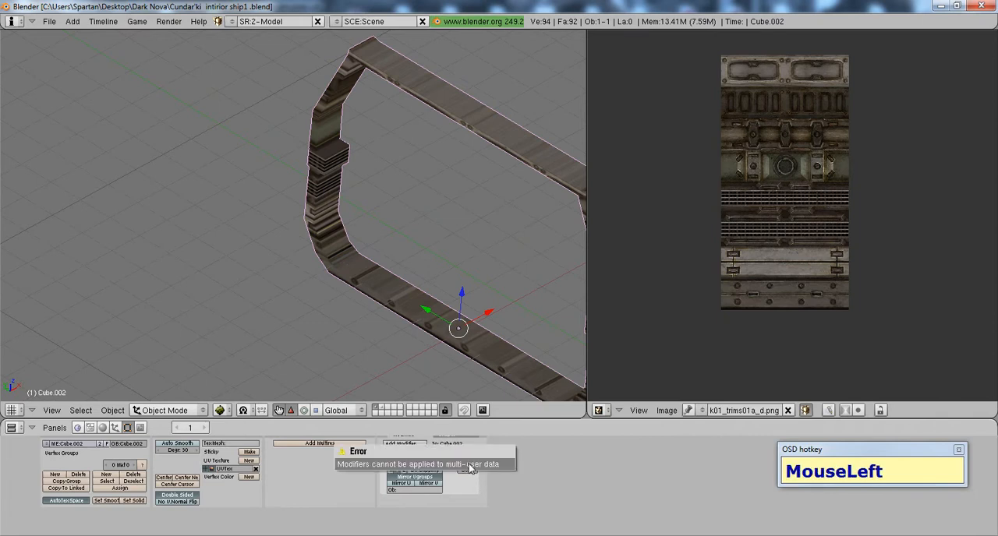
pyautogui.click(468, 464)
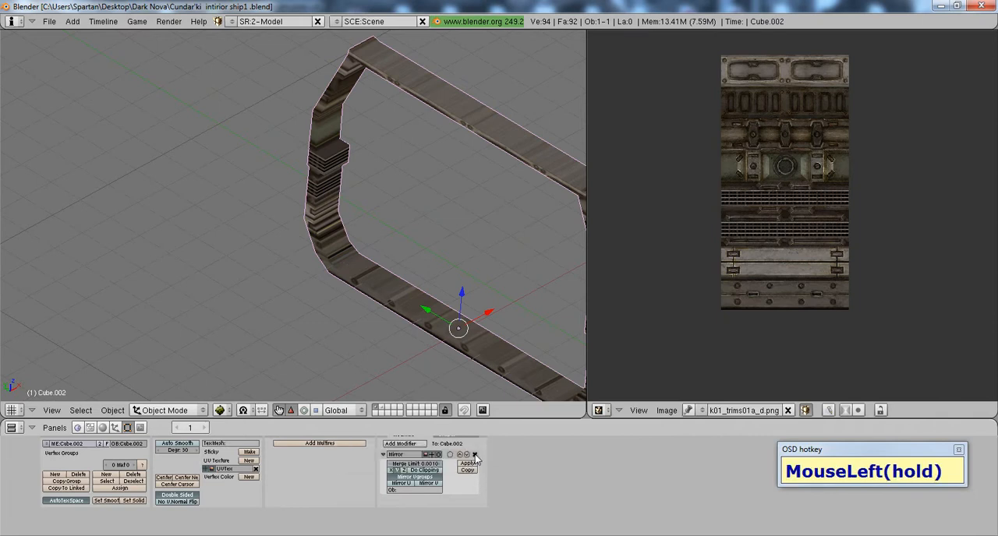
pyautogui.press('ctrl+z')
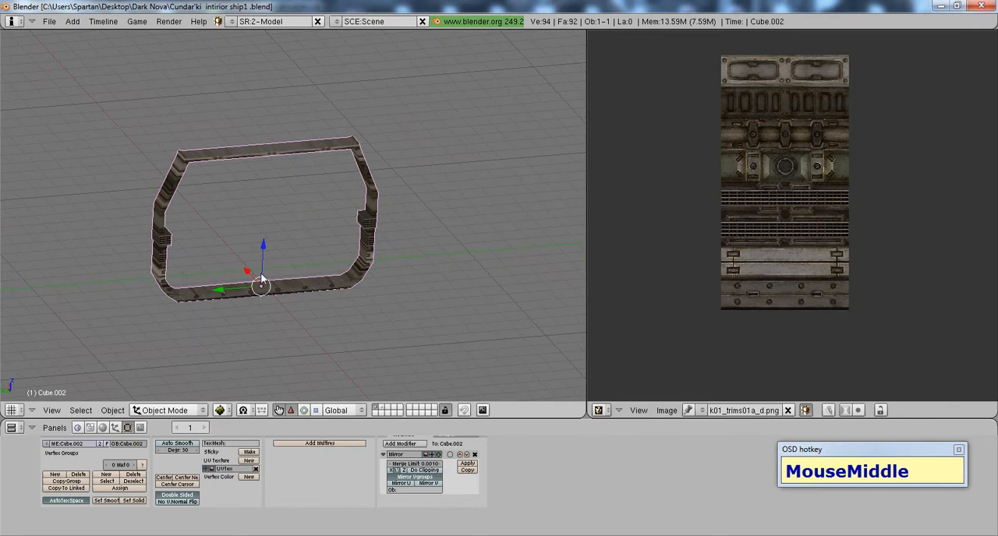
pyautogui.moveTo(261, 281); pyautogui.dragTo(372, 382)
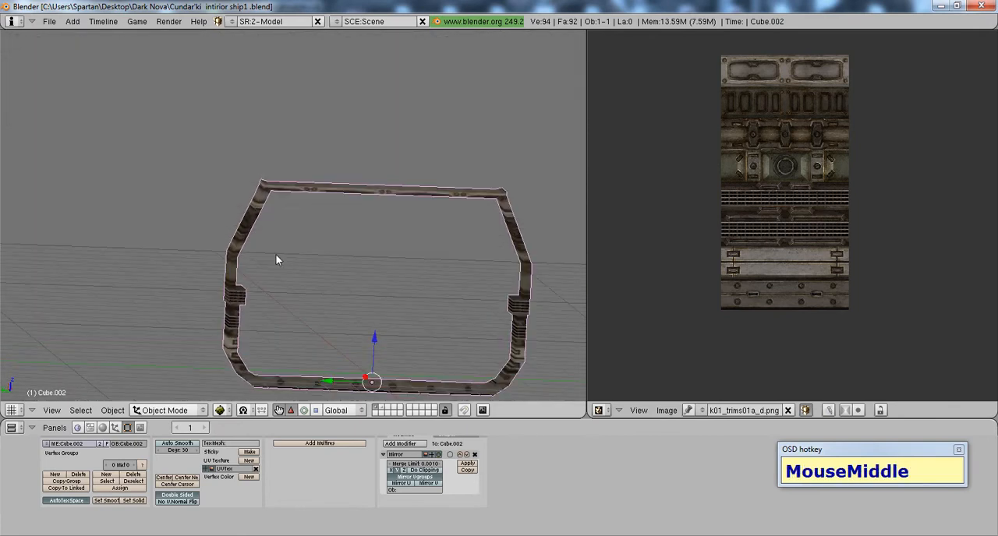
pyautogui.click(48, 21)
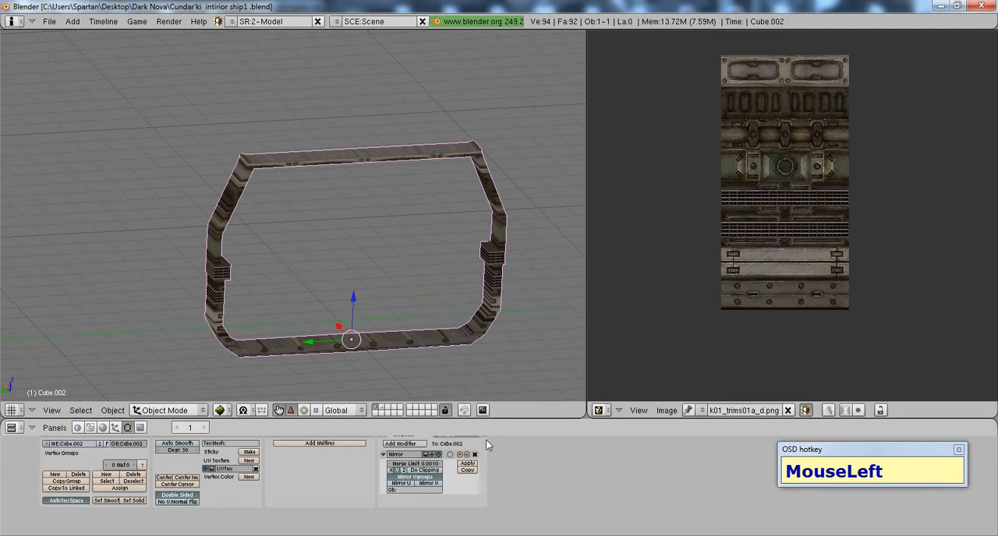
pyautogui.click(49, 21)
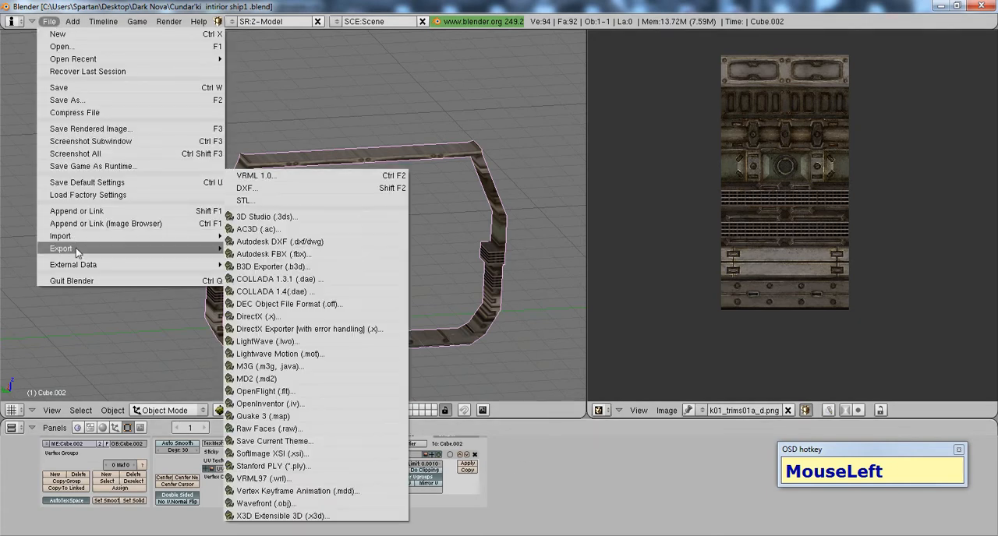
# - Export the door frame as Cundar'ki intirior doorspace.3ds in the Dark Nova folder
pyautogui.click(265, 217)
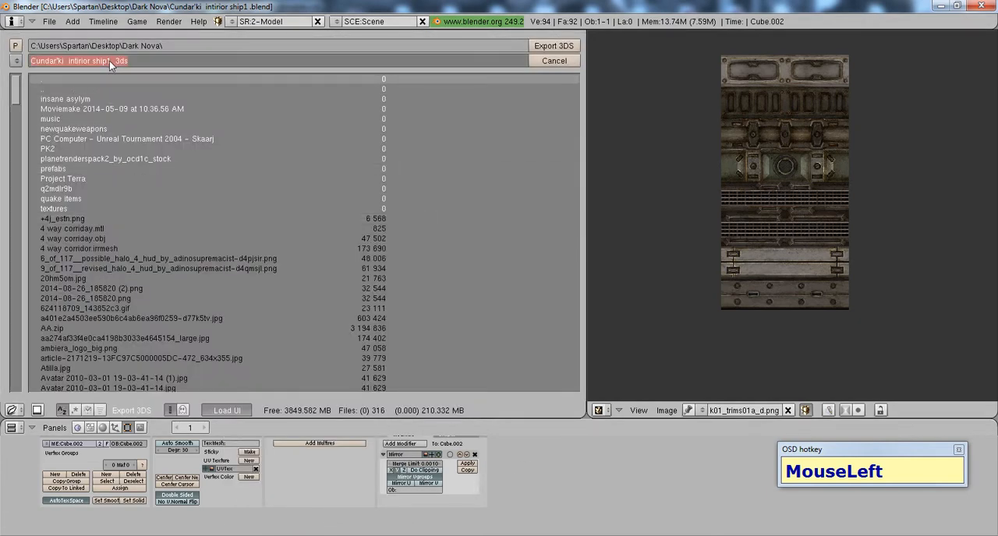
pyautogui.press('backspace')
pyautogui.write('doorspace')
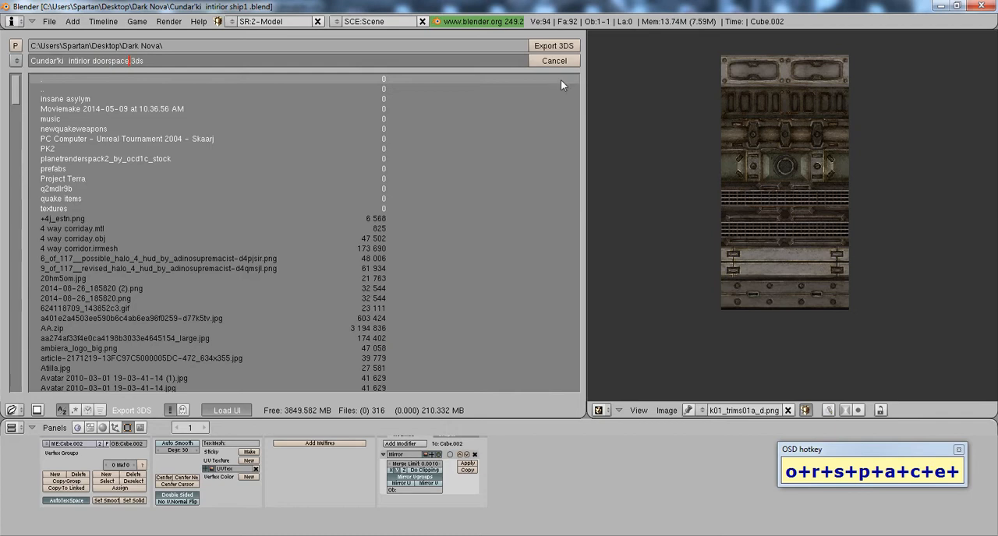
pyautogui.click(554, 60)
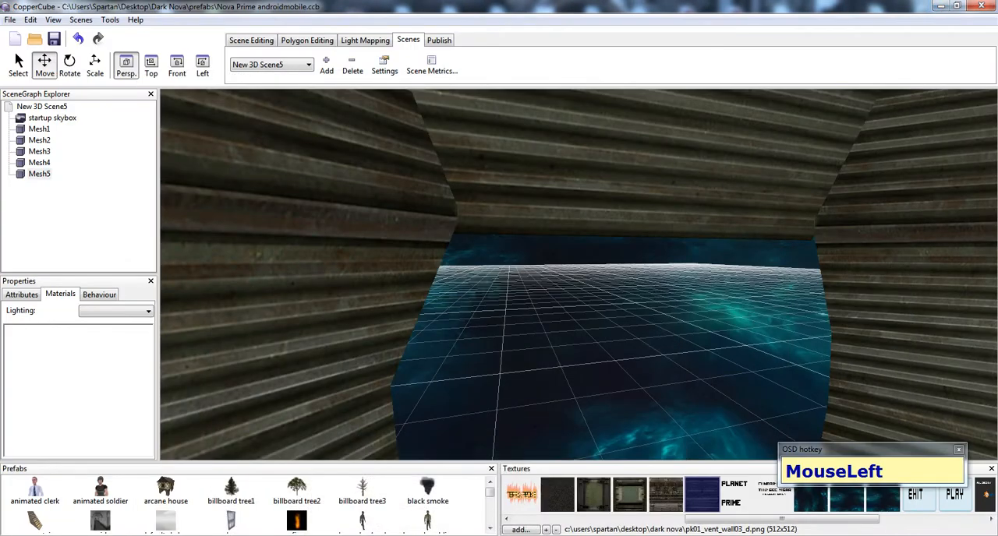
# - Import the doorspace 3DS file into the corridor and select the new Mesh6
pyautogui.rightClick(557, 373)
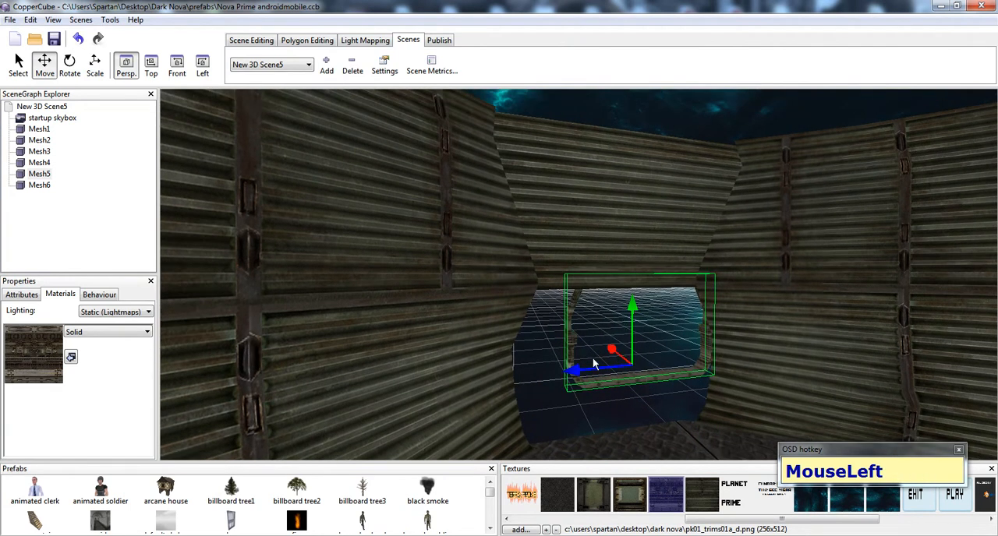
pyautogui.click(21, 294)
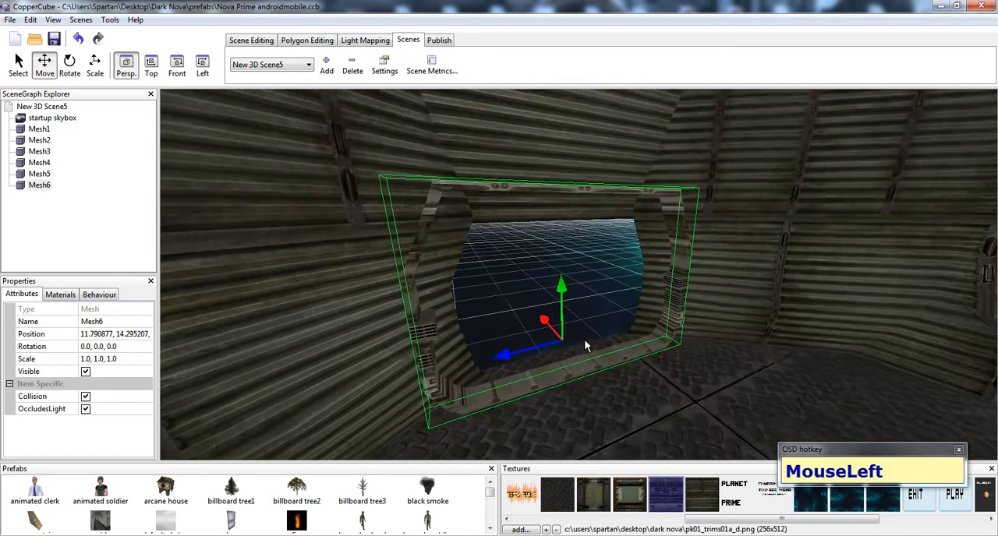
pyautogui.moveTo(585, 343); pyautogui.dragTo(588, 289)
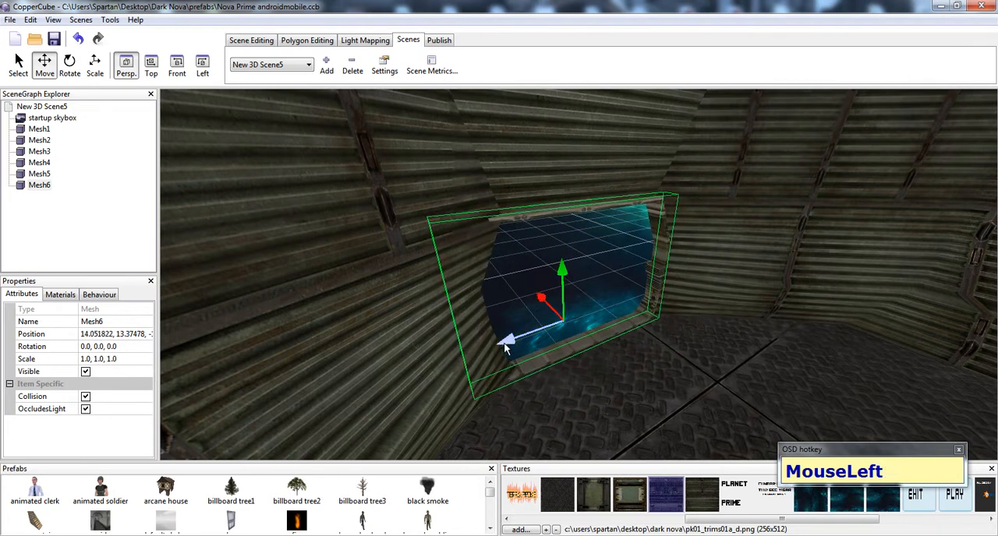
pyautogui.scroll(3)
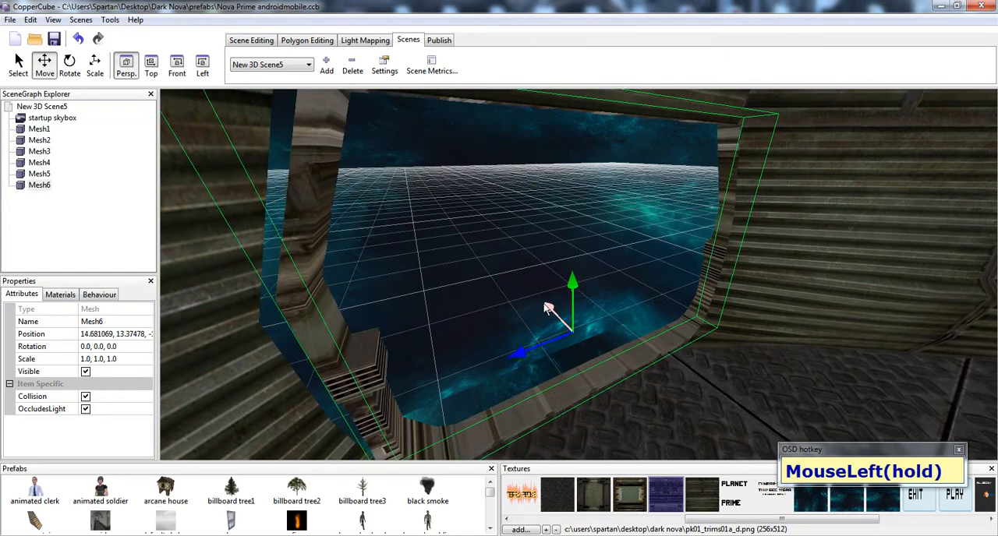
pyautogui.moveTo(546, 308); pyautogui.dragTo(476, 319)
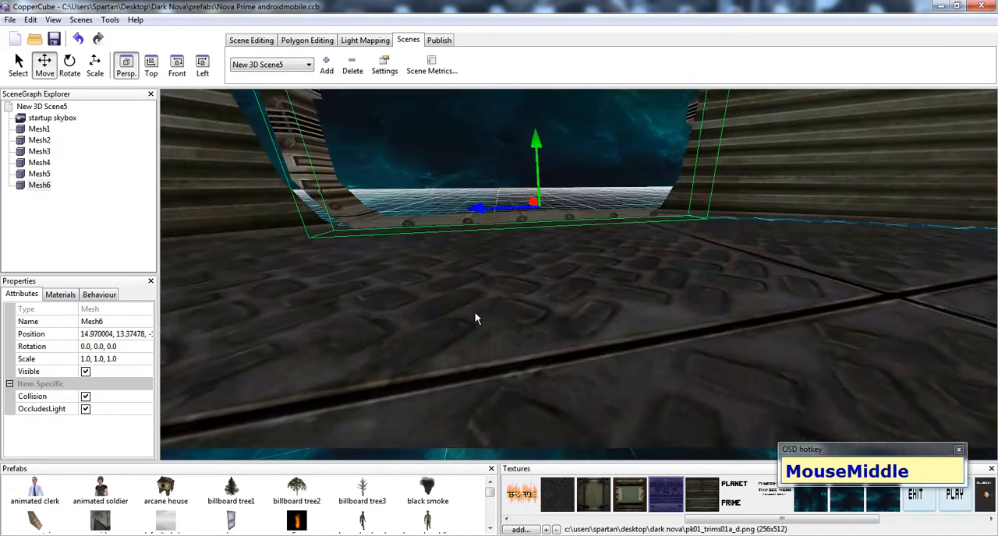
pyautogui.moveTo(477, 318); pyautogui.dragTo(568, 304)
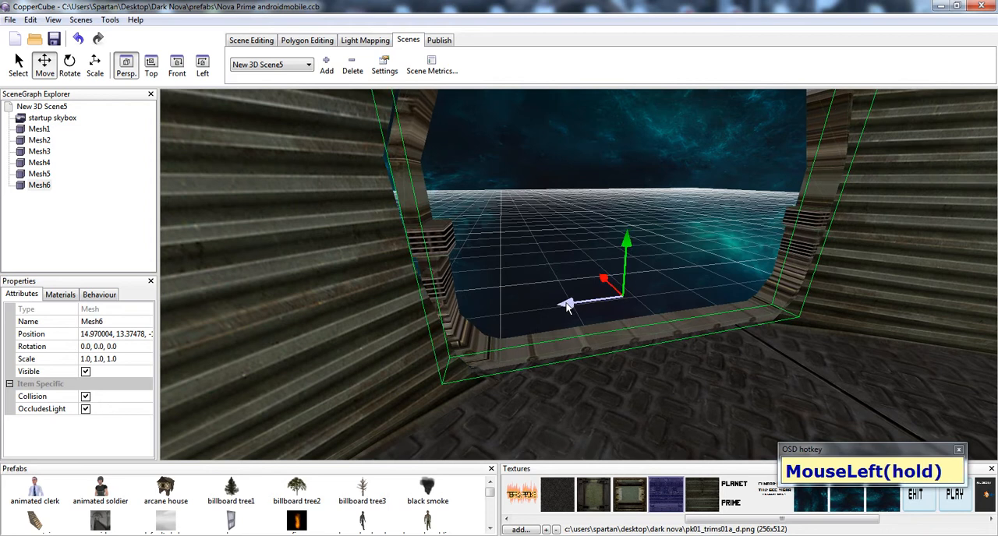
pyautogui.moveTo(569, 308); pyautogui.dragTo(565, 312)
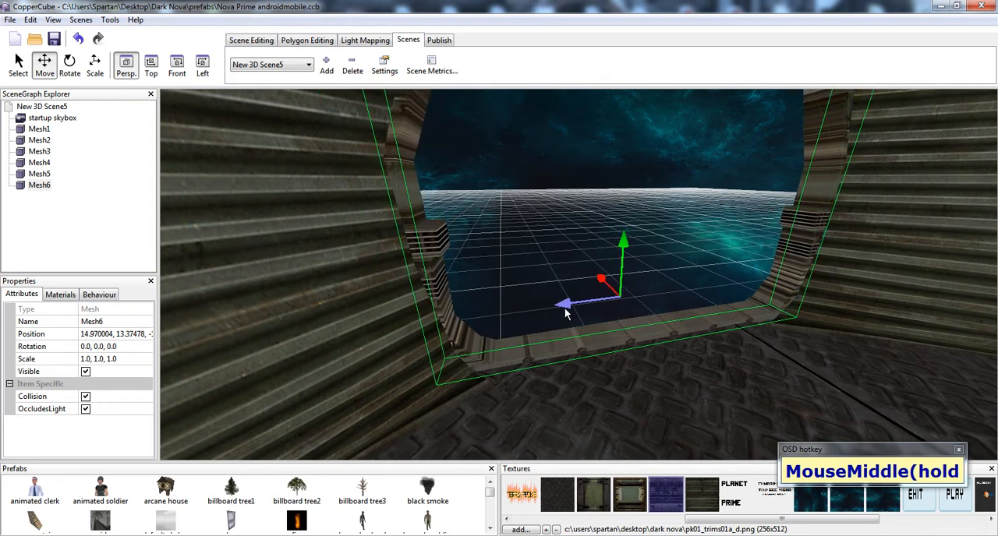
pyautogui.moveTo(565, 312); pyautogui.dragTo(558, 250)
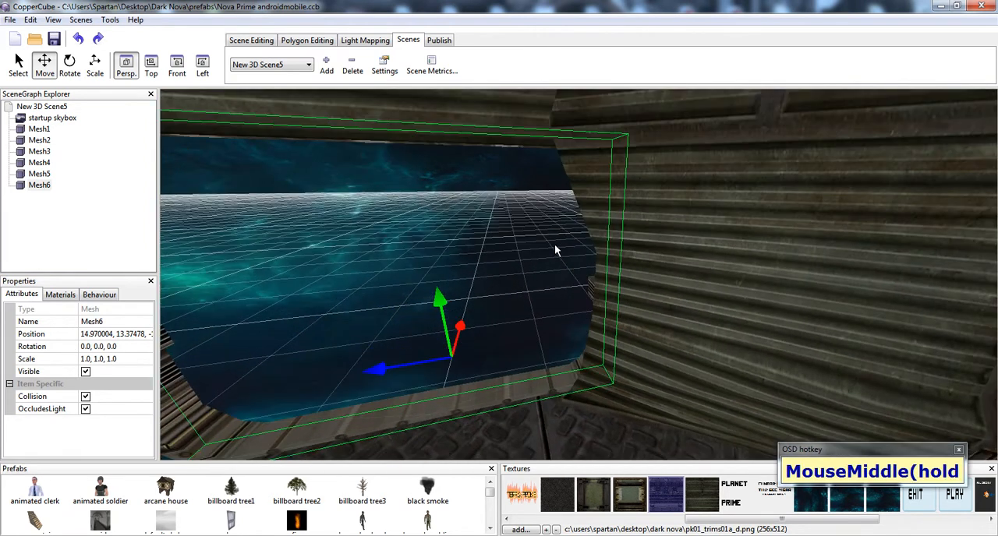
pyautogui.moveTo(558, 249); pyautogui.dragTo(511, 370)
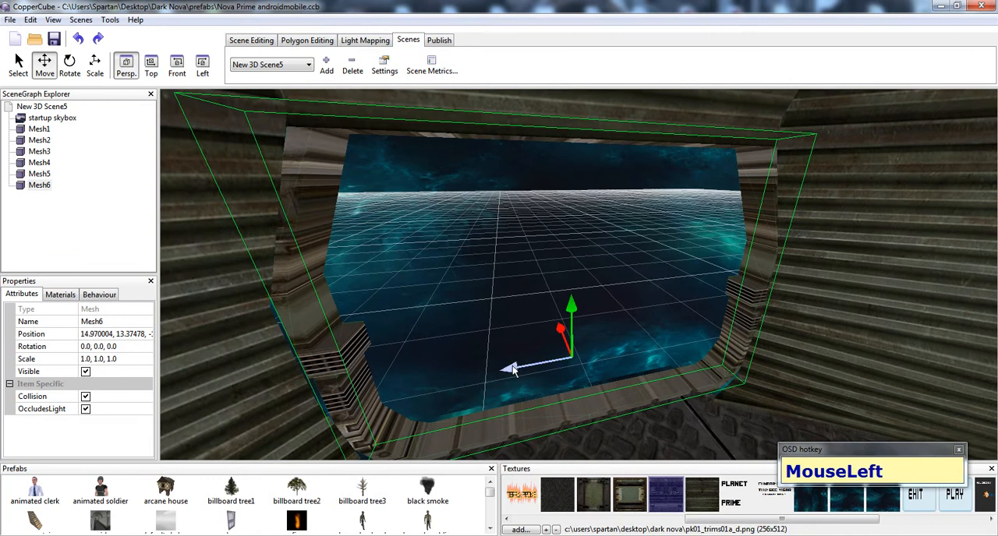
pyautogui.moveTo(511, 369); pyautogui.dragTo(491, 331)
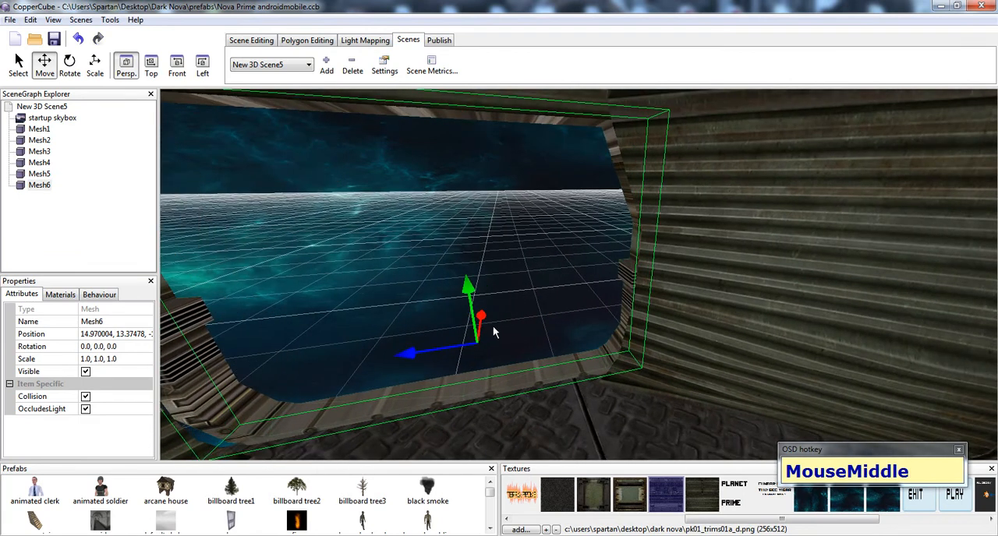
pyautogui.moveTo(492, 331); pyautogui.dragTo(522, 324)
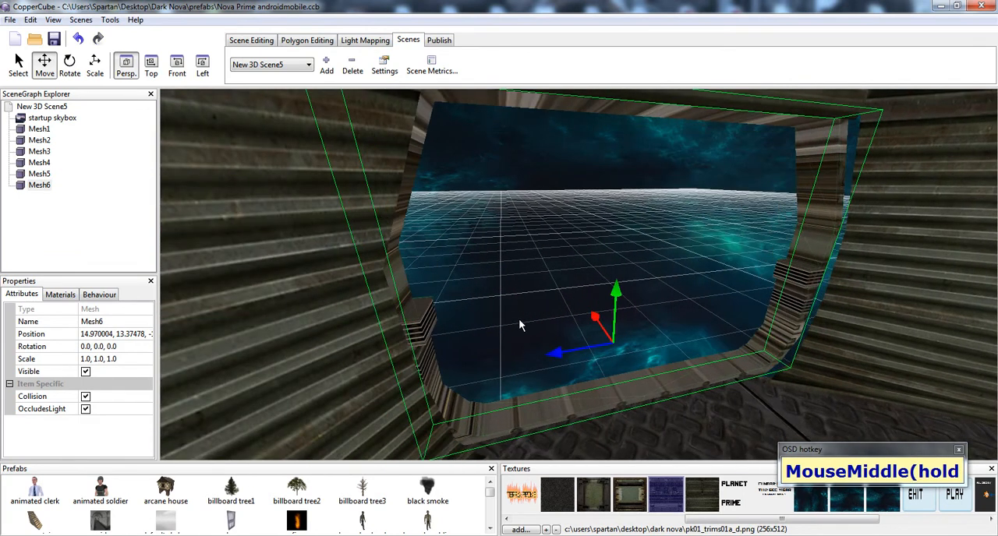
pyautogui.moveTo(520, 325); pyautogui.dragTo(599, 316)
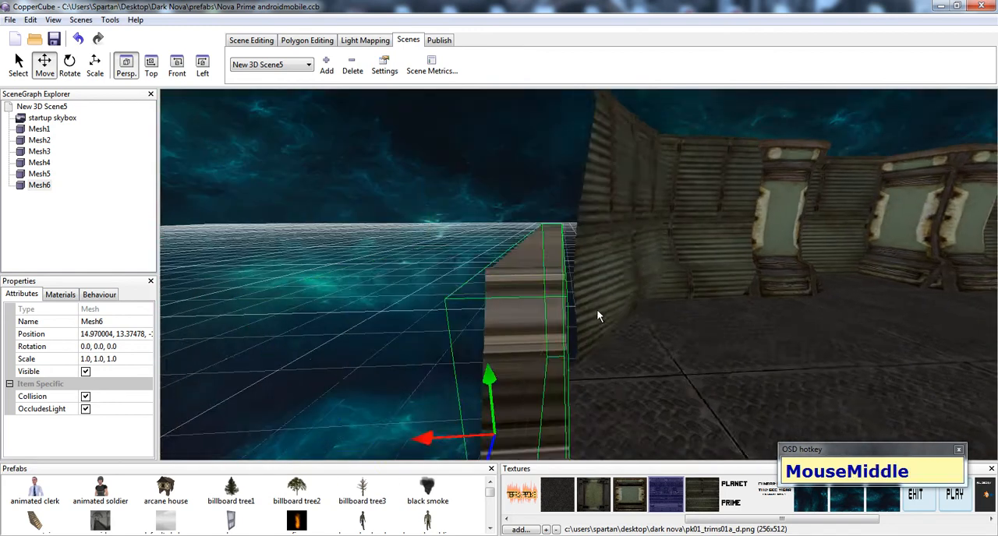
pyautogui.scroll(-3)
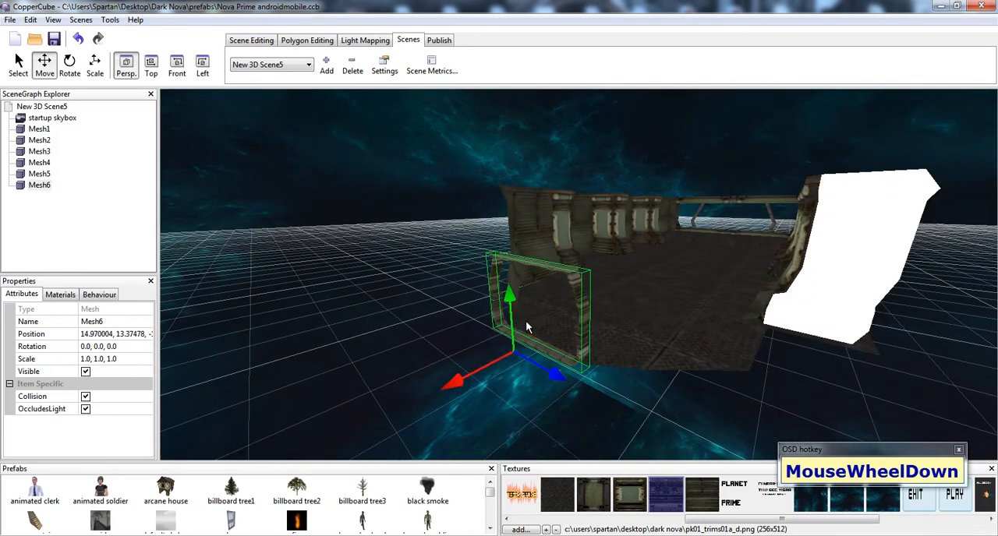
# - Undo the last door frame change and raise Mesh6 to seat it at the corridor end
pyautogui.rightClick(515, 320)
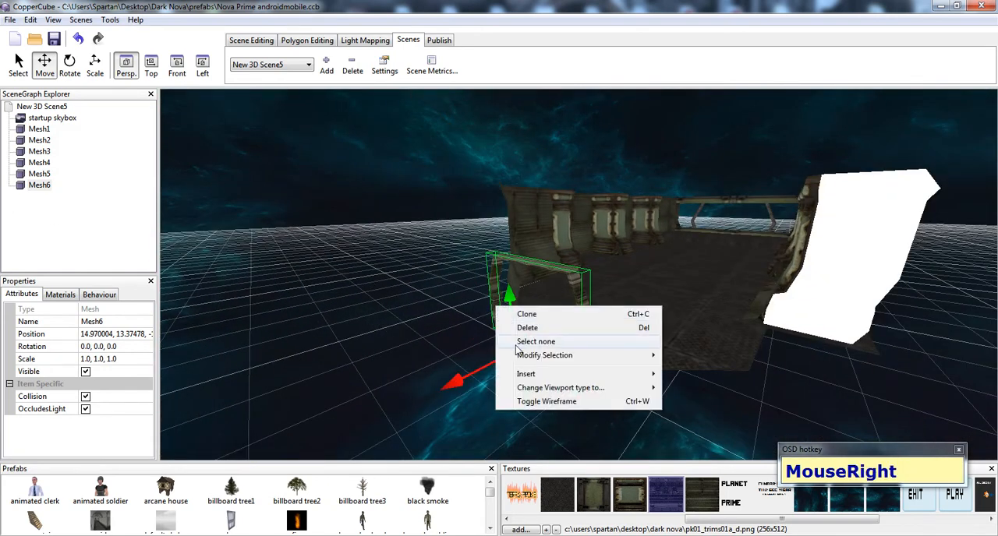
pyautogui.press('ctrl+z')
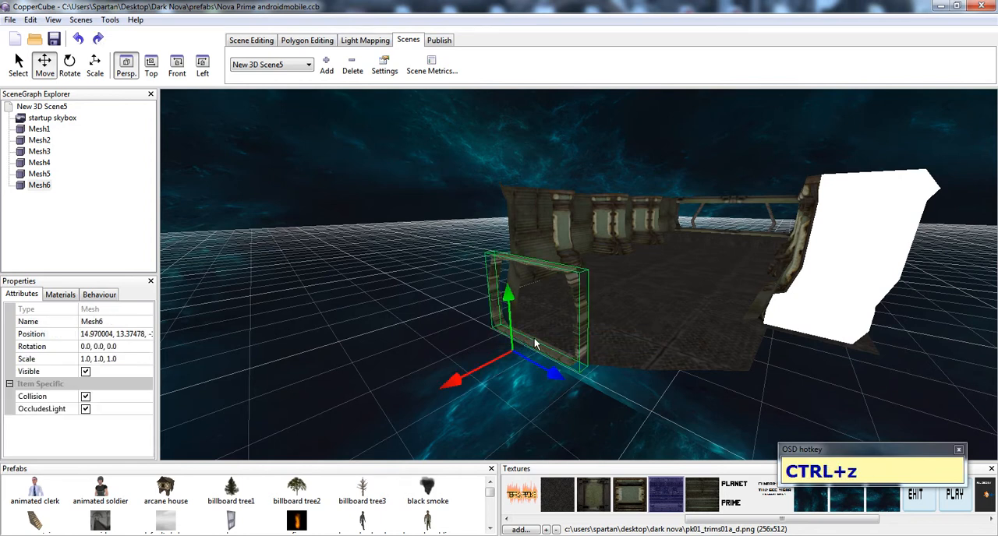
pyautogui.rightClick(536, 343)
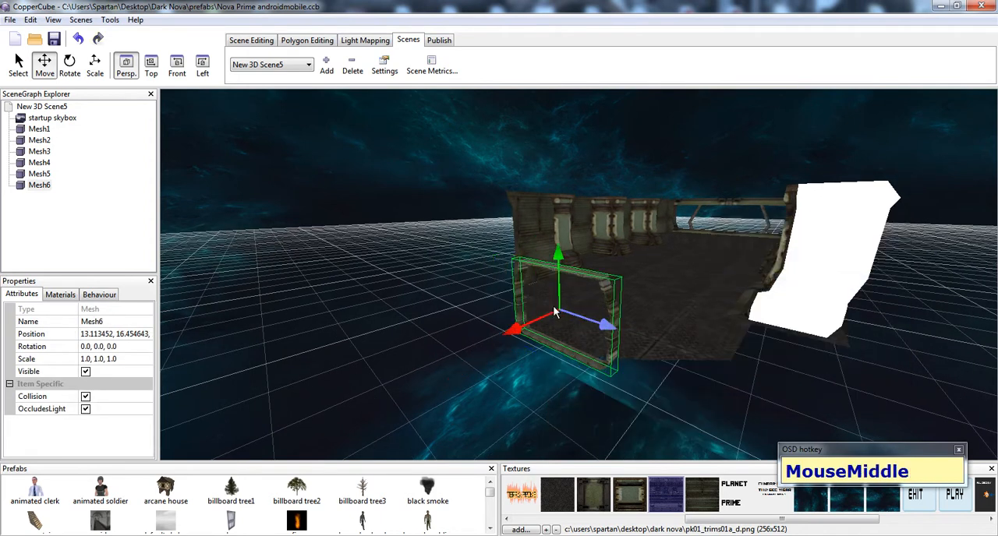
pyautogui.scroll(3)
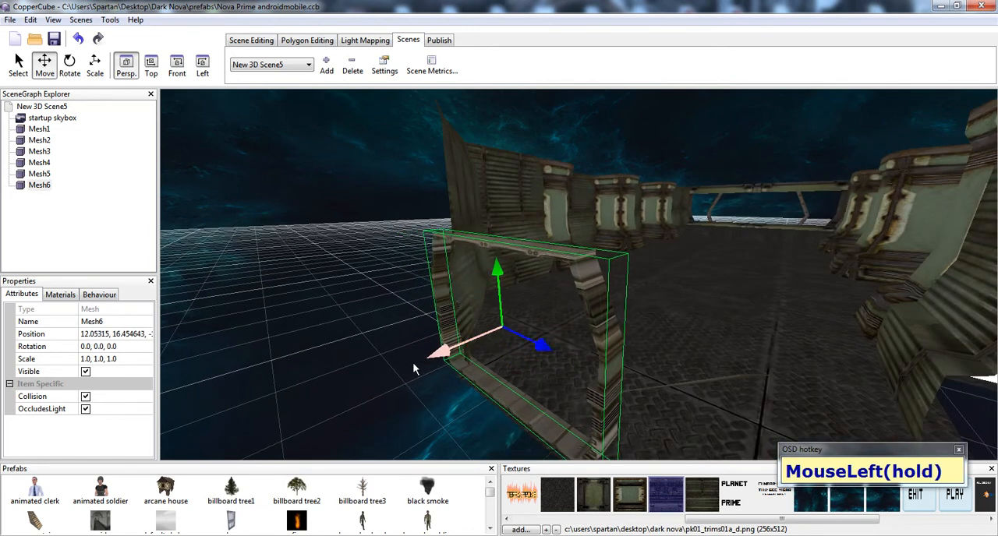
pyautogui.moveTo(499, 281); pyautogui.dragTo(475, 140)
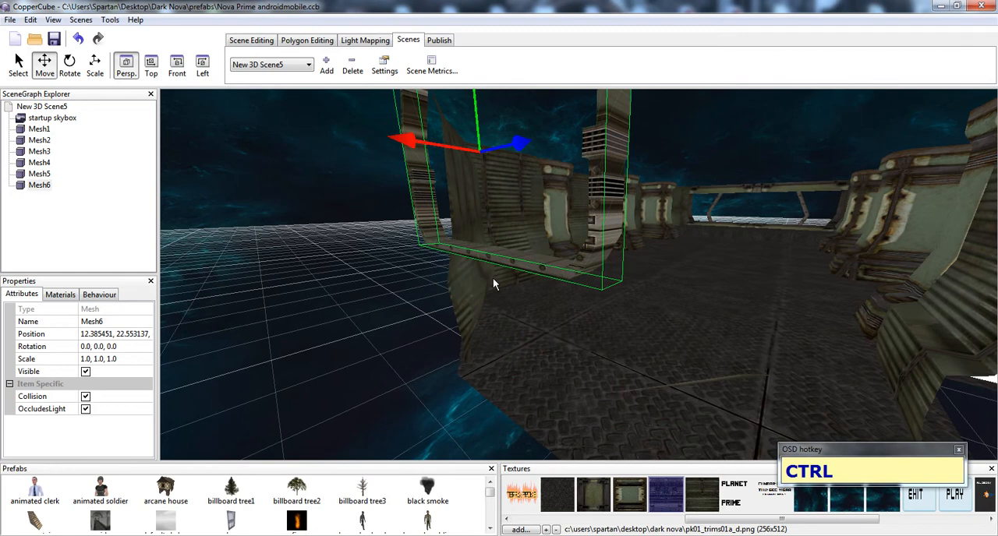
pyautogui.moveTo(493, 282); pyautogui.dragTo(575, 353)
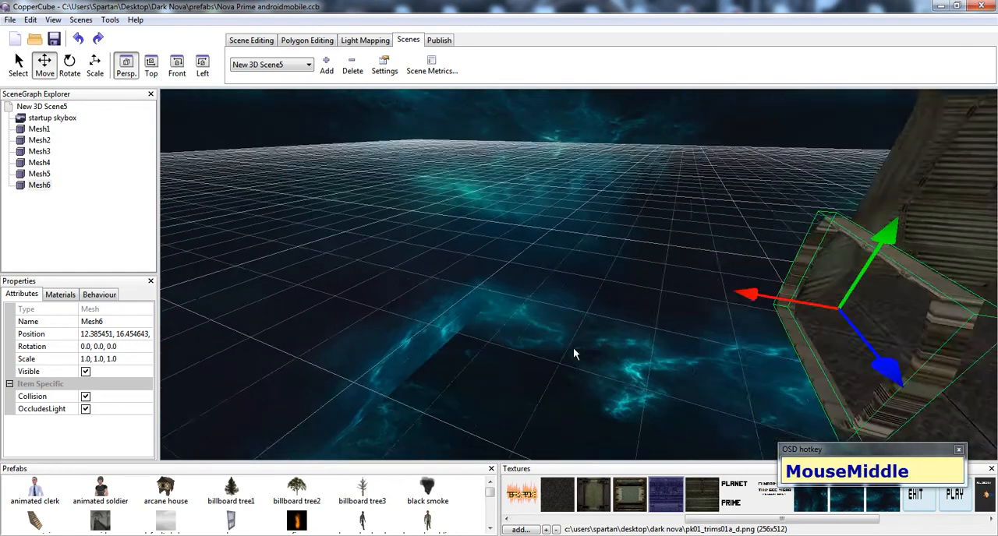
pyautogui.scroll(3)
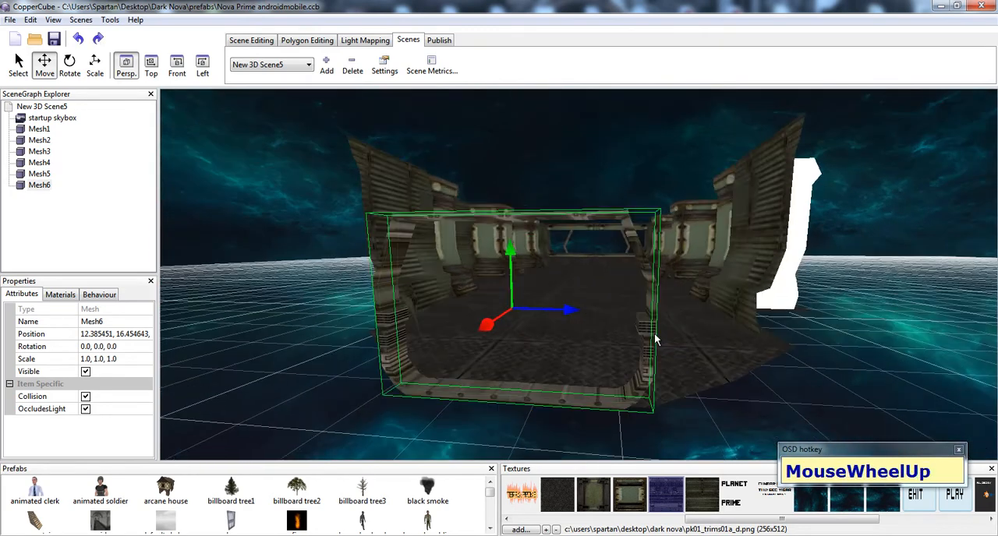
pyautogui.scroll(-3)
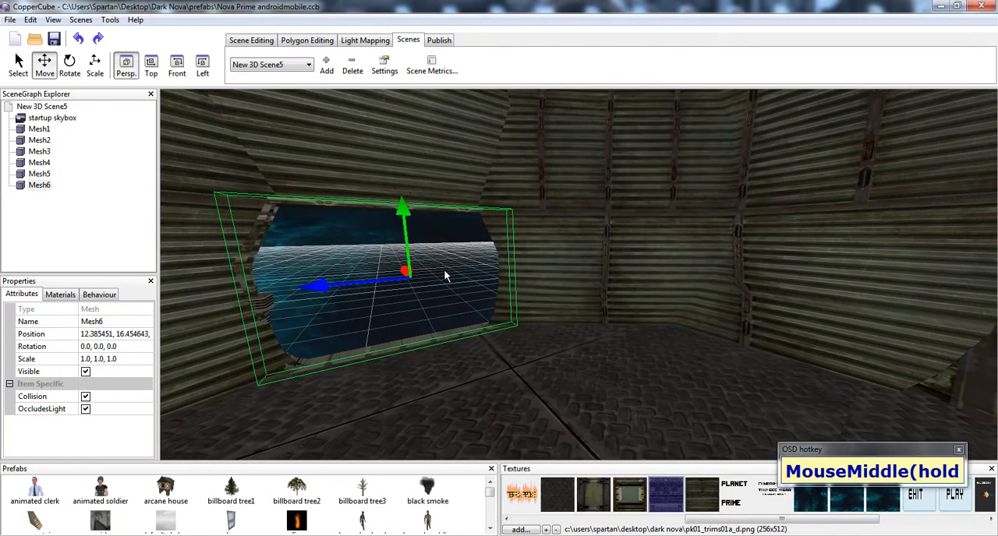
pyautogui.press('ctrl+s')
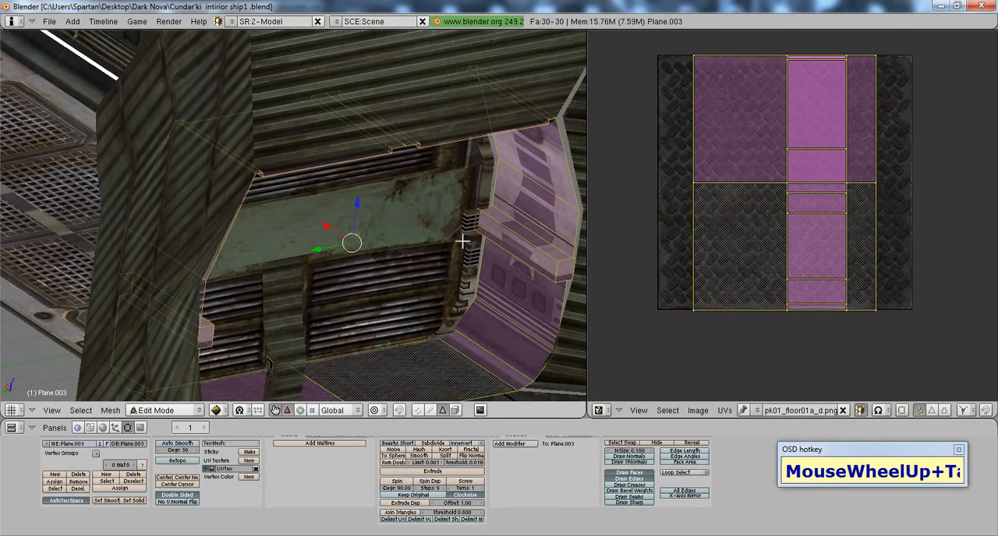
# - Show only the door frame's layer in Edit Mode and start its 3DS export name
pyautogui.scroll(-3)
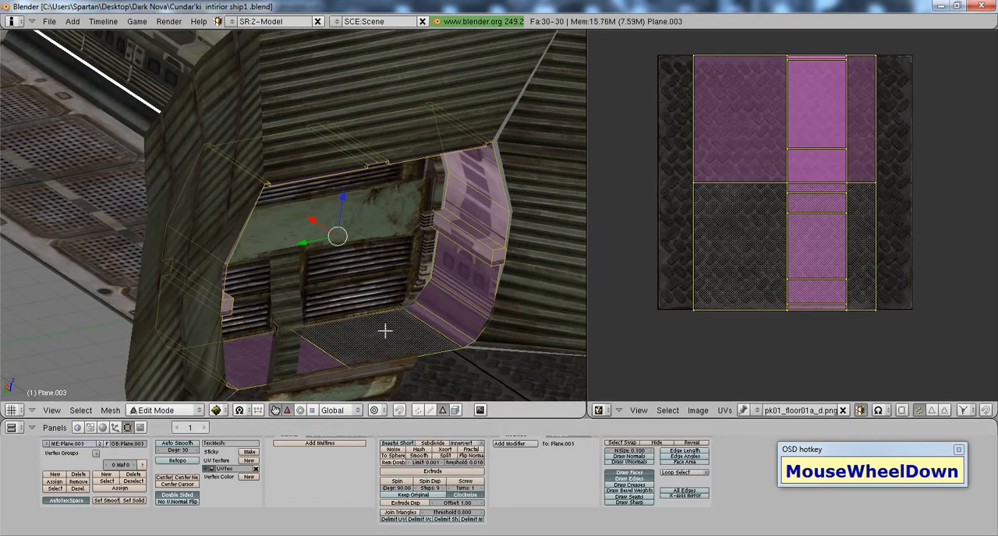
pyautogui.click(387, 331)
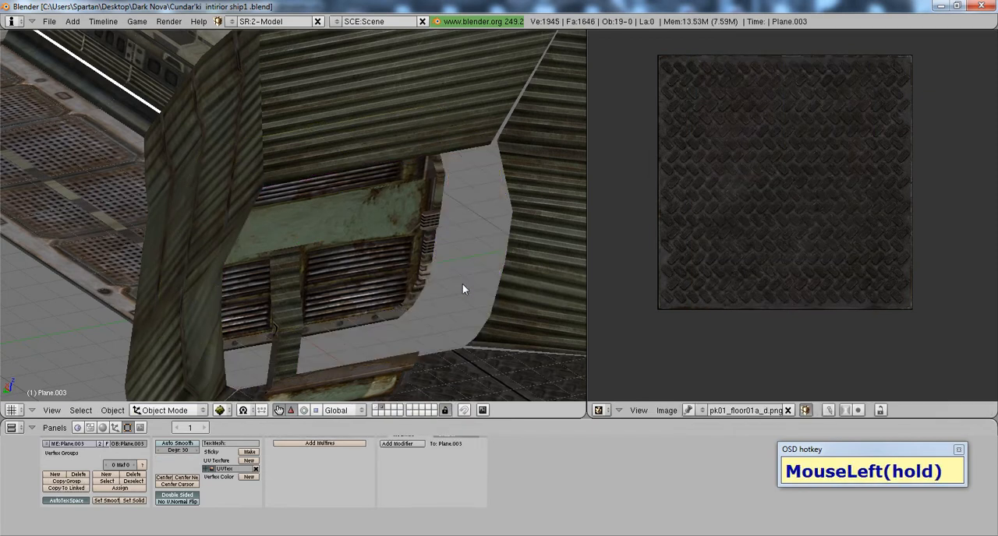
pyautogui.moveTo(464, 289); pyautogui.dragTo(378, 411)
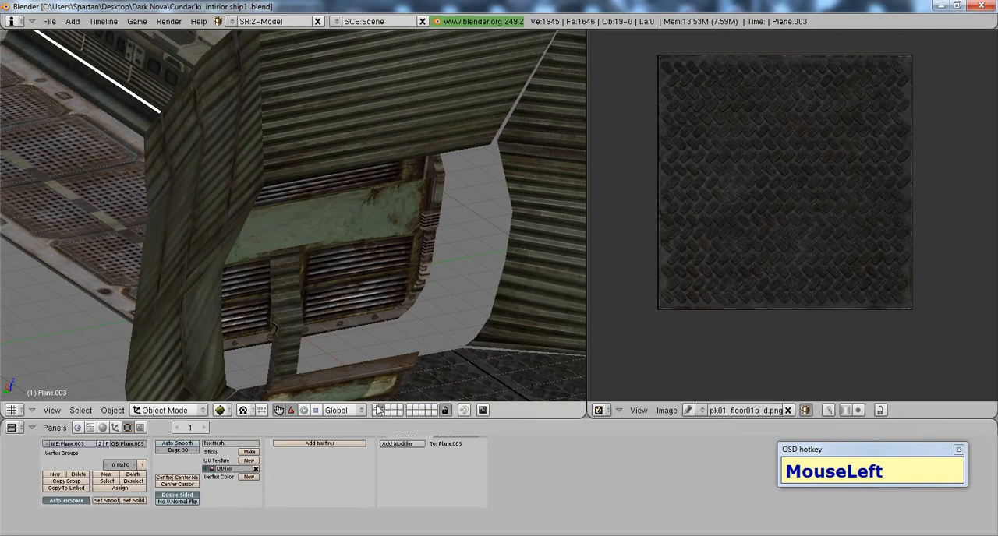
pyautogui.press('Tab')
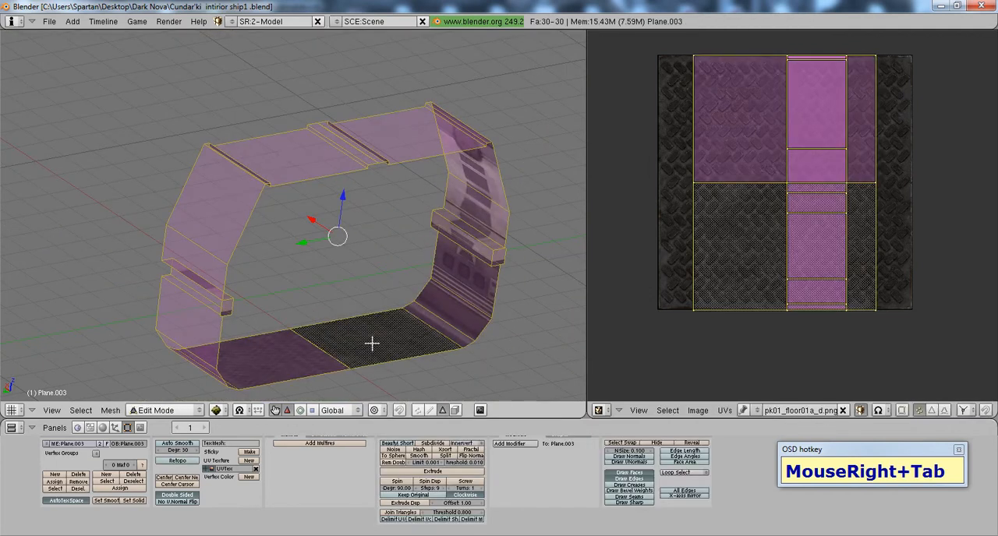
pyautogui.click(49, 21)
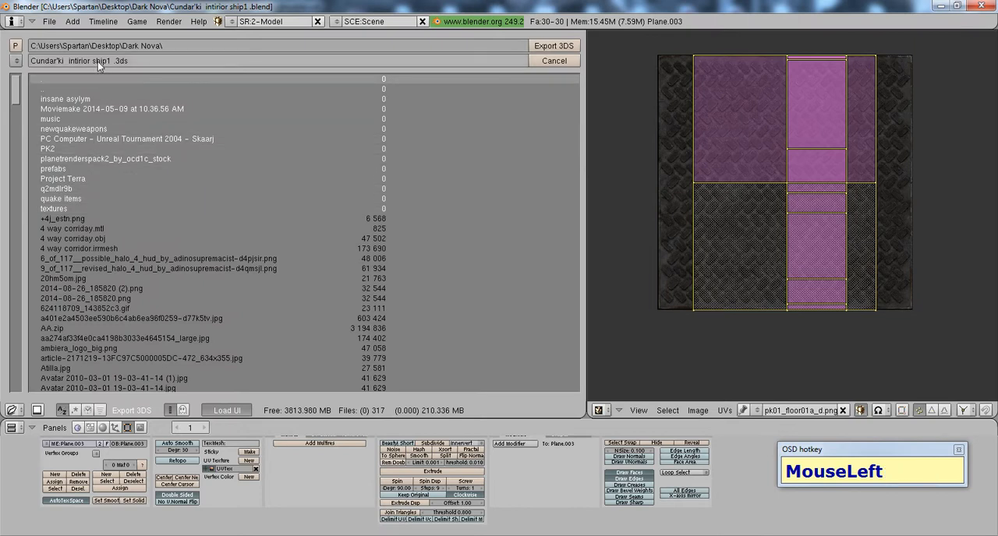
pyautogui.press('Backspace')
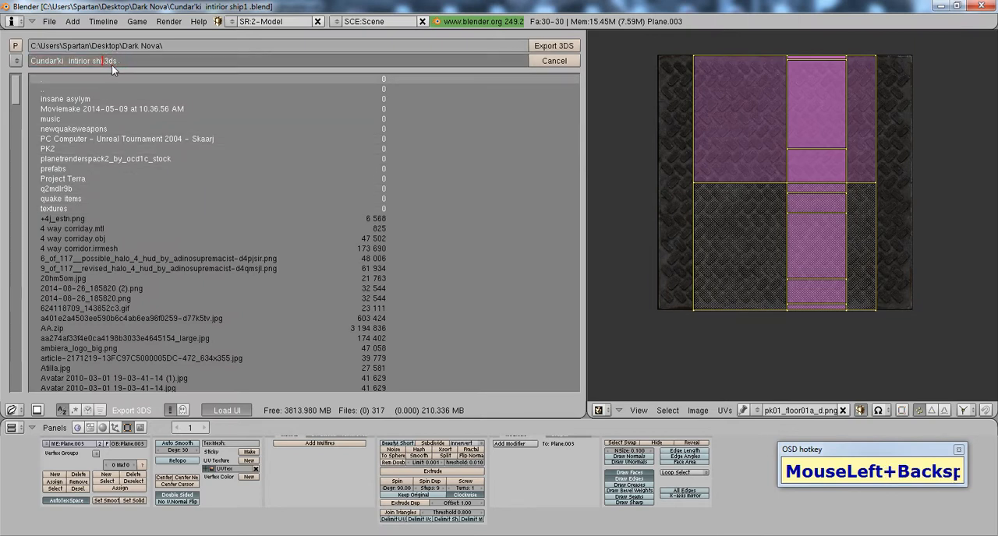
# - Rename the door frame's 3DS export to a corr_mini file and orbit around the frame
pyautogui.write('corr')
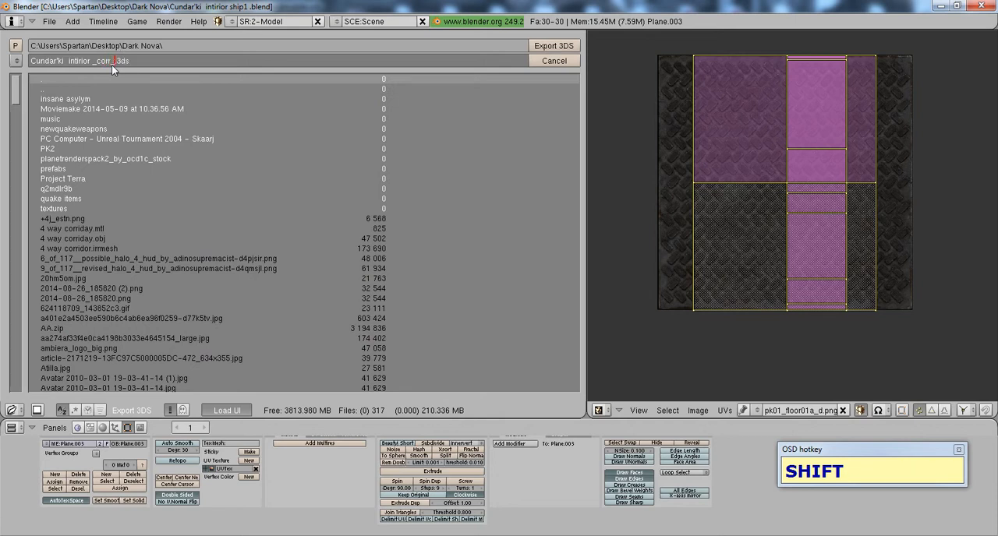
pyautogui.write('mini')
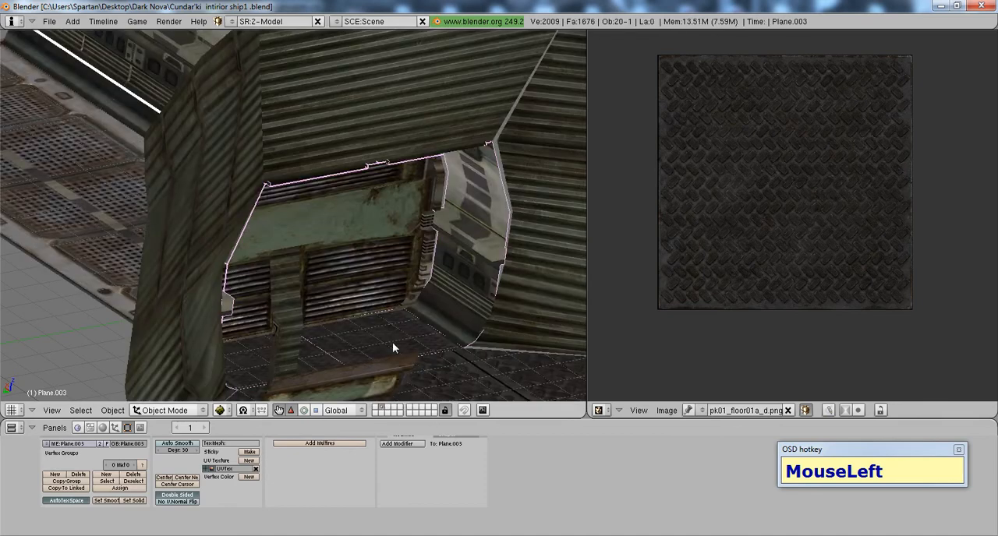
pyautogui.moveTo(394, 349); pyautogui.dragTo(304, 343)
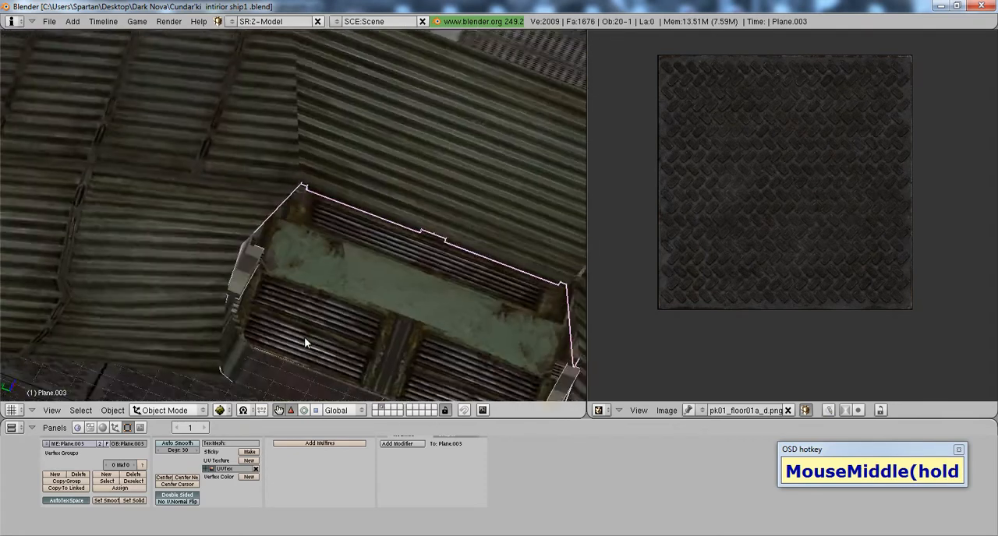
pyautogui.moveTo(304, 343); pyautogui.dragTo(427, 288)
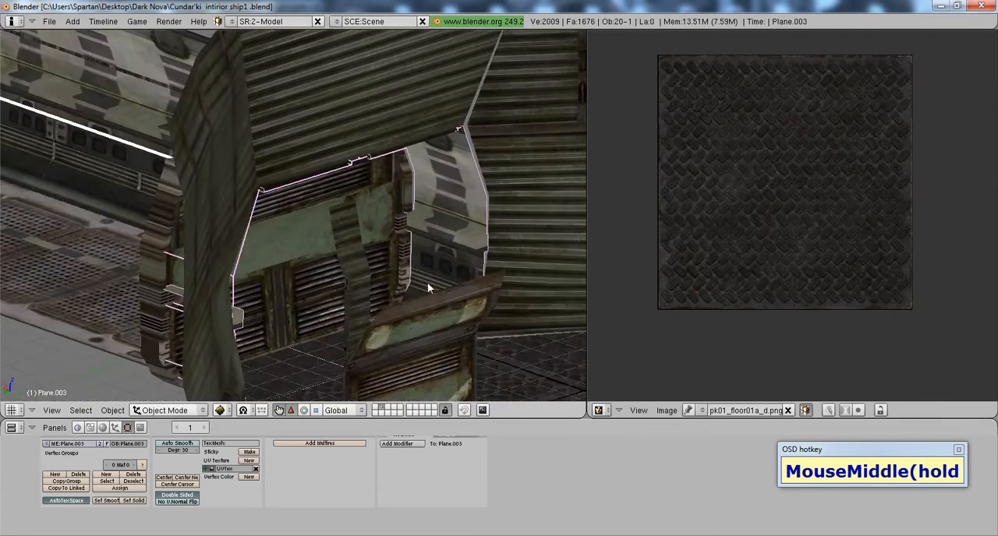
pyautogui.scroll(3)
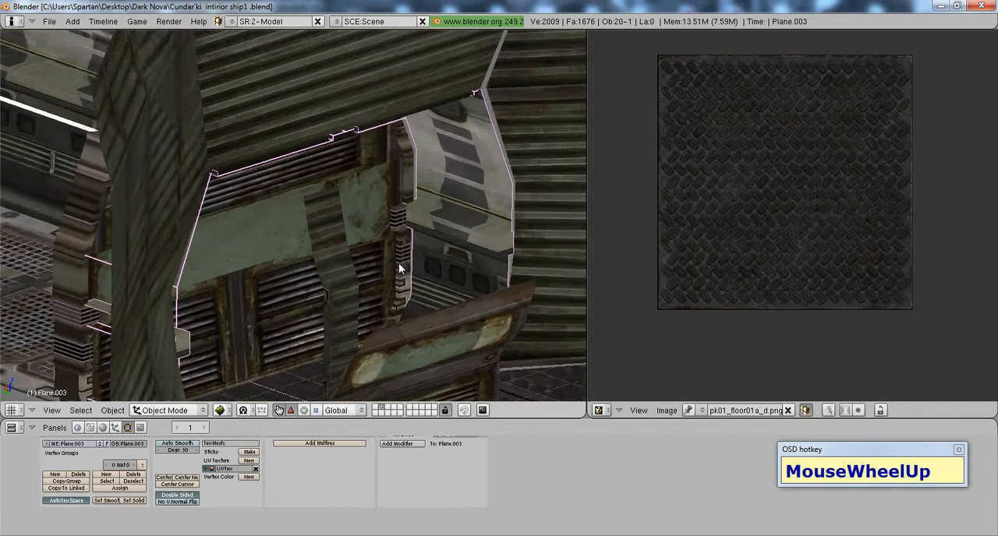
pyautogui.moveTo(397, 269); pyautogui.dragTo(581, 376)
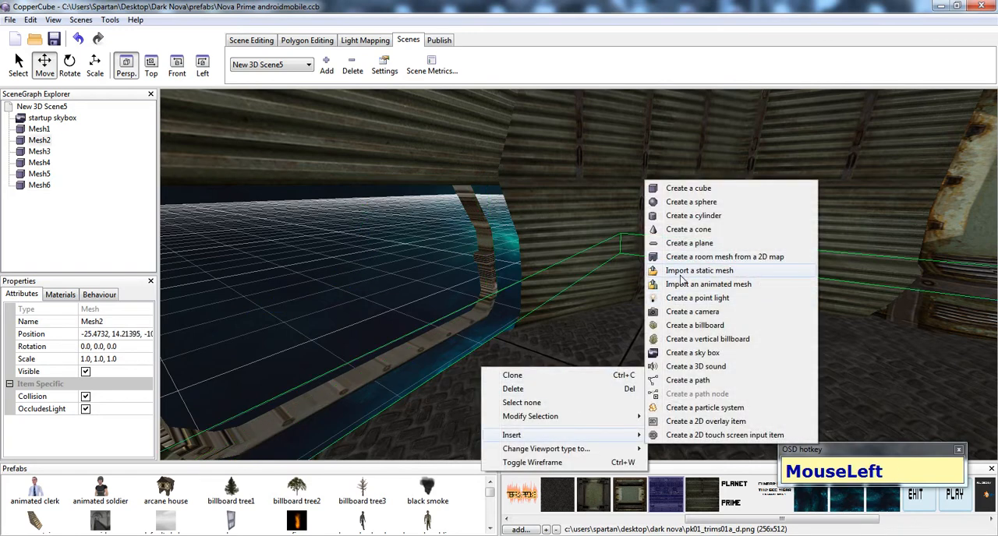
# - Import the corr_mini static mesh as Mesh7 and give its second material pk01_floor01a_d
pyautogui.click(698, 271)
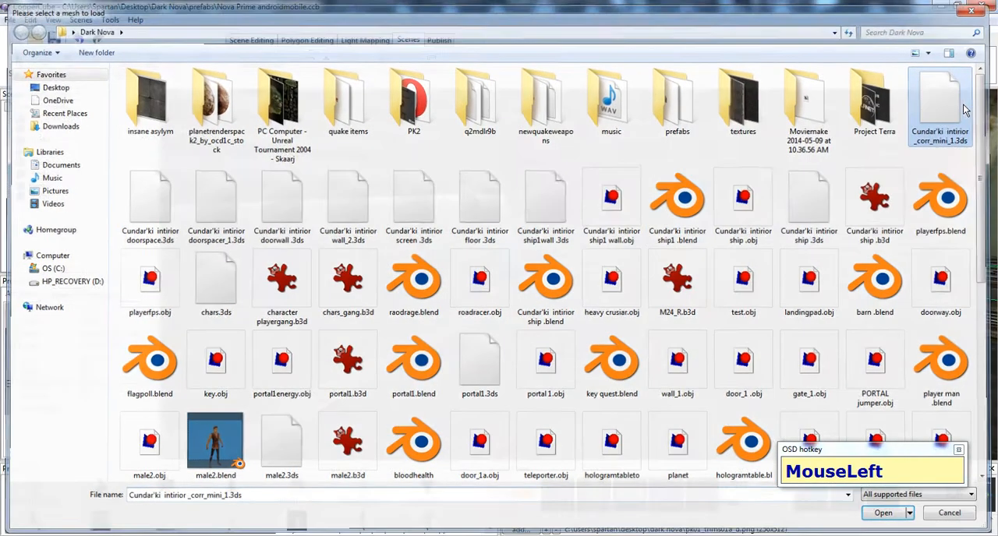
pyautogui.click(883, 512)
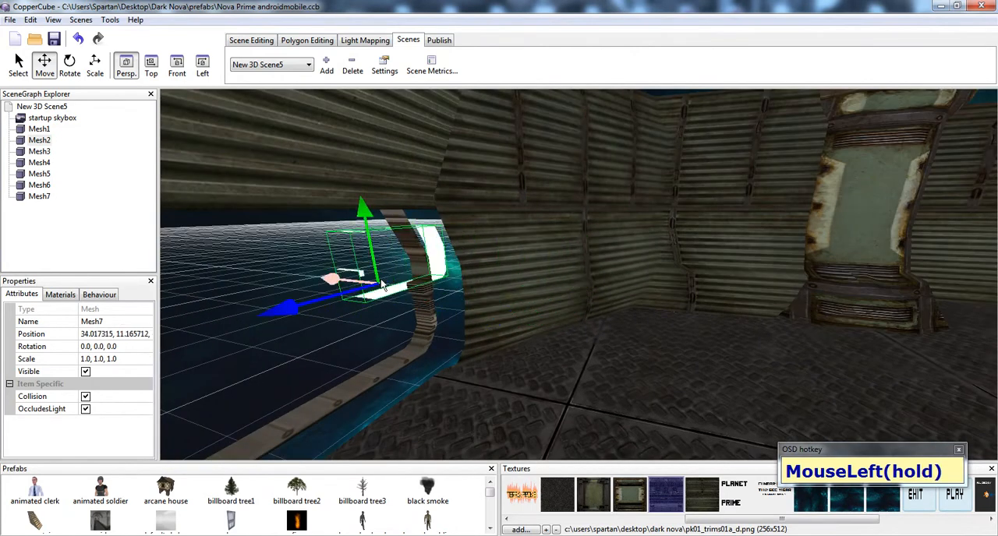
pyautogui.rightClick(374, 294)
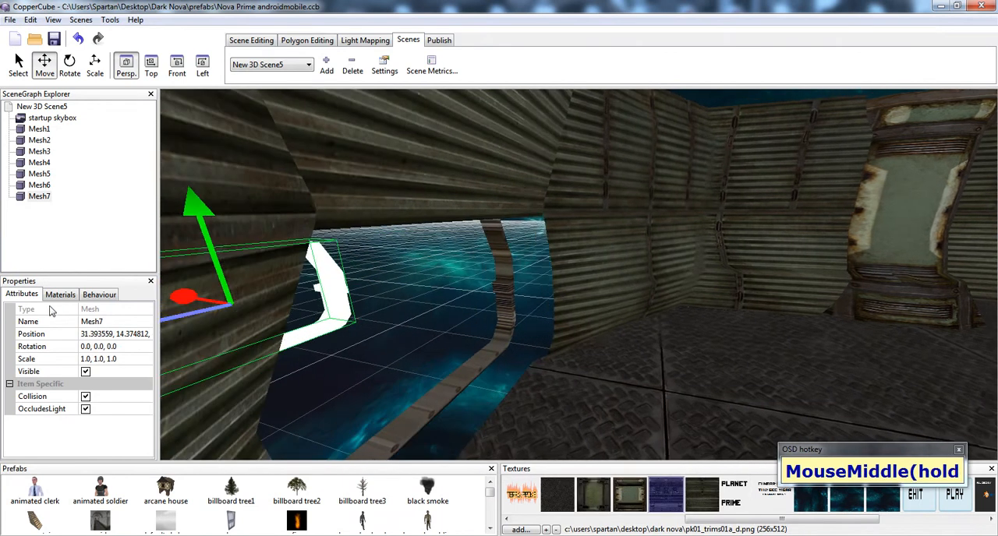
pyautogui.click(60, 294)
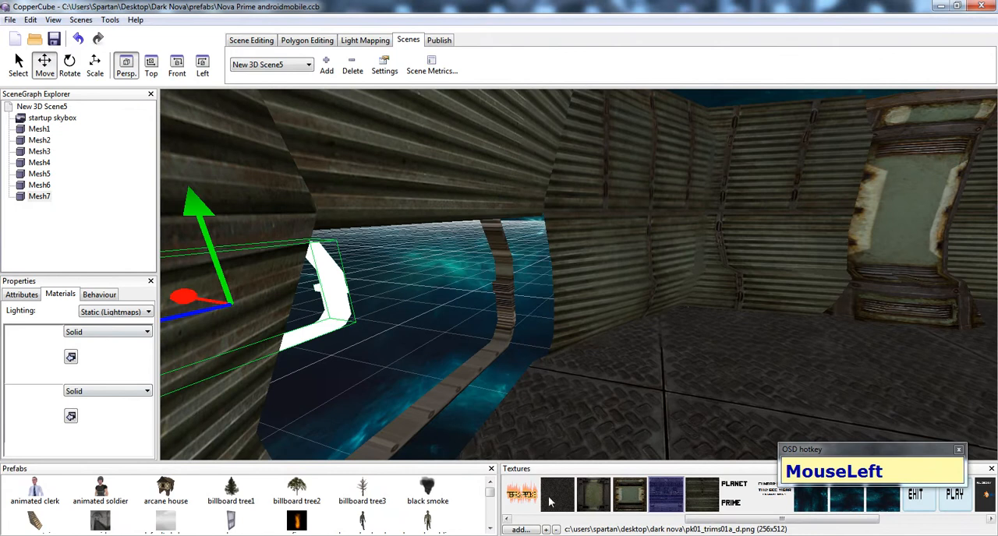
pyautogui.click(558, 495)
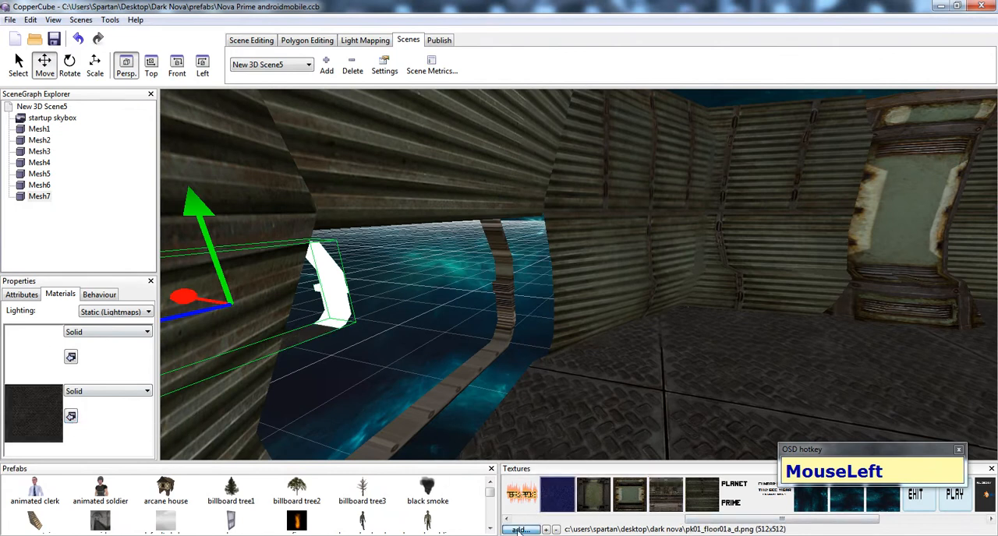
pyautogui.click(520, 529)
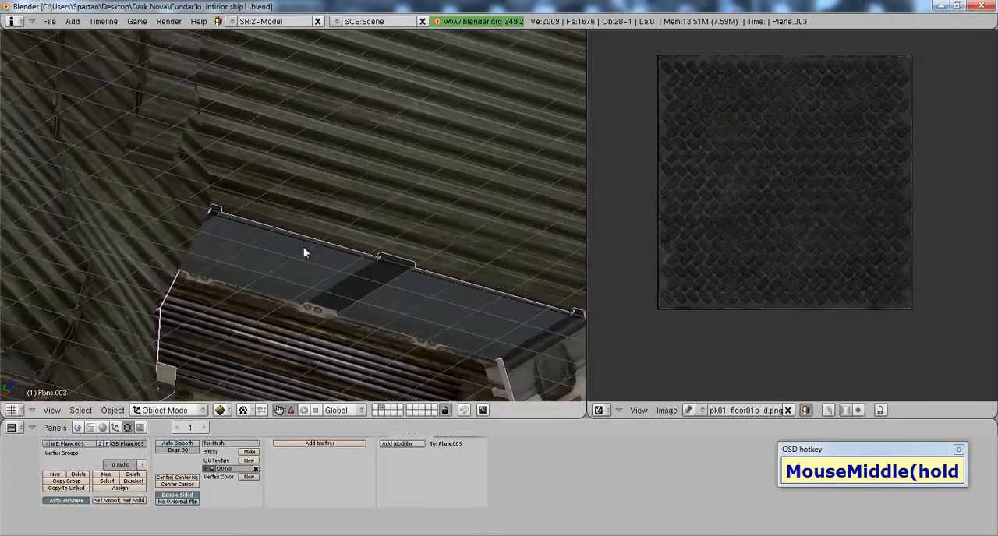
# - Put the corridor piece in Edit Mode, view the roof strip, and undo an accidental face scale
pyautogui.moveTo(304, 252); pyautogui.dragTo(312, 248)
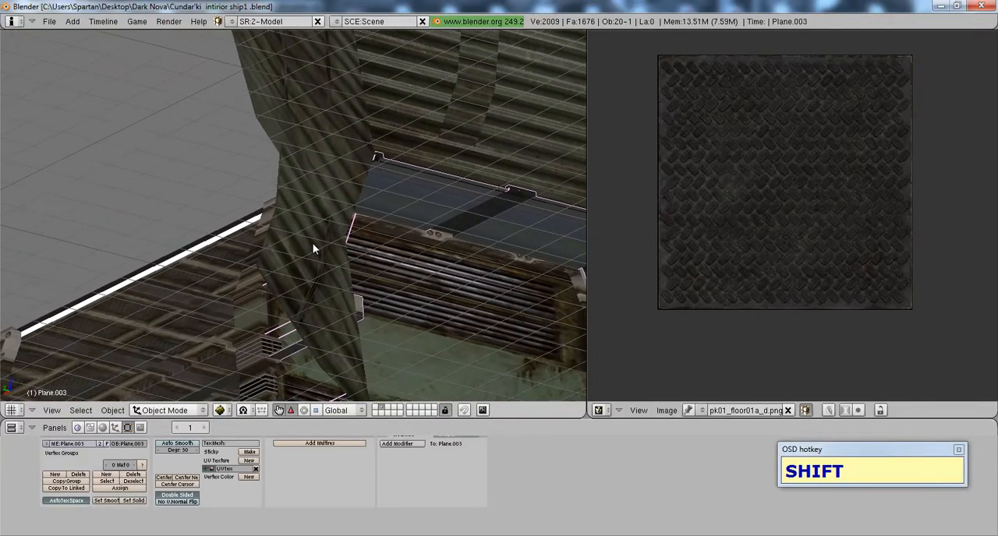
pyautogui.scroll(3)
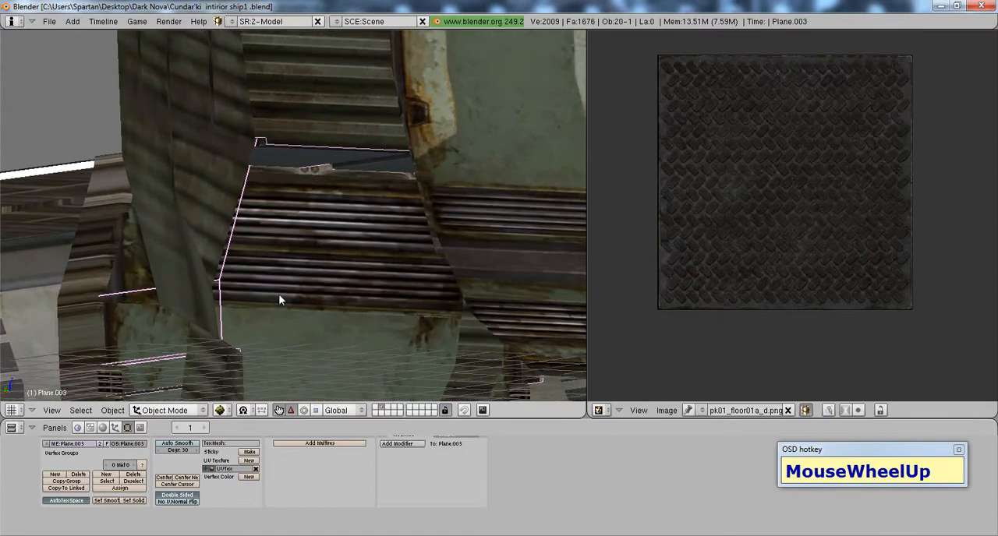
pyautogui.press('Tab')
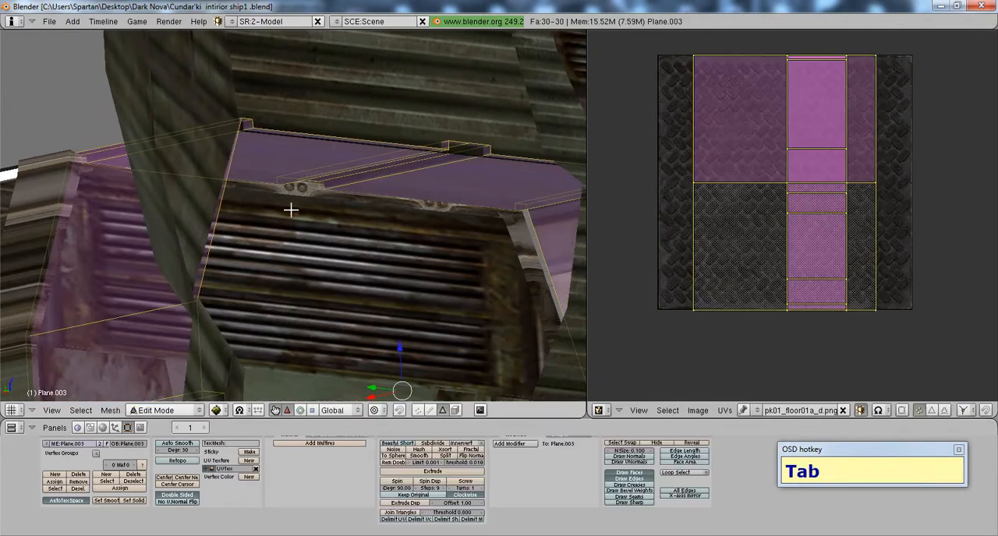
pyautogui.moveTo(291, 211); pyautogui.dragTo(445, 312)
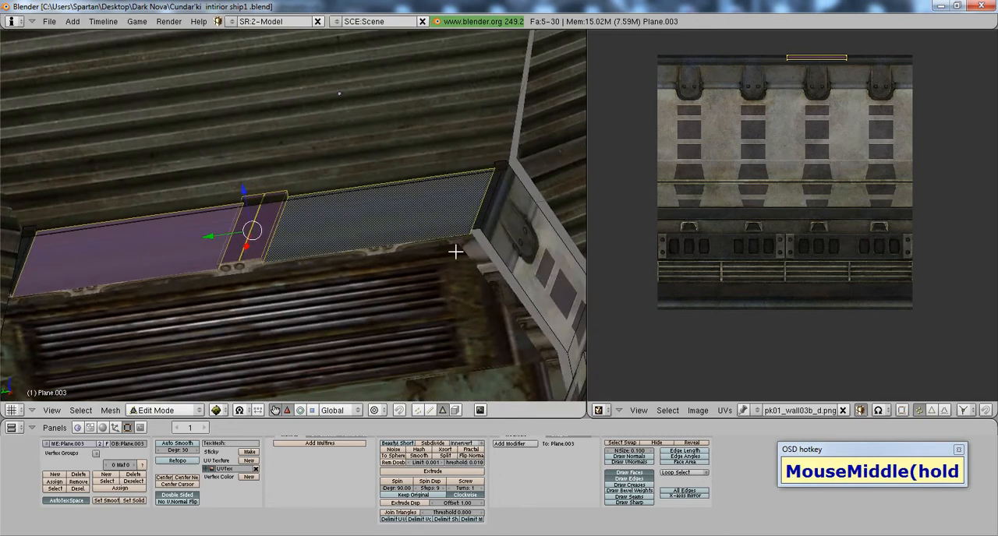
pyautogui.moveTo(456, 251); pyautogui.dragTo(253, 315)
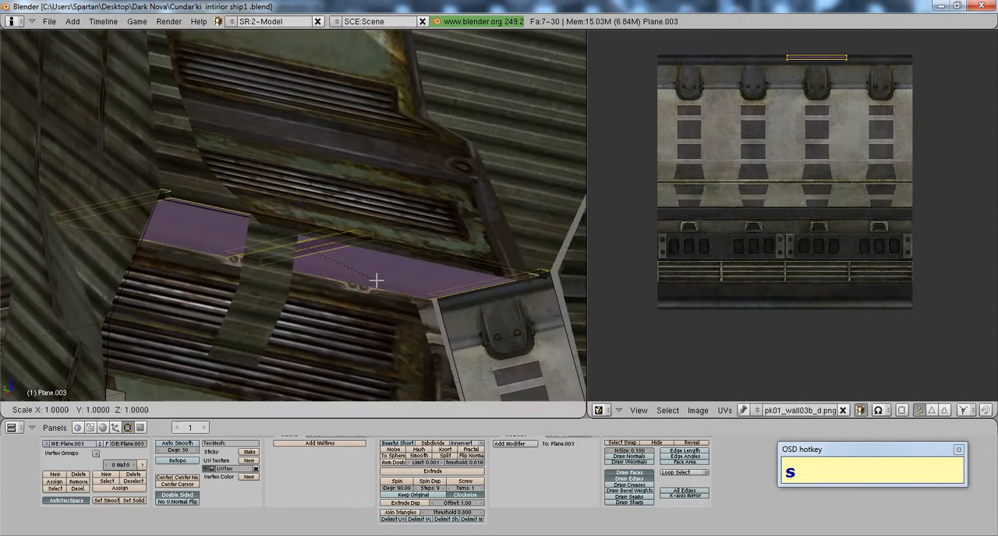
pyautogui.press('ctrl+z')
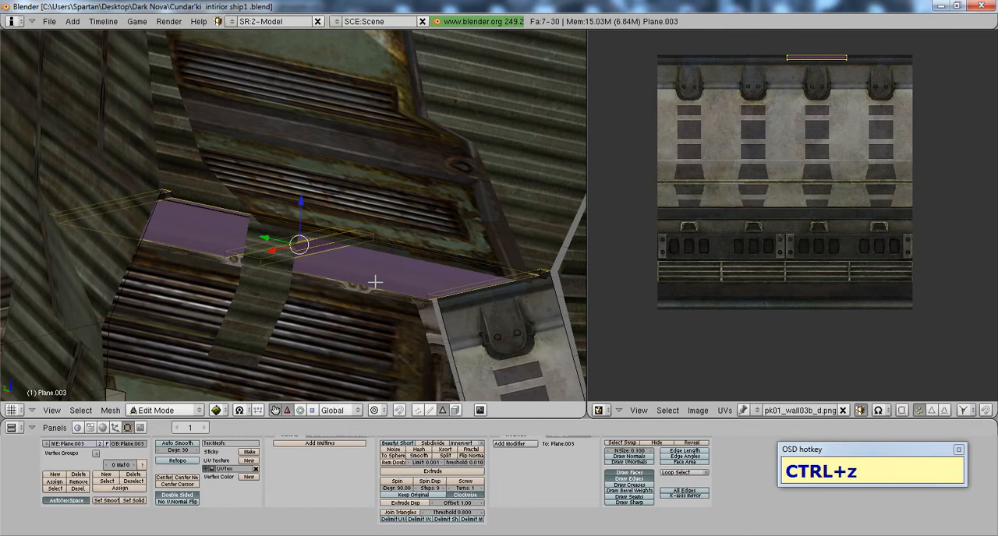
# - Assign pk01_roof01_d.png to the roof faces and adjust how the texture sits
pyautogui.click(52, 410)
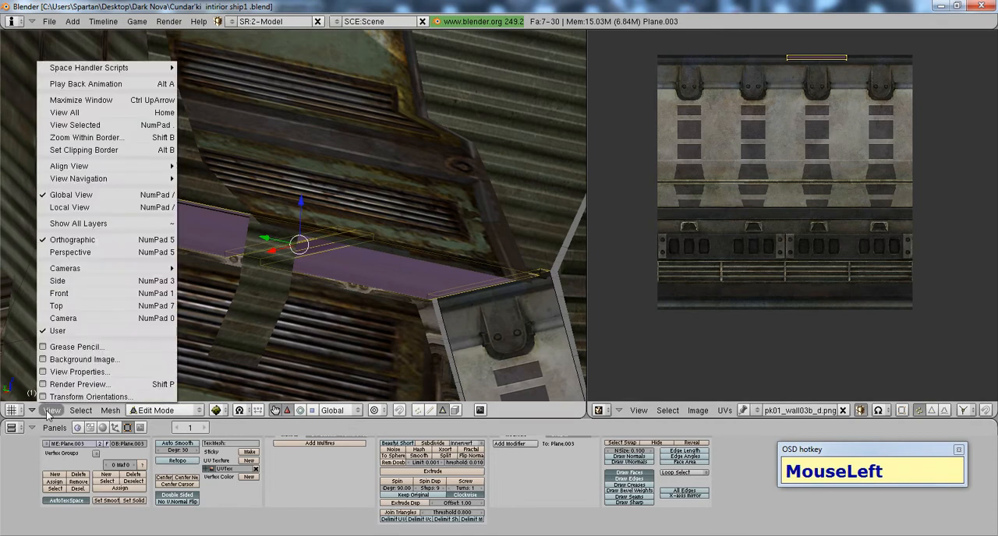
pyautogui.scroll(-3)
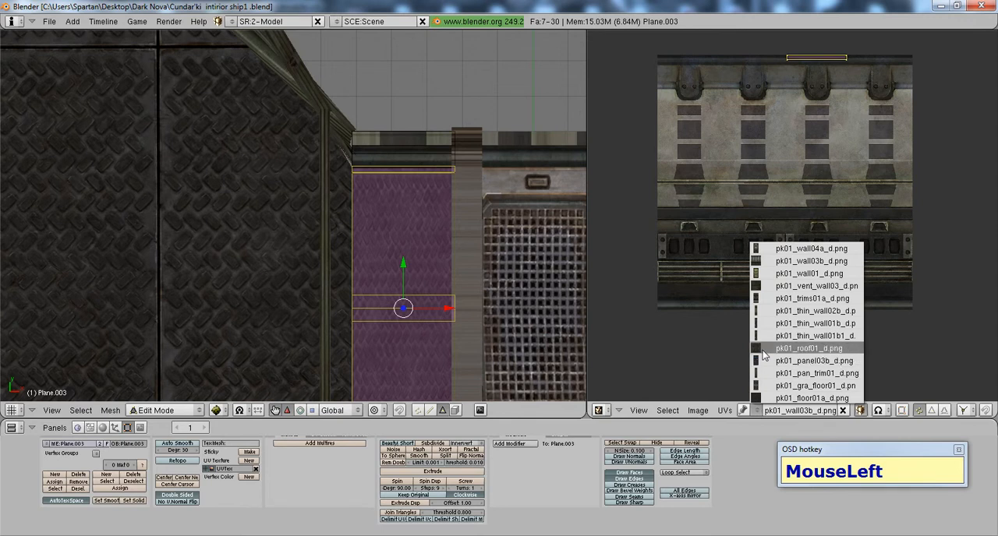
pyautogui.click(810, 348)
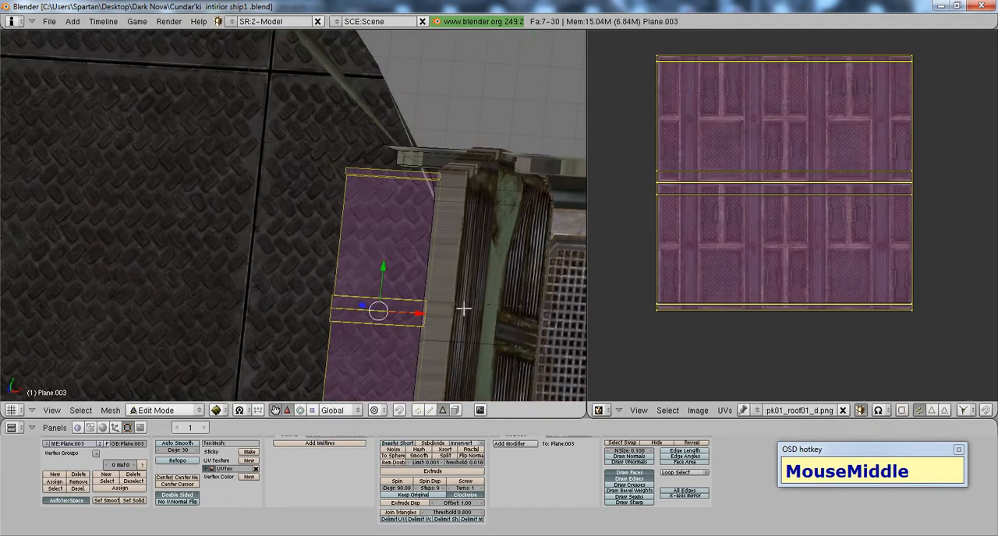
pyautogui.scroll(3)
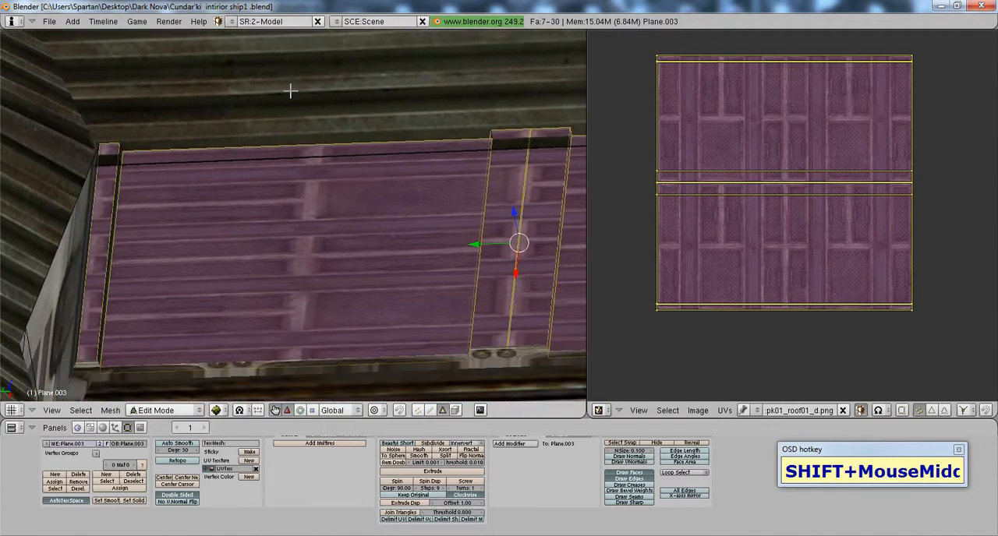
pyautogui.scroll(-3)
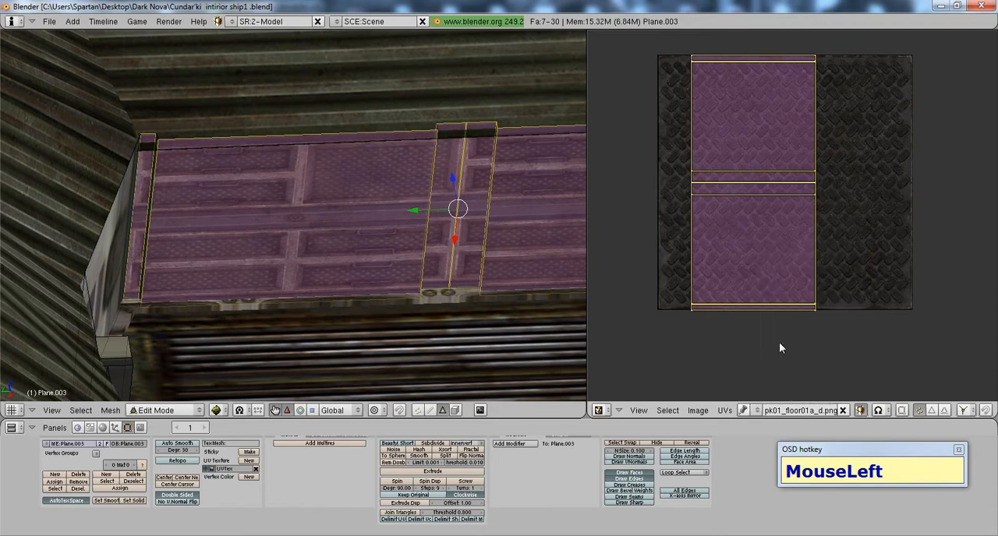
pyautogui.press('ctrl+z')
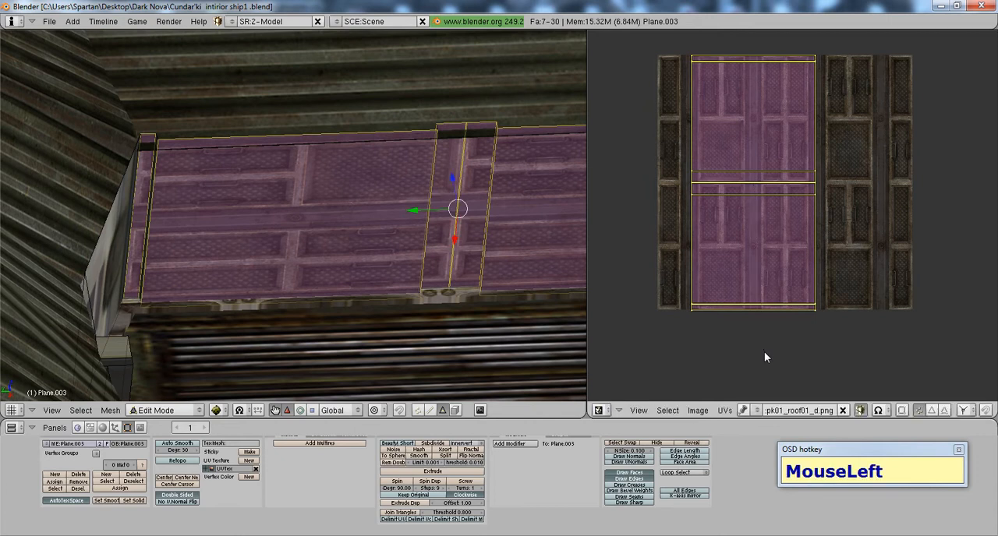
pyautogui.moveTo(752, 179); pyautogui.dragTo(834, 179)
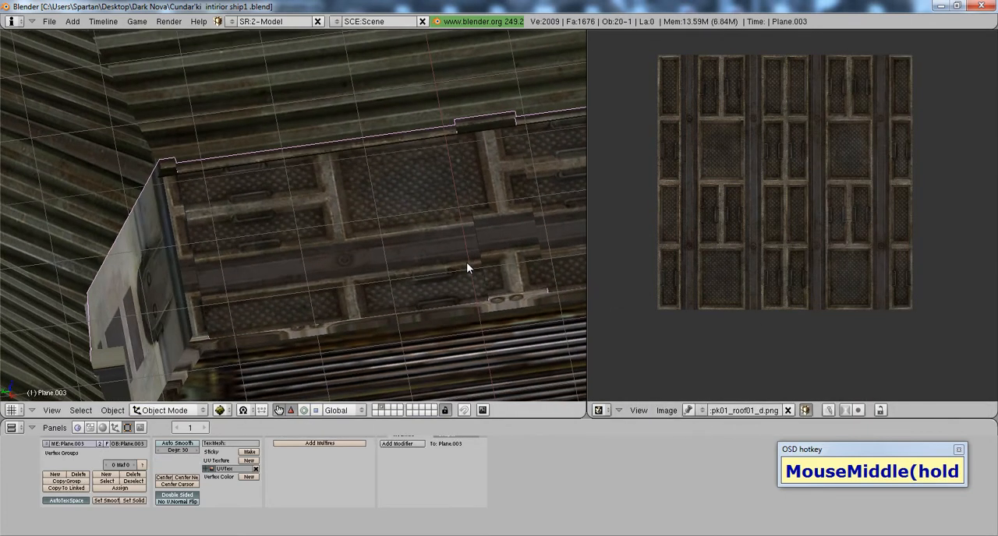
# - Leave Edit Mode, move the roof-textured piece to an empty layer, and select it
pyautogui.moveTo(468, 269); pyautogui.dragTo(424, 237)
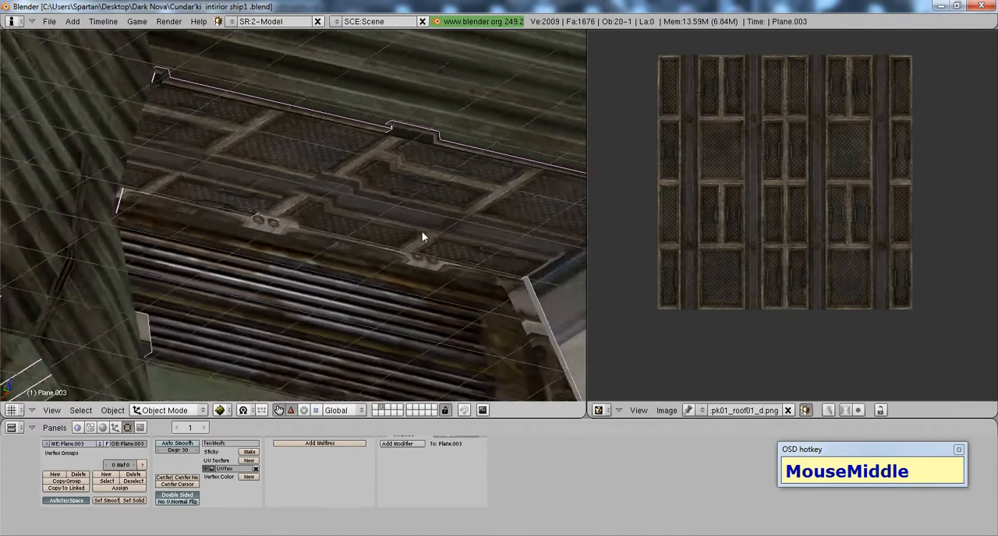
pyautogui.press('Tab')
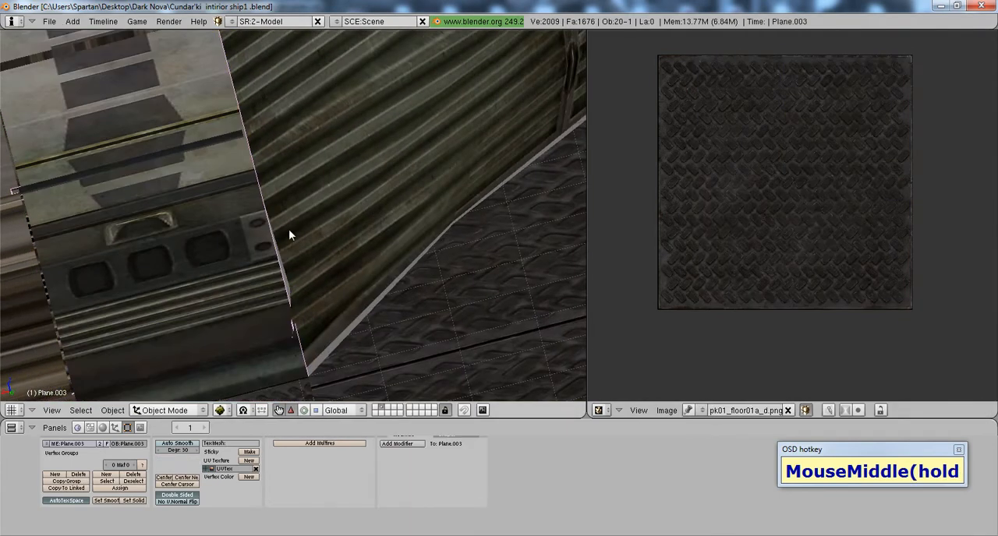
pyautogui.moveTo(290, 236); pyautogui.dragTo(425, 231)
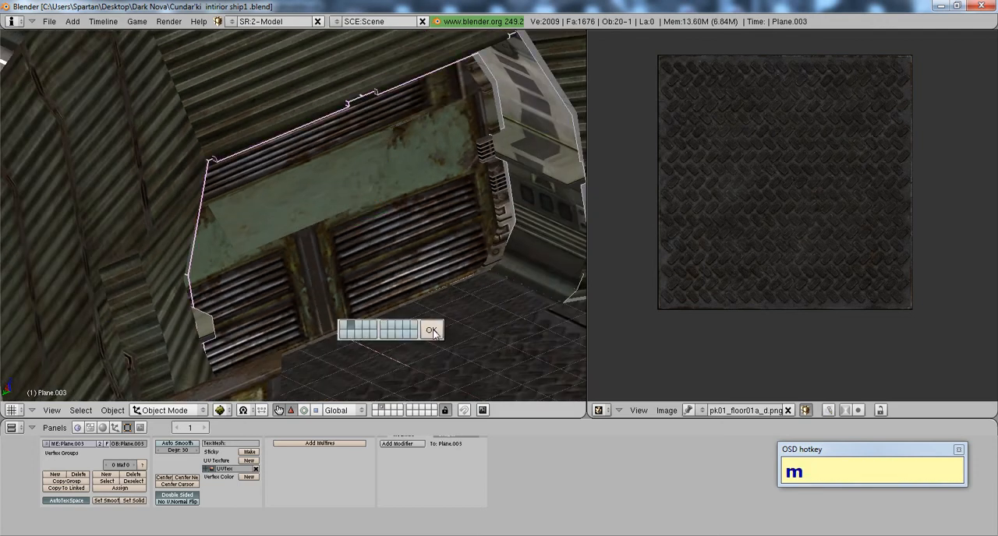
pyautogui.click(430, 330)
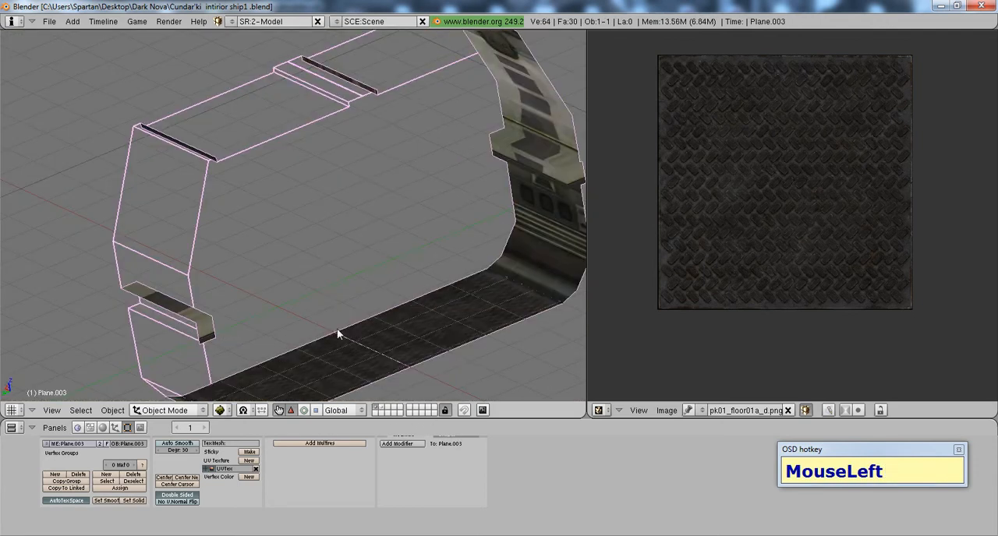
pyautogui.rightClick(339, 334)
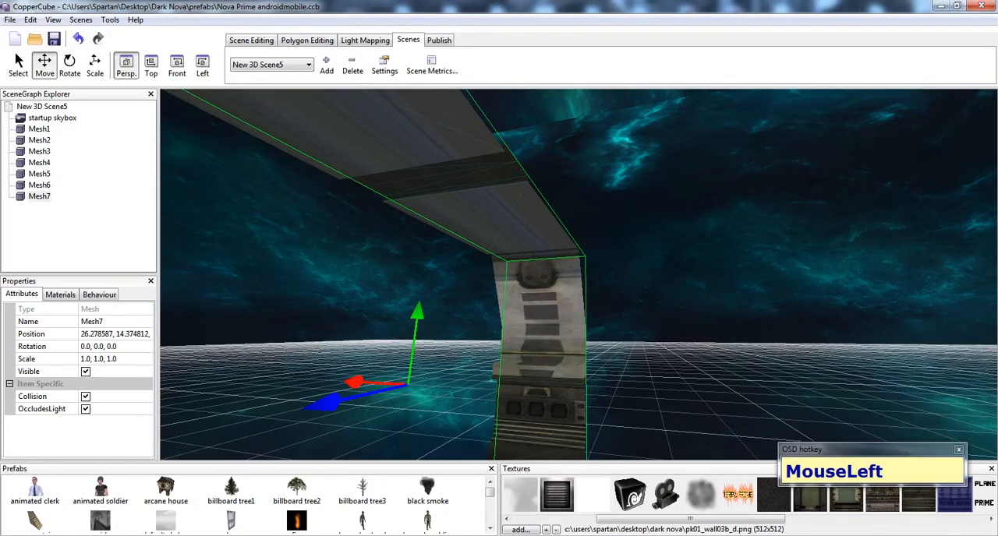
# - Copy the corr_mini_1.3ds name from CopperCube's import dialog and export the piece under it
pyautogui.rightClick(558, 374)
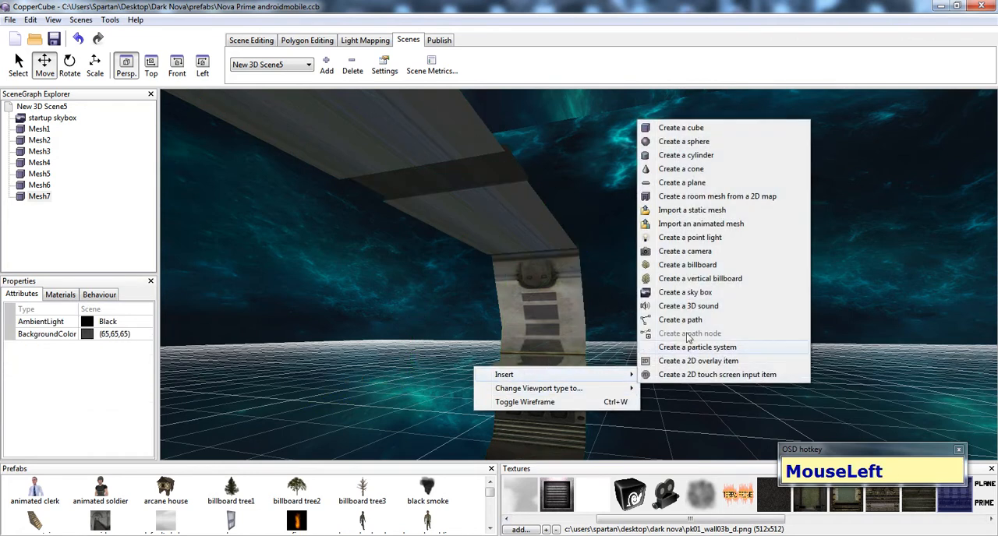
pyautogui.click(690, 210)
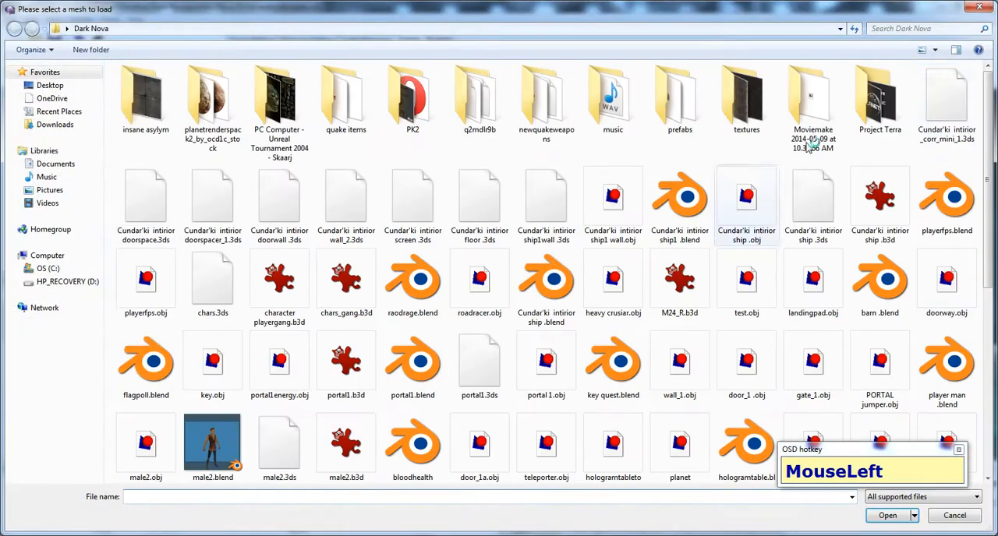
pyautogui.rightClick(946, 98)
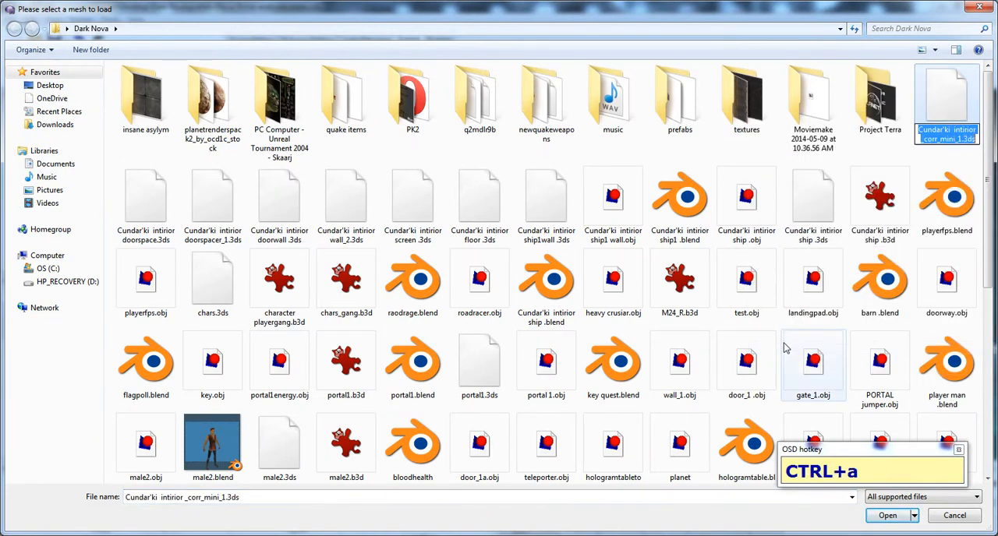
pyautogui.click(887, 515)
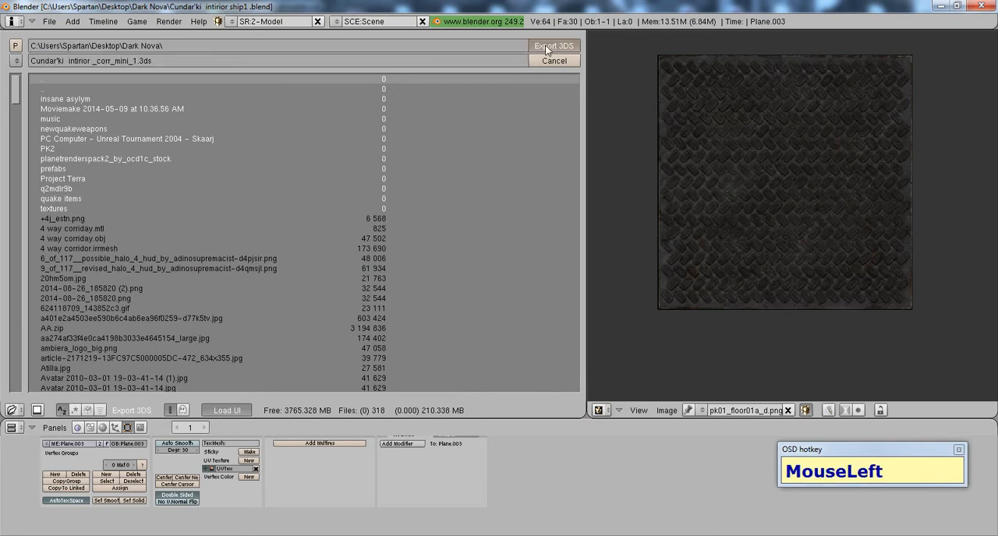
pyautogui.click(554, 60)
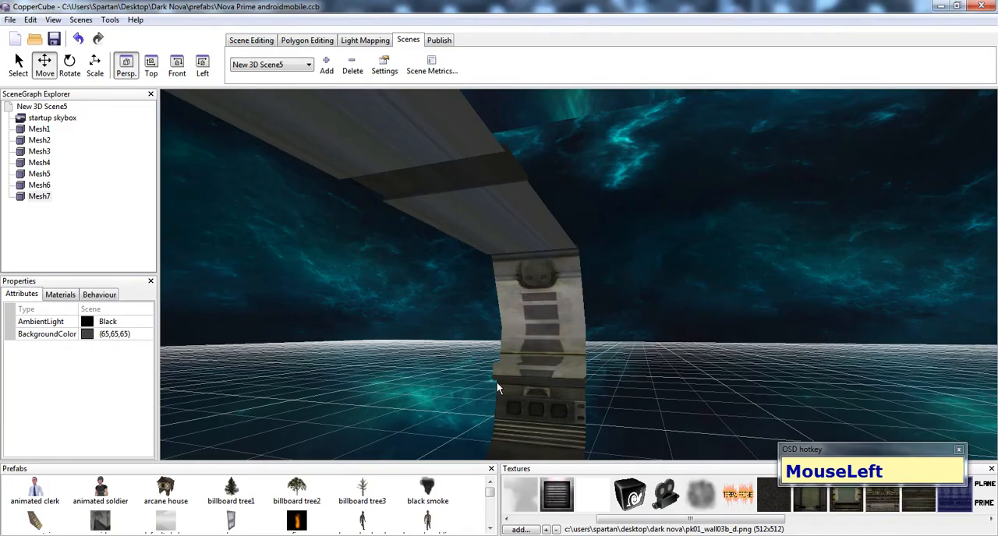
# - Open Mesh7's Materials tab and apply metal panelling textures to the white door frame
pyautogui.rightClick(499, 388)
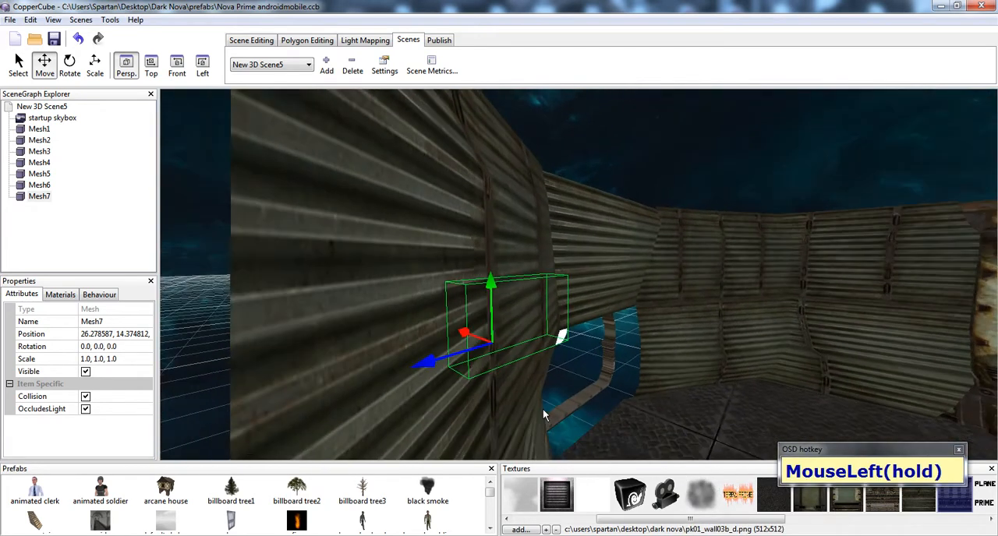
pyautogui.rightClick(545, 413)
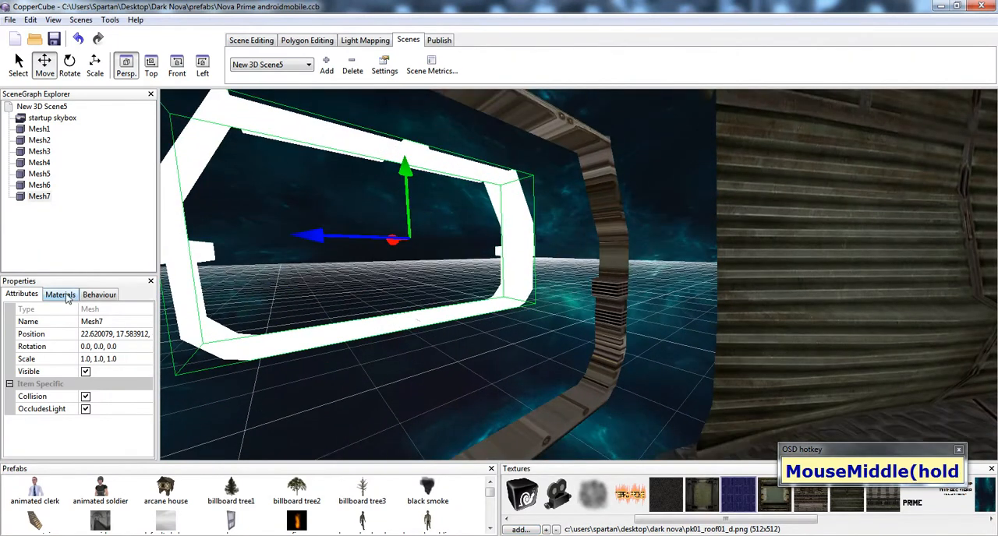
pyautogui.click(60, 293)
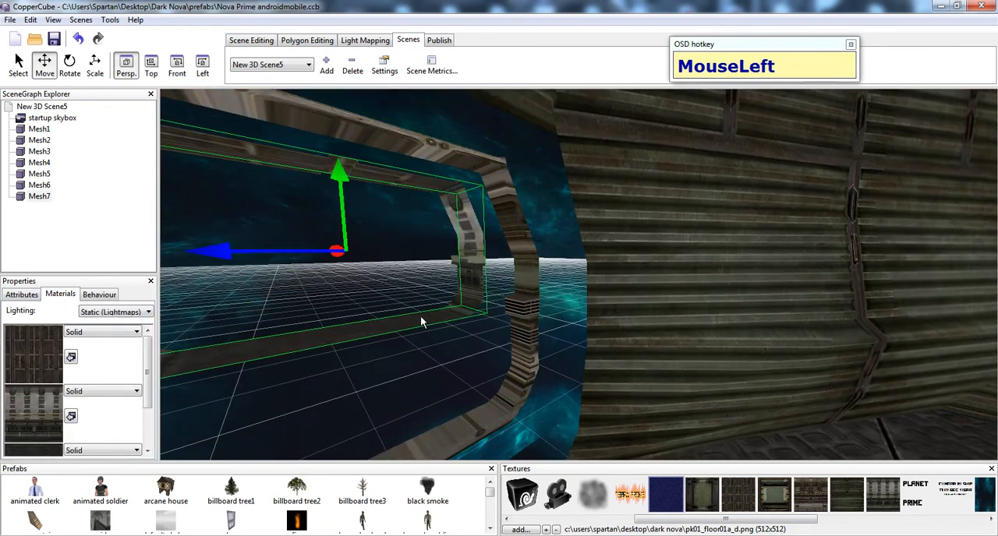
pyautogui.click(21, 294)
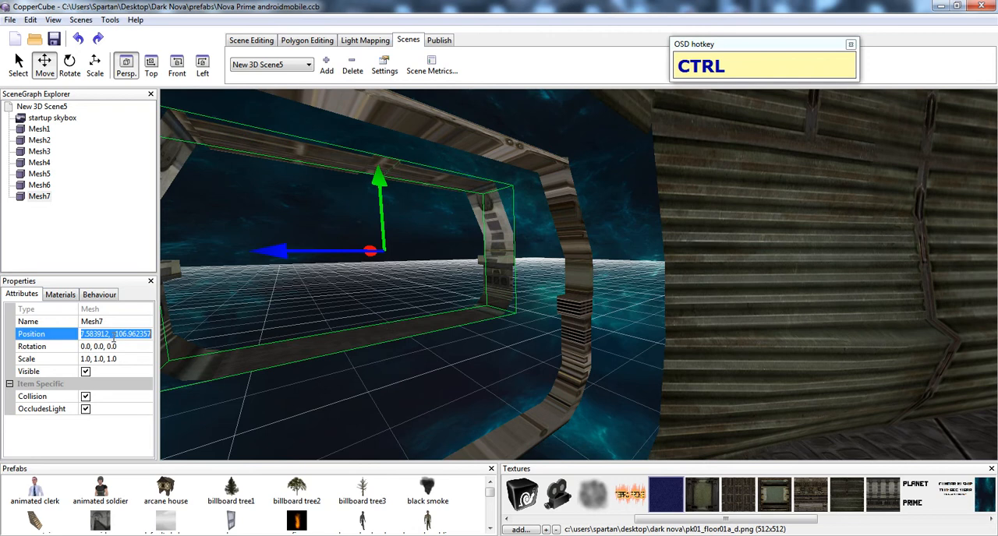
# - Slide Mesh7 into the wall opening with the move gizmo and orbit to check its fit
pyautogui.moveTo(378, 249); pyautogui.dragTo(484, 332)
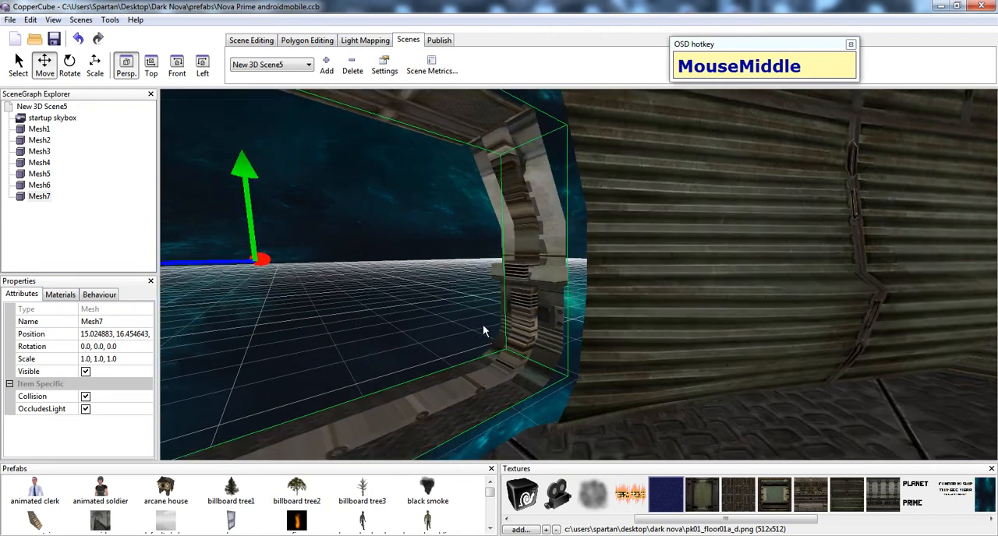
pyautogui.scroll(-3)
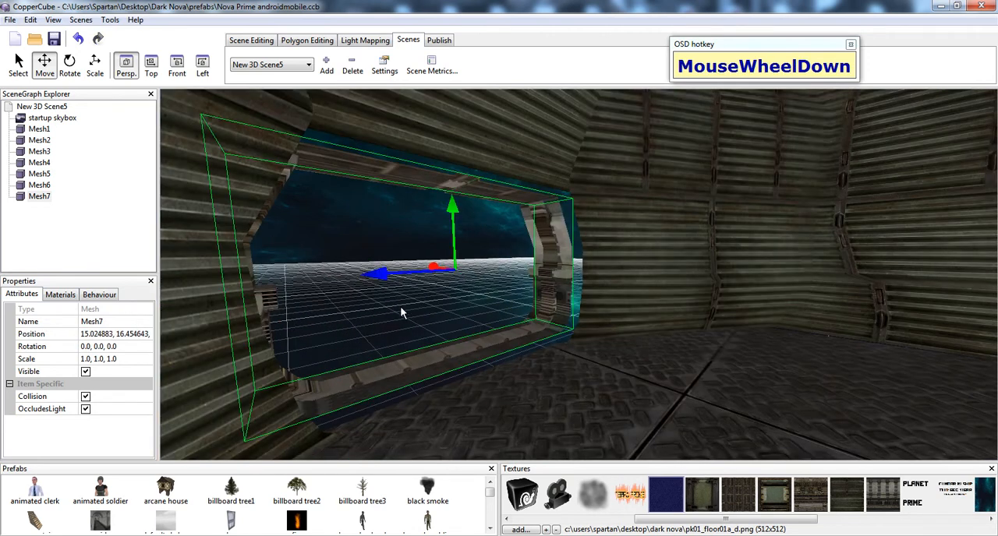
pyautogui.moveTo(432, 269); pyautogui.dragTo(449, 272)
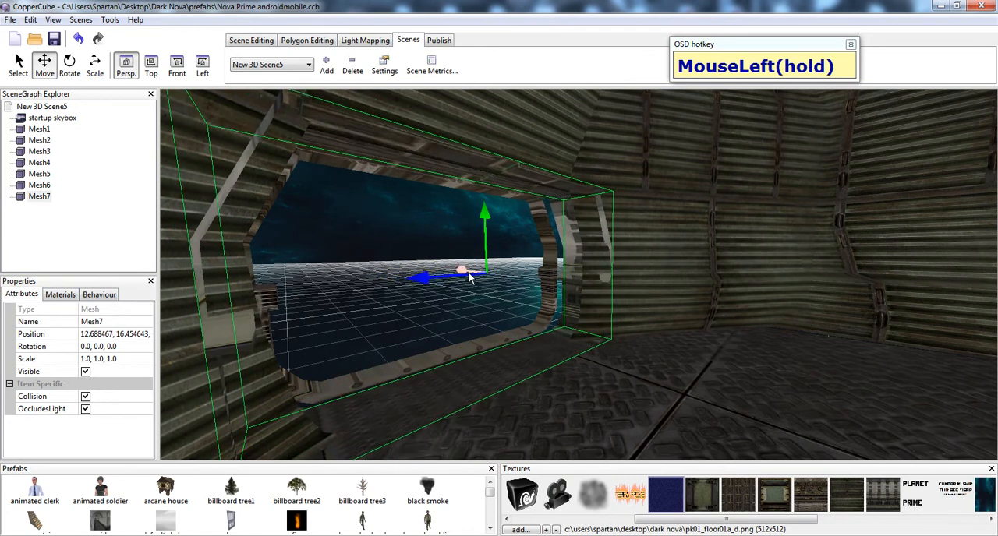
pyautogui.moveTo(468, 273); pyautogui.dragTo(522, 335)
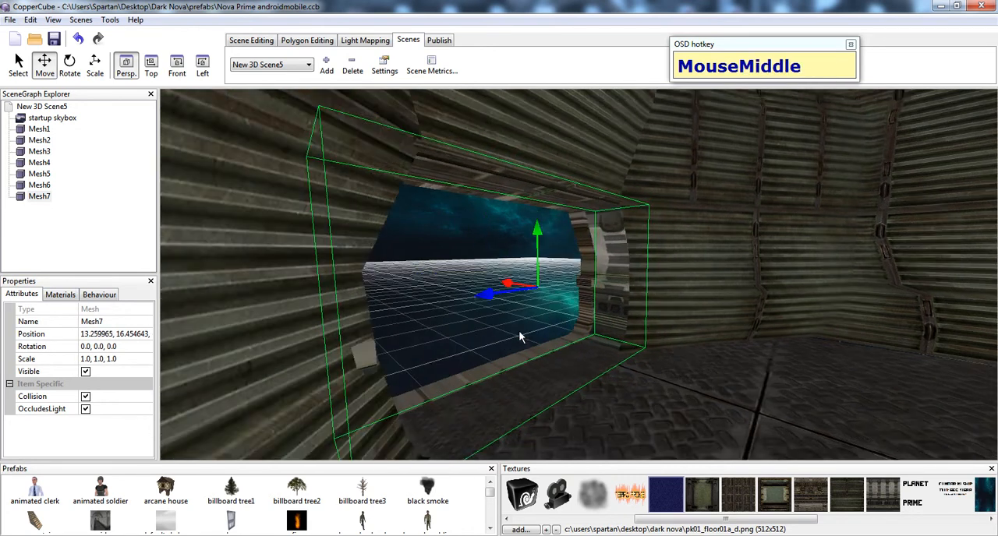
pyautogui.scroll(-3)
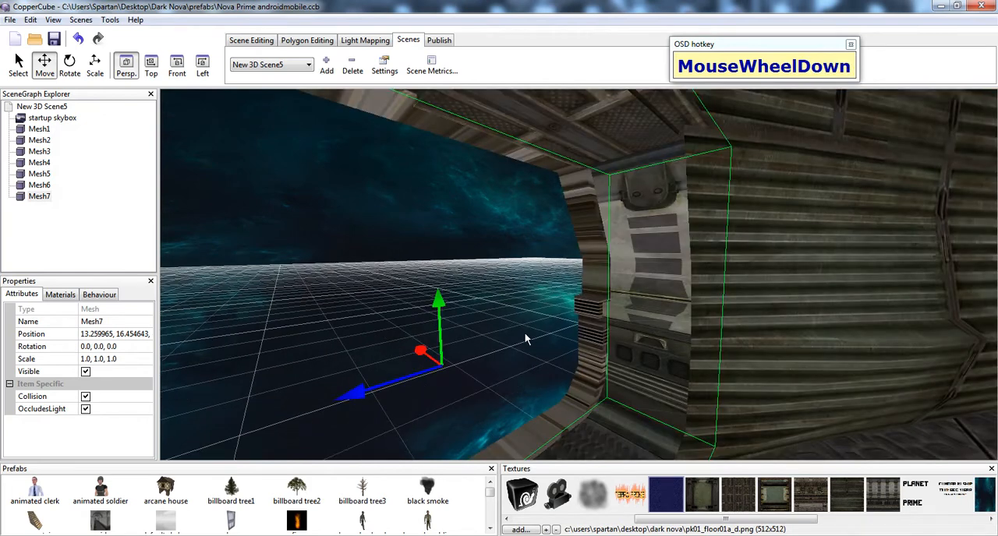
pyautogui.moveTo(526, 339); pyautogui.dragTo(569, 336)
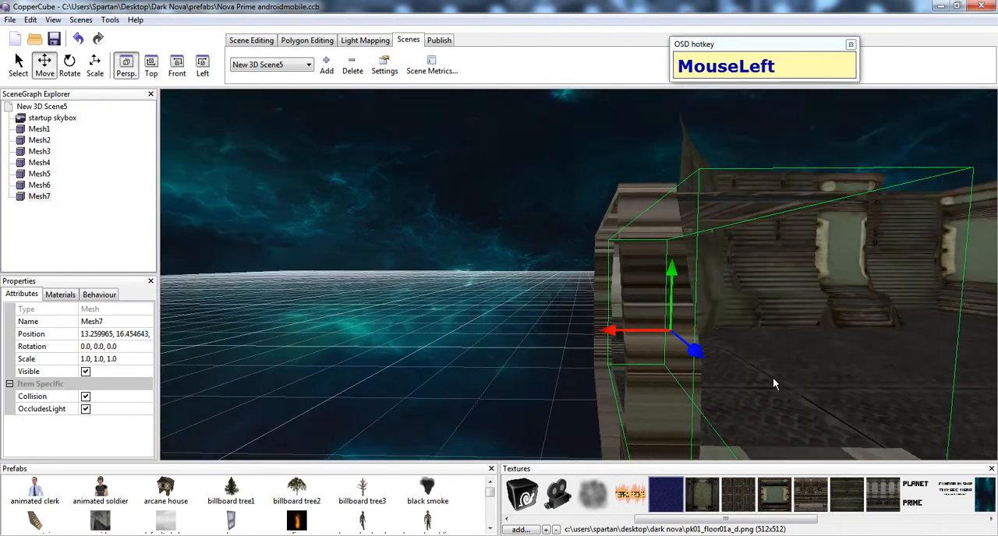
pyautogui.moveTo(772, 382); pyautogui.dragTo(663, 365)
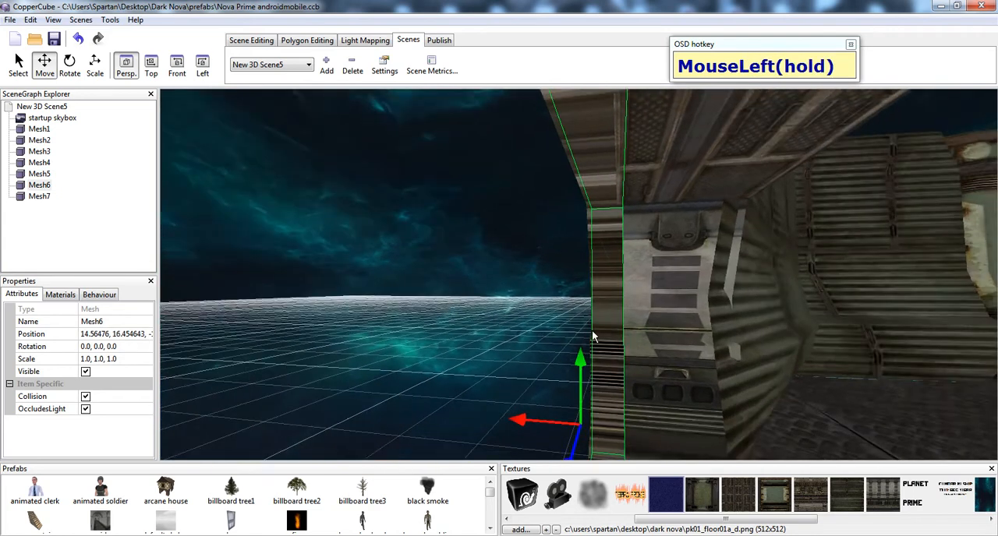
pyautogui.moveTo(593, 336); pyautogui.dragTo(762, 344)
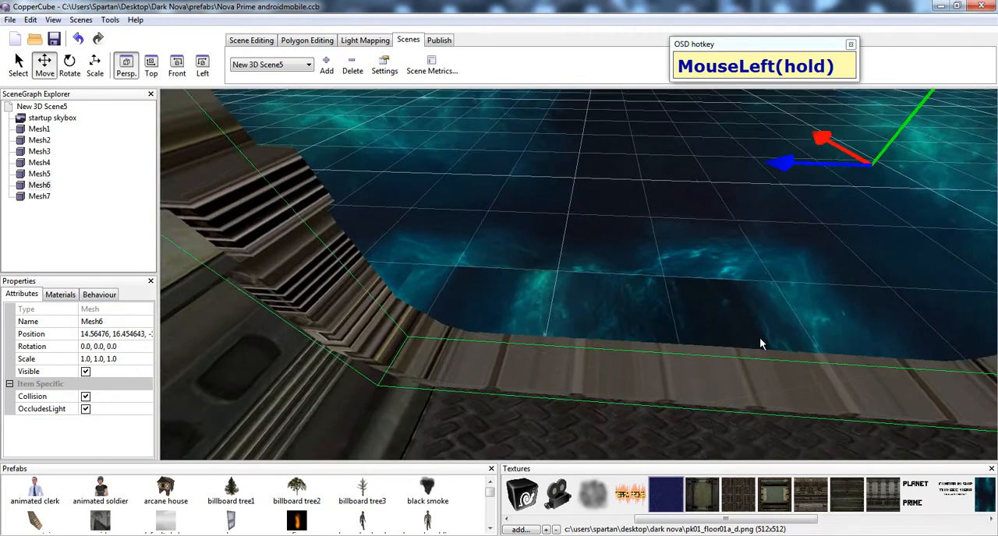
pyautogui.moveTo(761, 344); pyautogui.dragTo(790, 320)
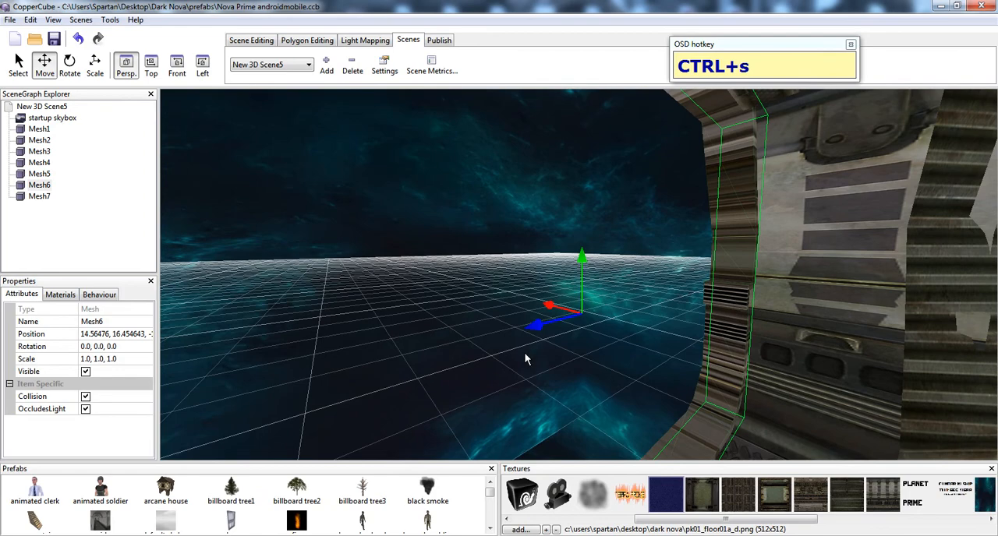
# - Orbit the viewport over the corridor walls, floor, interior and wall pillars
pyautogui.moveTo(526, 359); pyautogui.dragTo(558, 343)
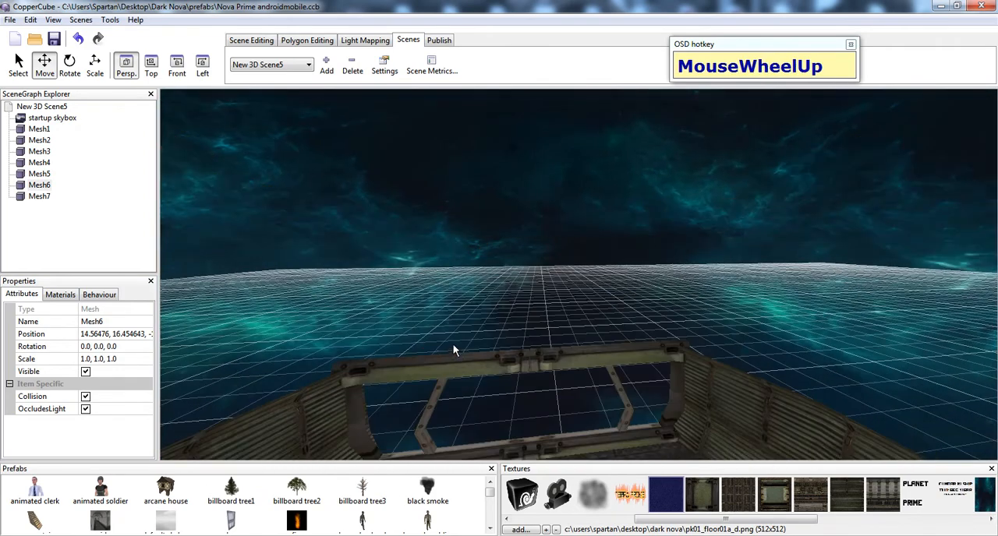
pyautogui.moveTo(455, 351); pyautogui.dragTo(660, 312)
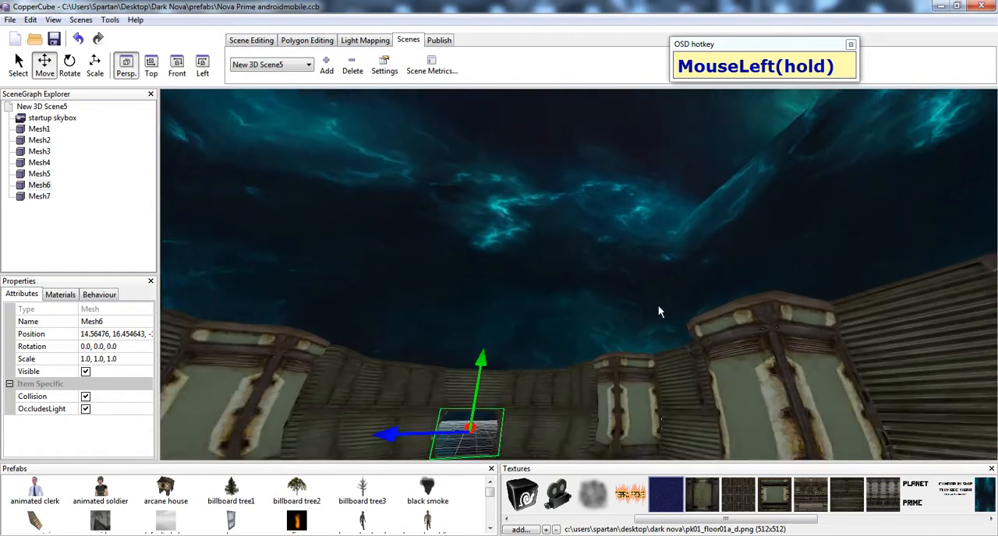
pyautogui.moveTo(659, 312); pyautogui.dragTo(627, 345)
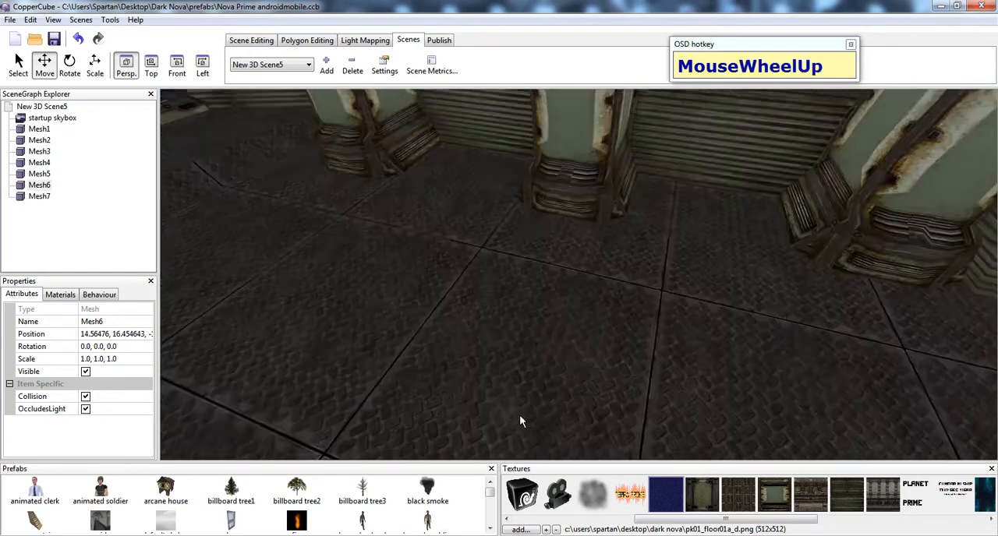
pyautogui.moveTo(521, 421); pyautogui.dragTo(596, 361)
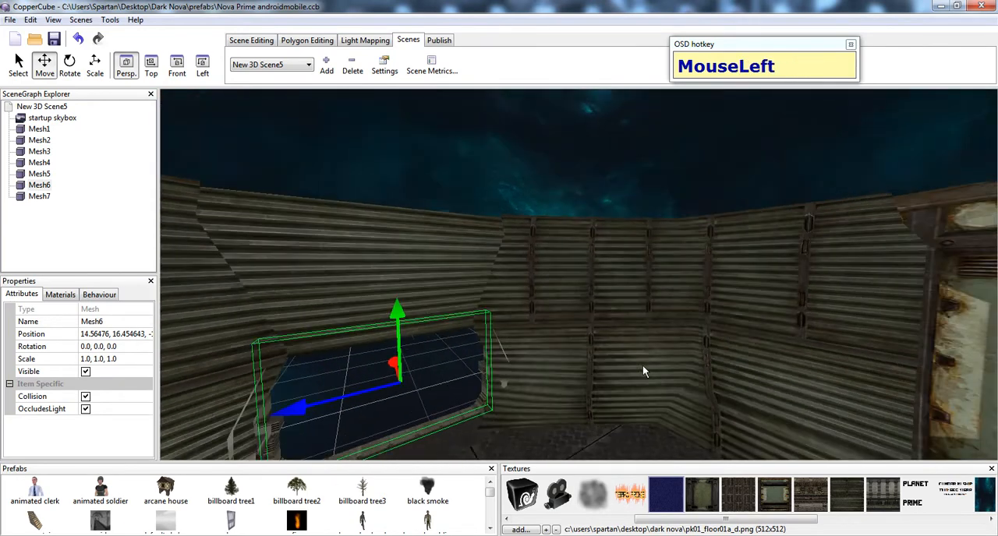
pyautogui.moveTo(643, 372); pyautogui.dragTo(616, 384)
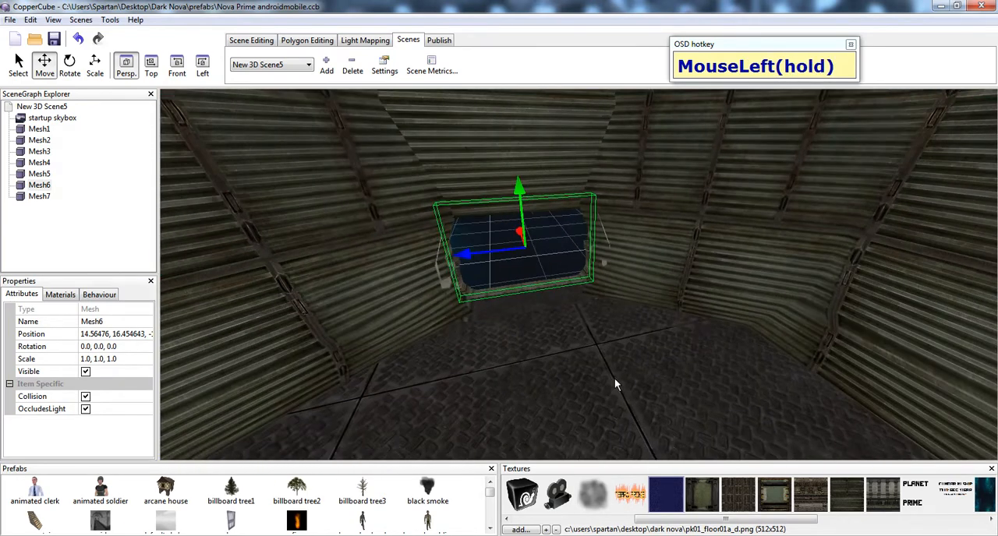
pyautogui.moveTo(616, 382); pyautogui.dragTo(662, 374)
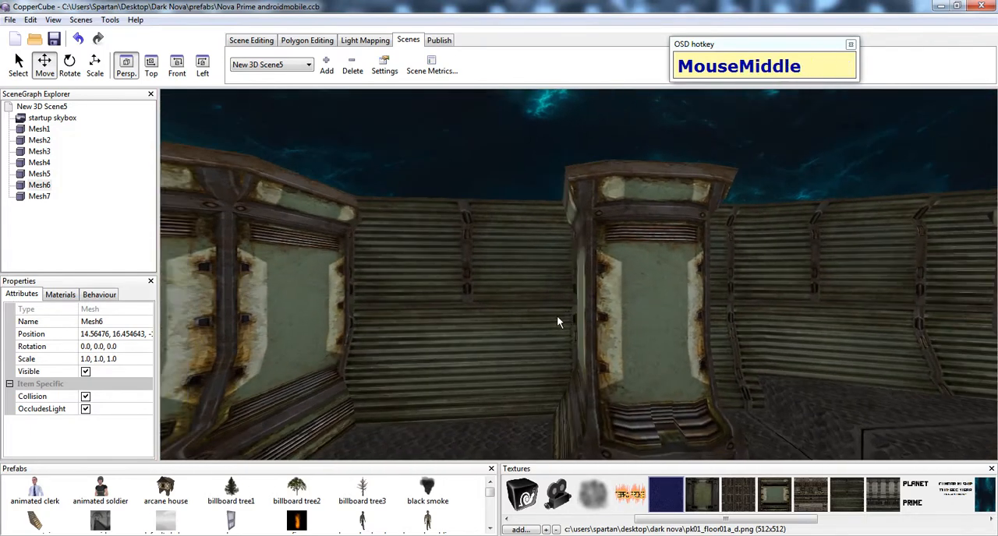
pyautogui.moveTo(558, 322); pyautogui.dragTo(495, 338)
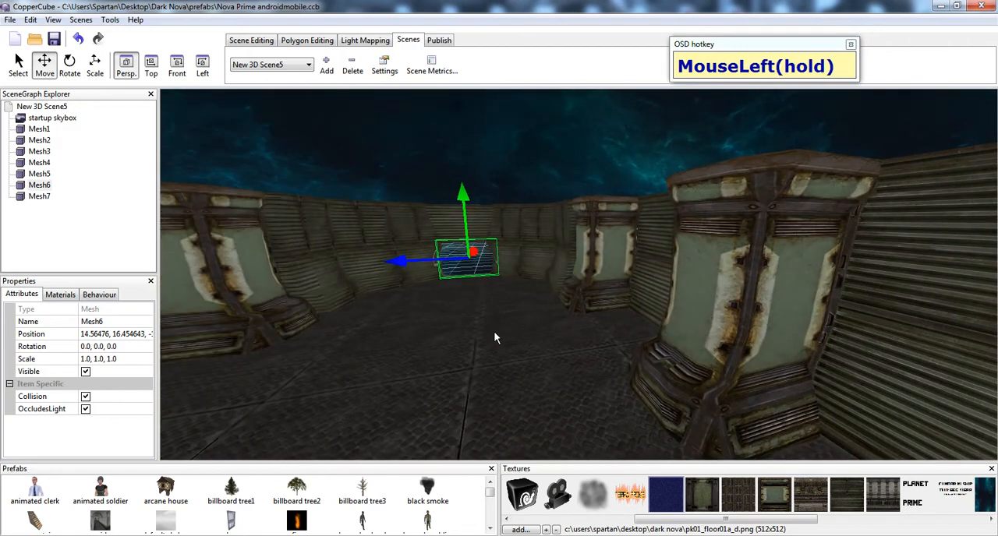
pyautogui.moveTo(495, 338); pyautogui.dragTo(511, 346)
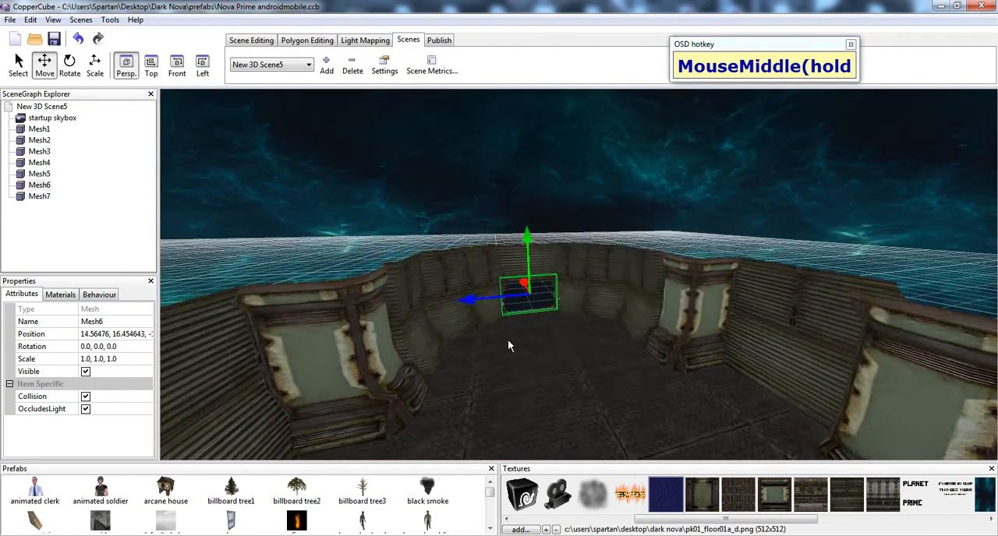
# - Zoom and orbit to view the corridor's length, its outside, and its floor from above
pyautogui.scroll(3)
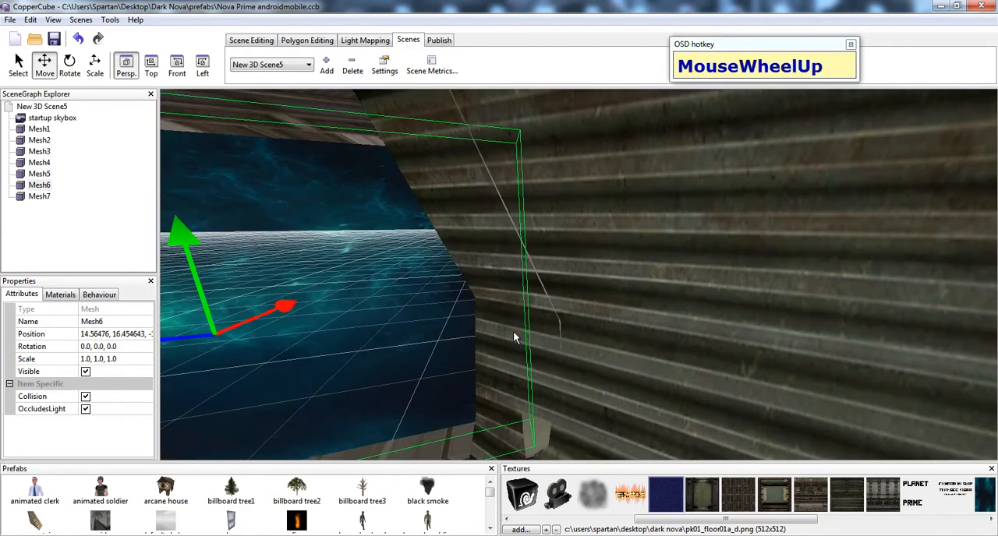
pyautogui.moveTo(515, 338); pyautogui.dragTo(555, 331)
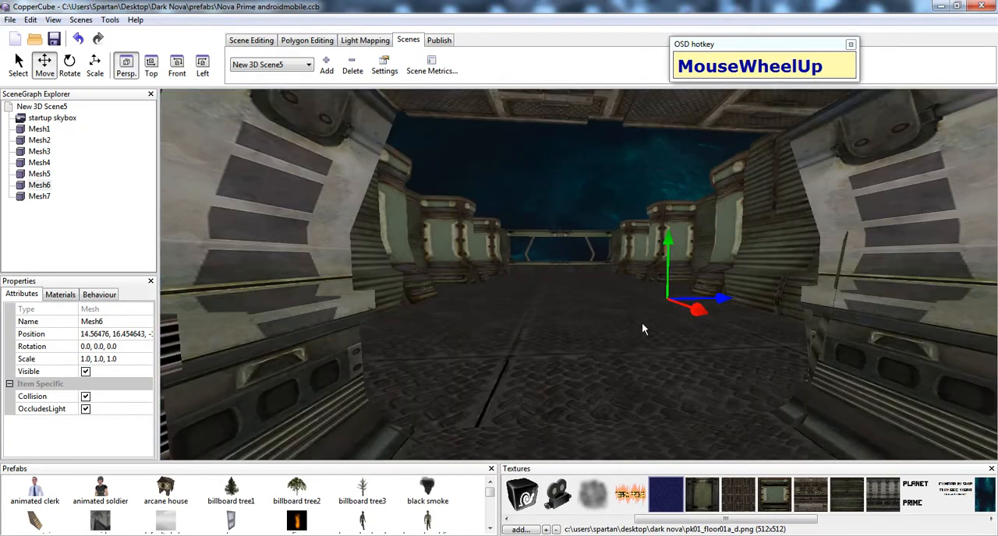
pyautogui.scroll(3)
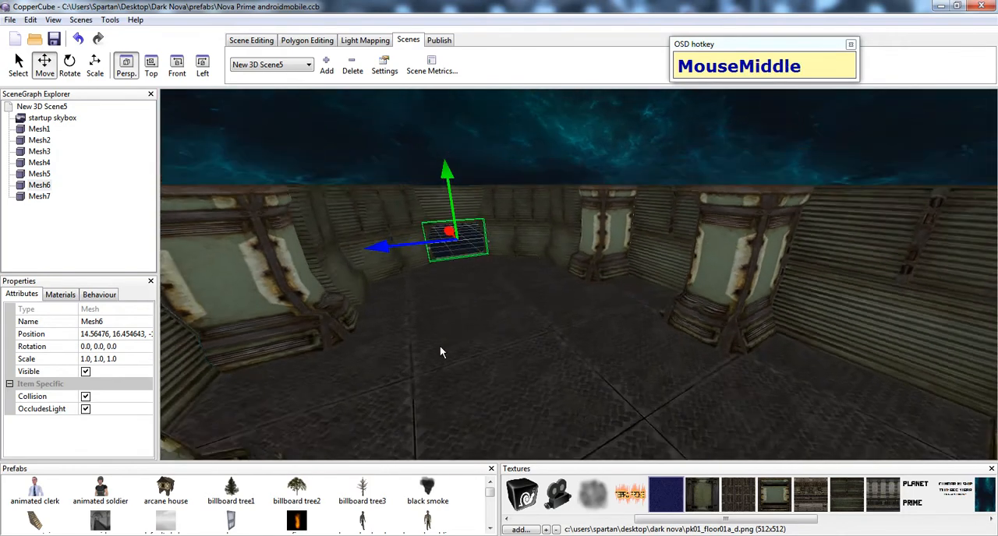
pyautogui.moveTo(442, 352); pyautogui.dragTo(620, 393)
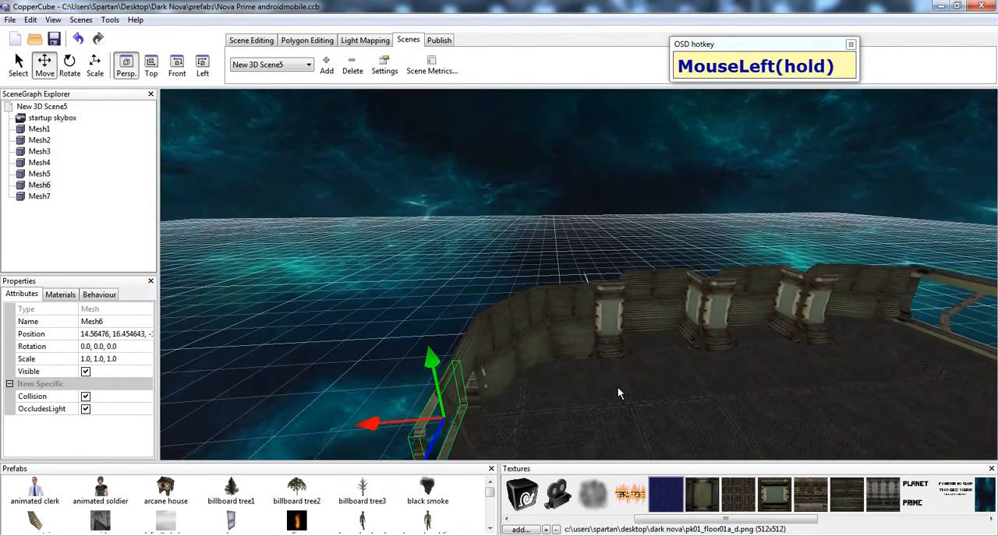
pyautogui.moveTo(620, 394); pyautogui.dragTo(304, 269)
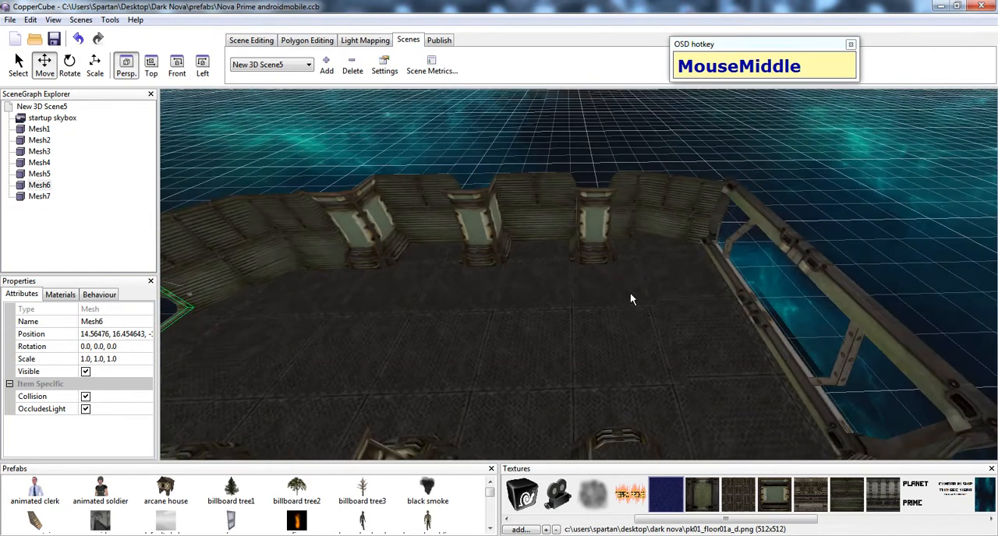
pyautogui.moveTo(632, 299); pyautogui.dragTo(693, 262)
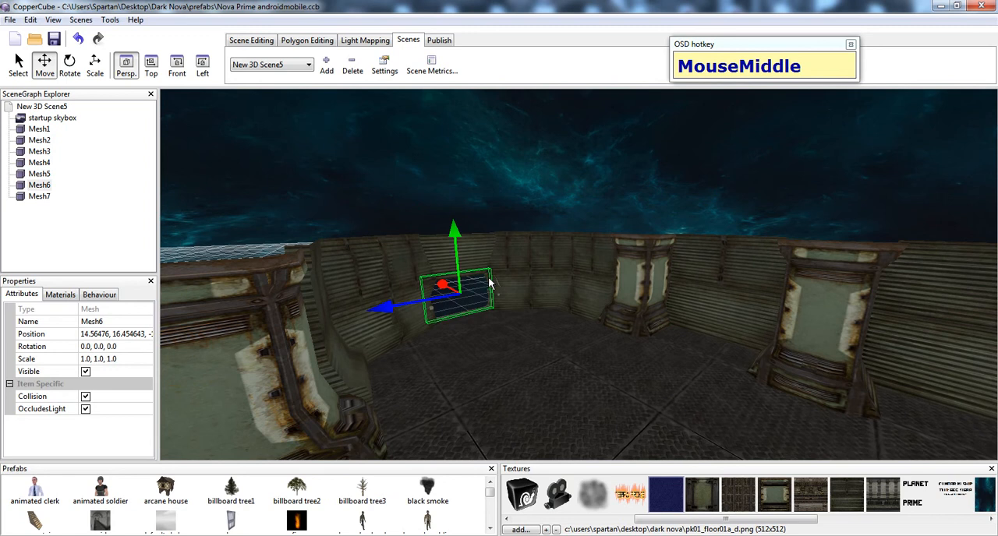
pyautogui.moveTo(495, 402)
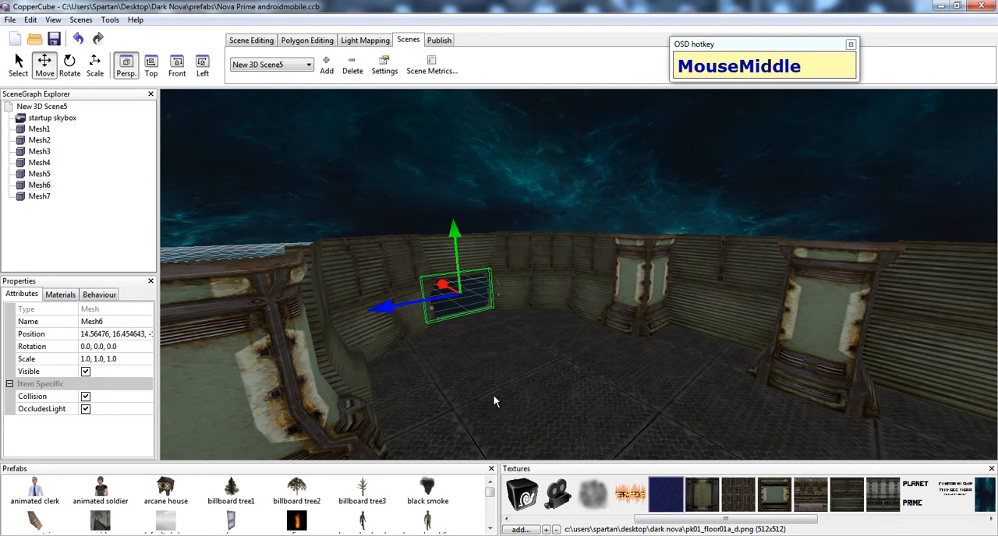